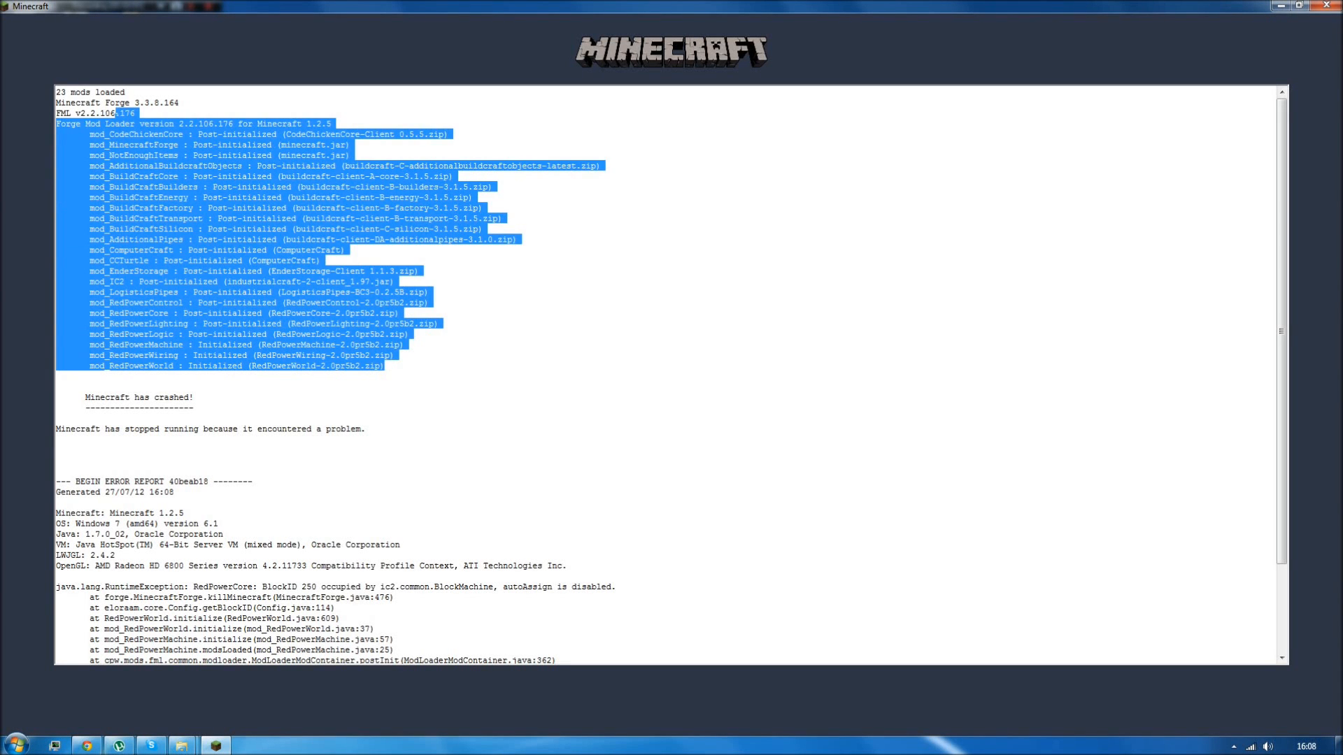
Highlight the RedPowerCore block ID conflict, then move industrialcraft-2-client_1.97 out of mods.
{"action": "scroll", "scroll_direction": "down", "scroll_amount": 3}
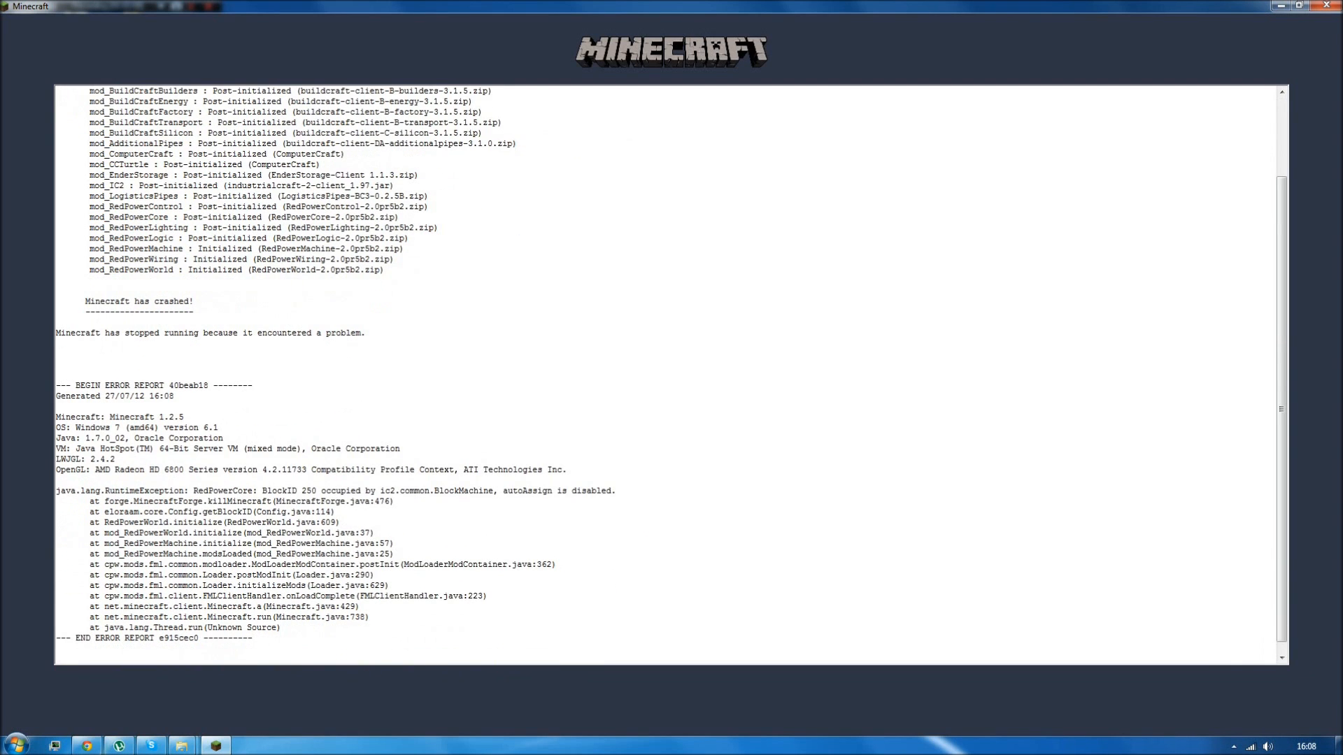
{"action": "left_click_drag", "start_coordinate": [89, 489], "coordinate": [316, 489]}
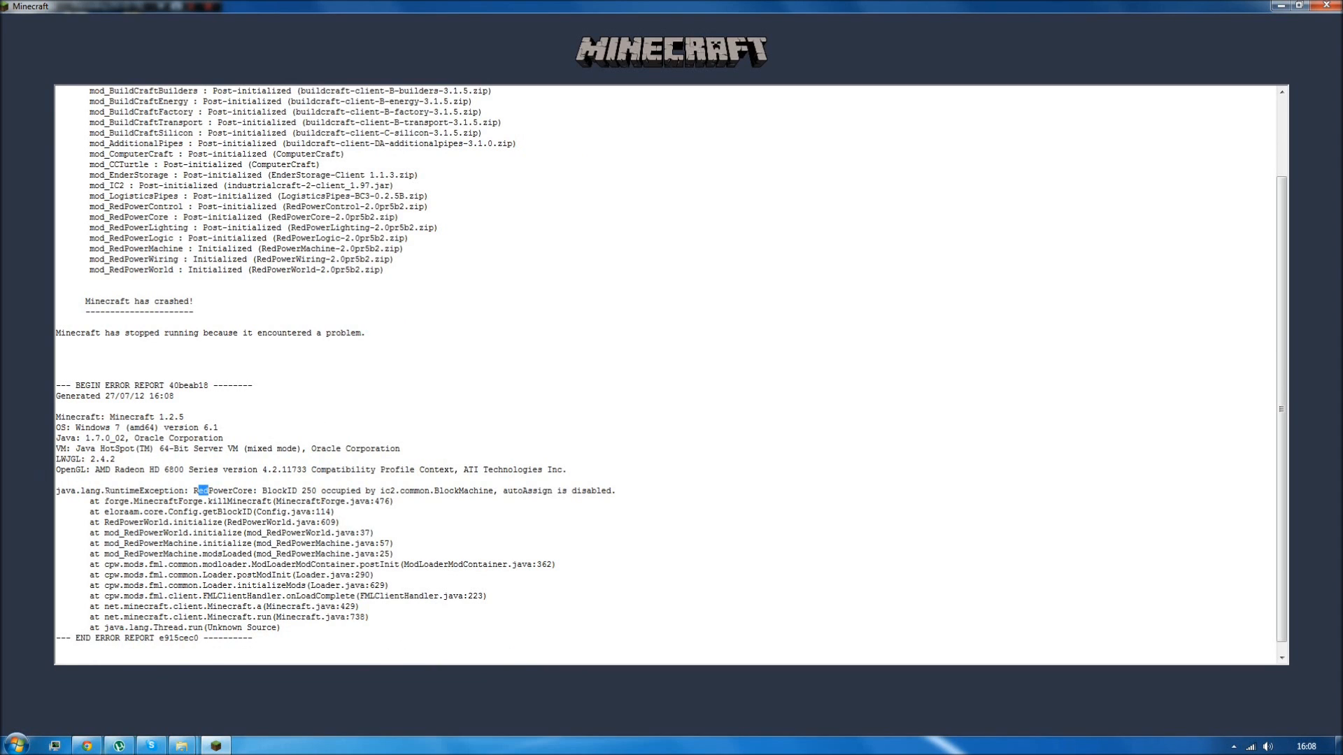
{"action": "left_click_drag", "start_coordinate": [128, 511], "coordinate": [233, 584]}
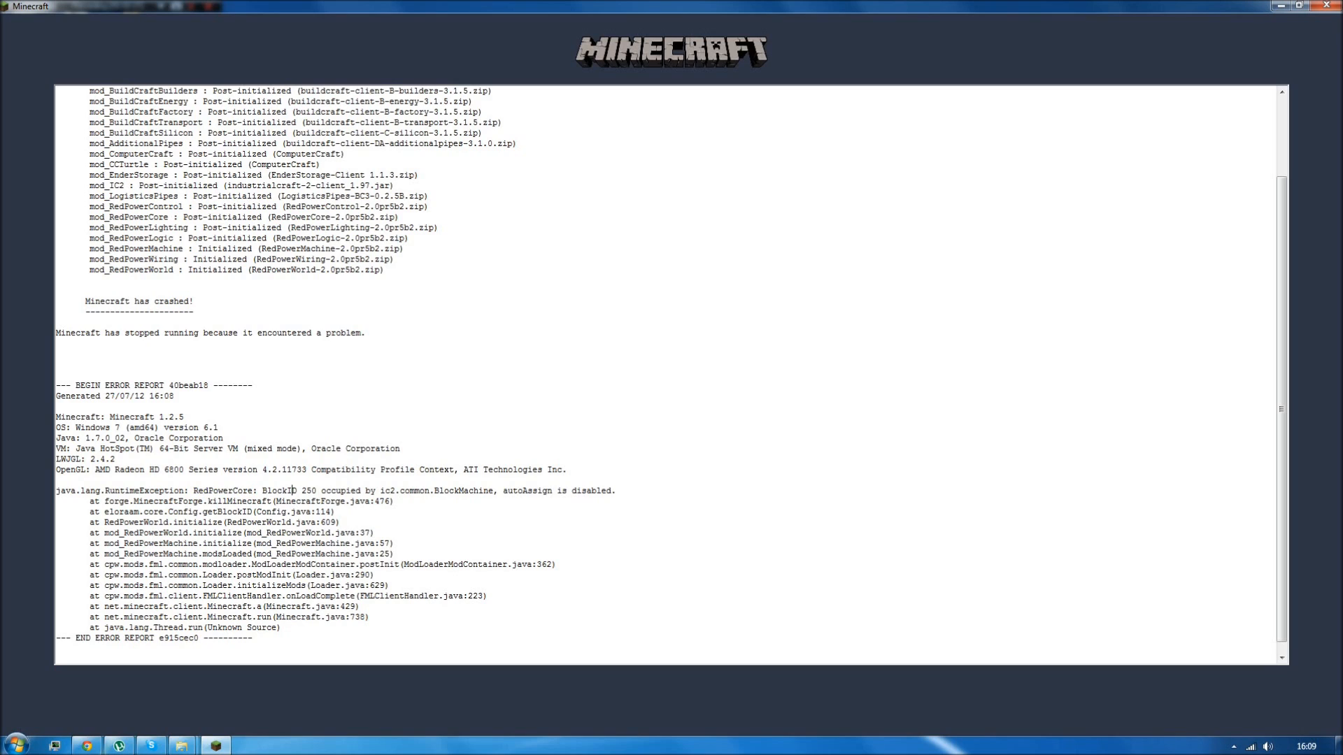
{"action": "double_click", "coordinate": [306, 490]}
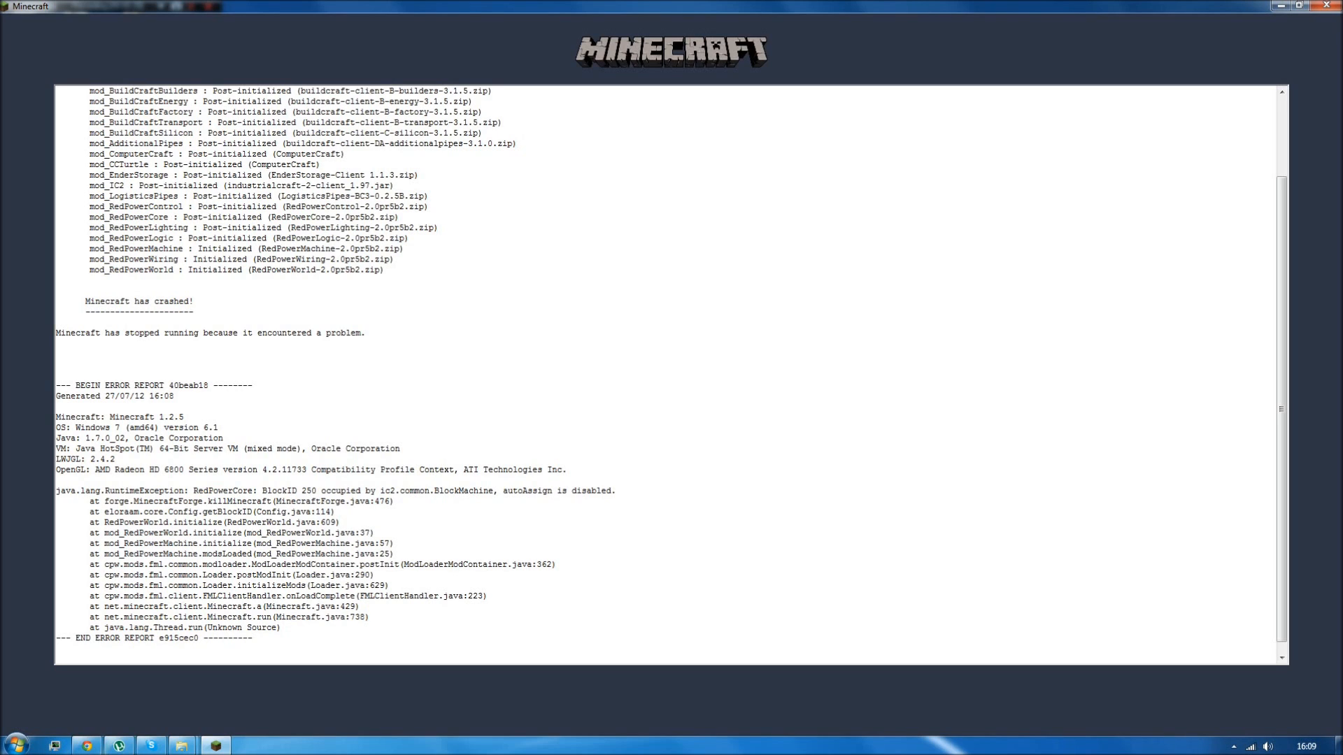
{"action": "mouse_move", "coordinate": [180, 744]}
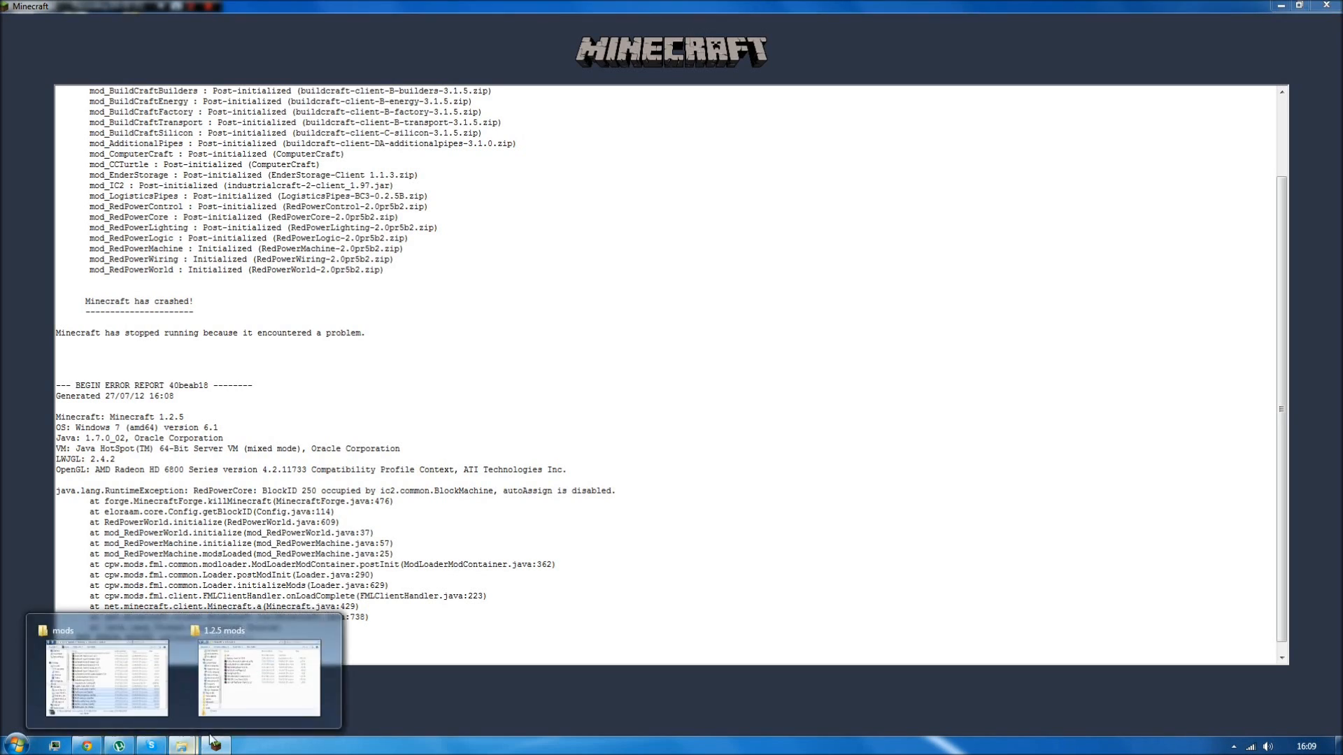
{"action": "left_click", "coordinate": [107, 676]}
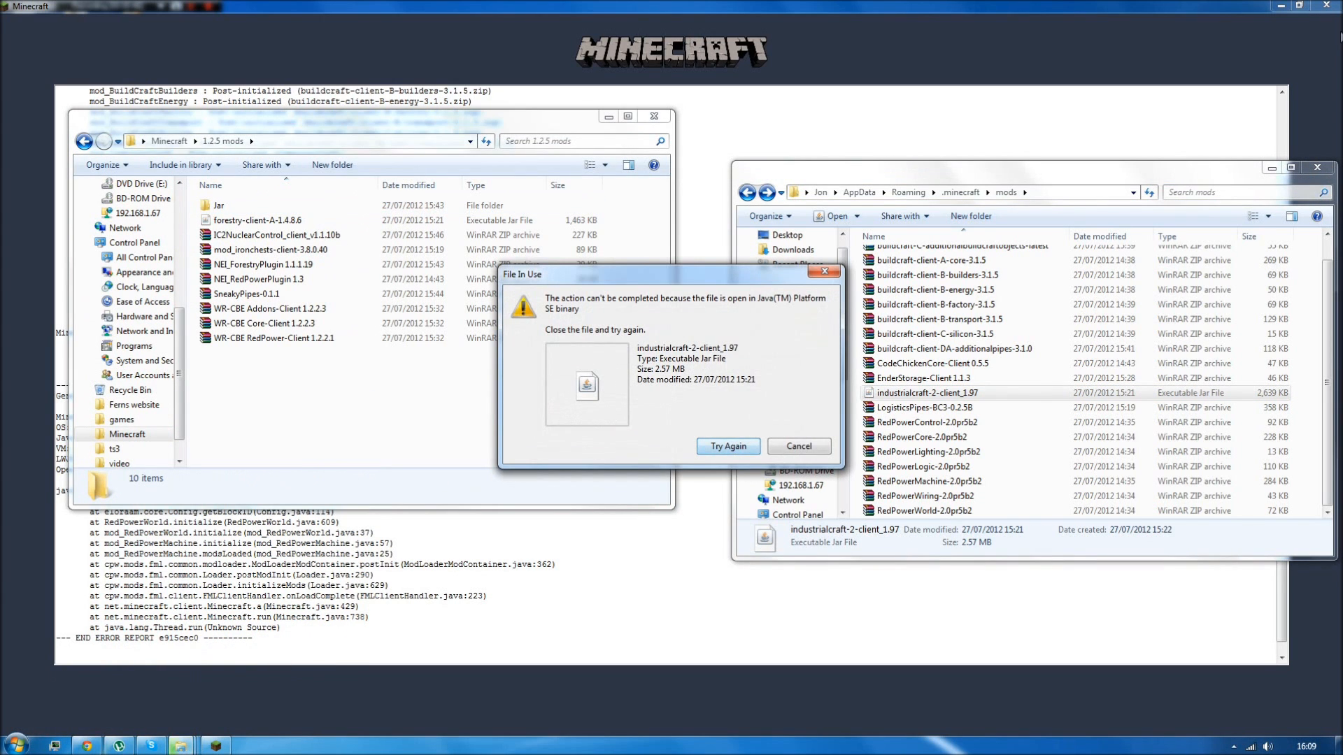
{"action": "left_click", "coordinate": [728, 446]}
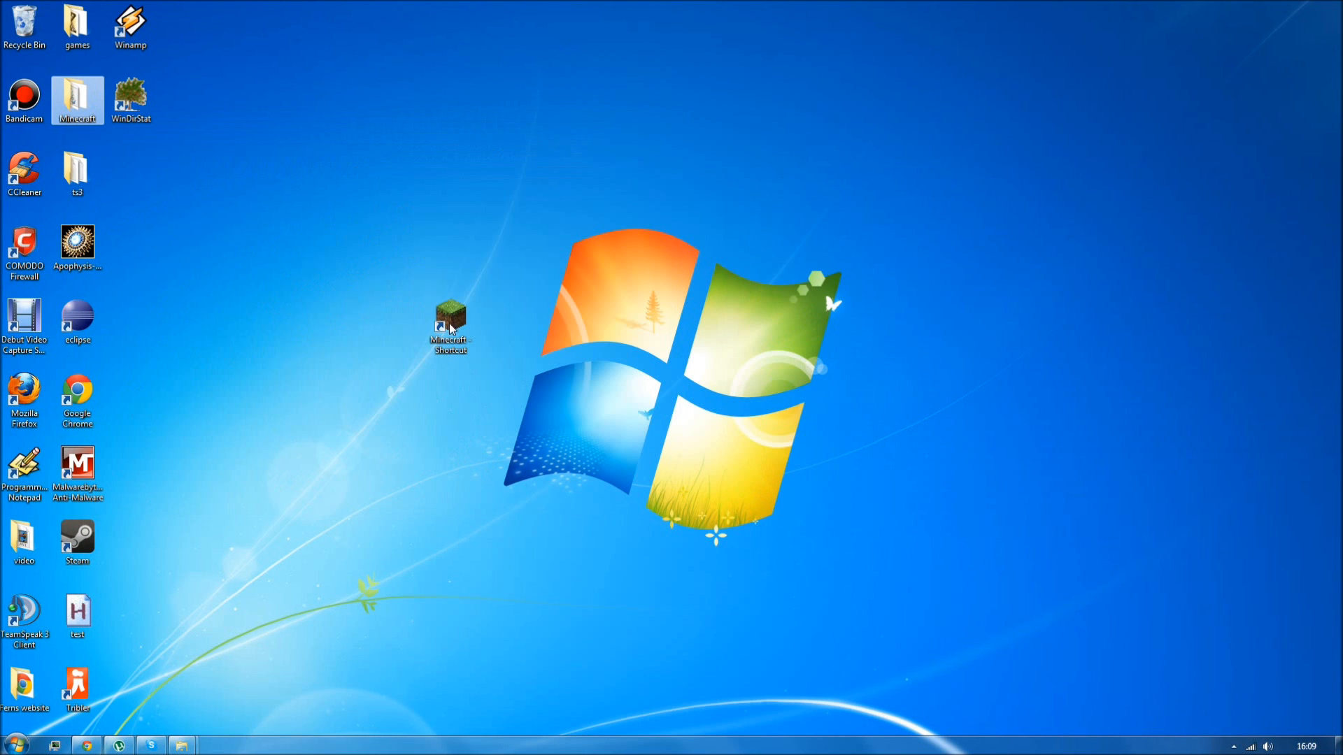
Launch Minecraft and create a new singleplayer world named 'test'.
{"action": "double_click", "coordinate": [450, 325]}
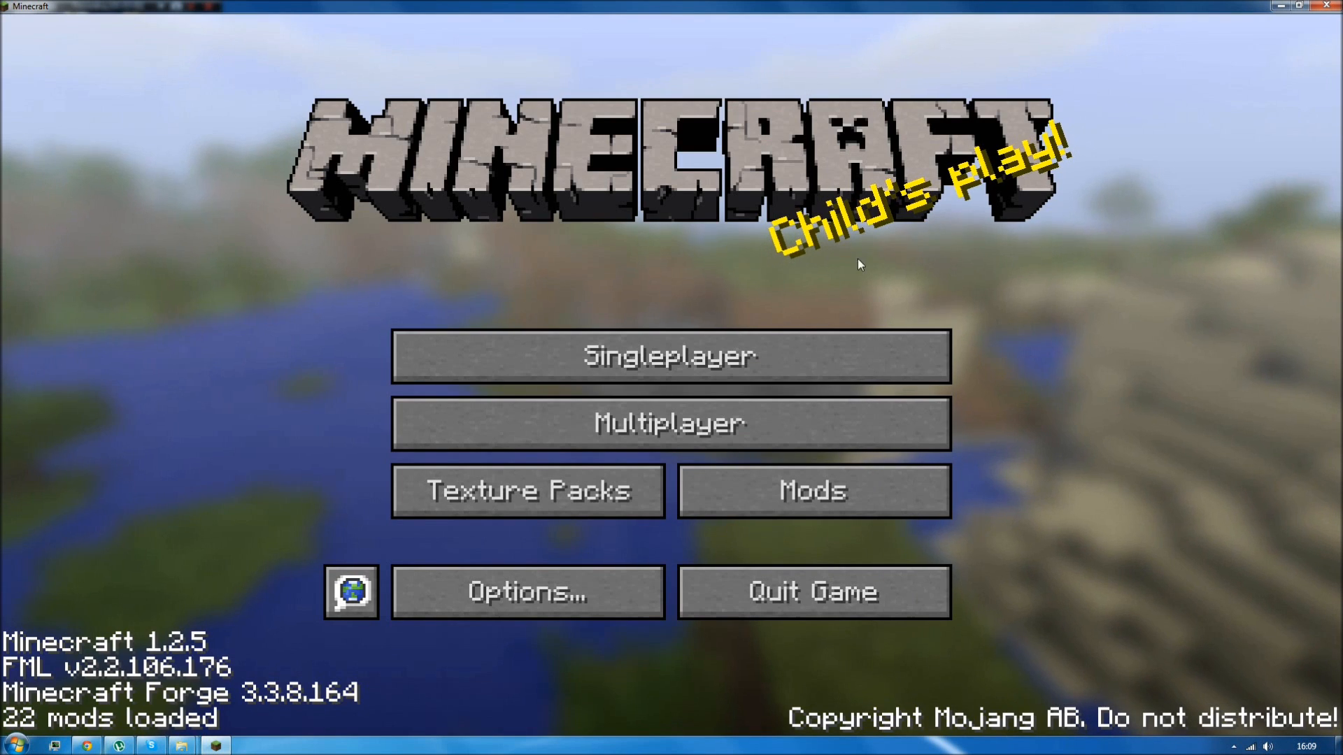
{"action": "left_click", "coordinate": [670, 355]}
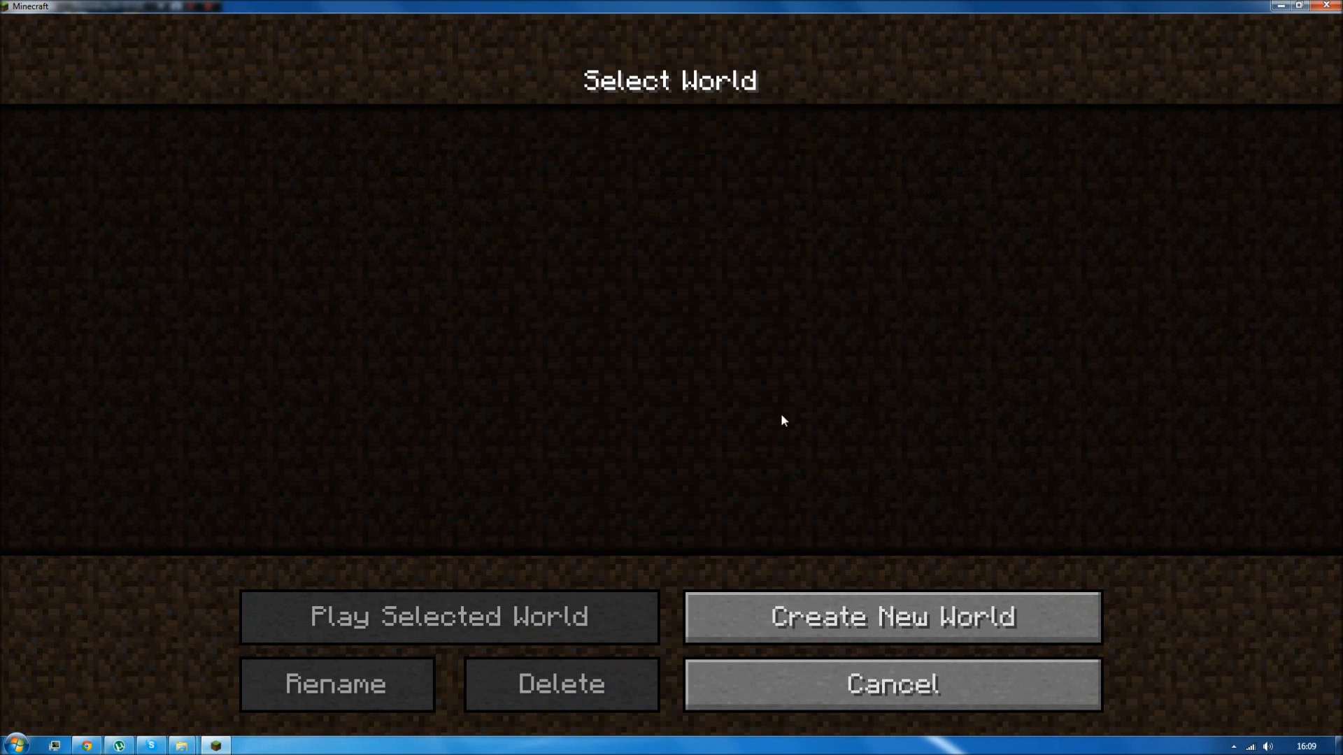
{"action": "left_click", "coordinate": [890, 615]}
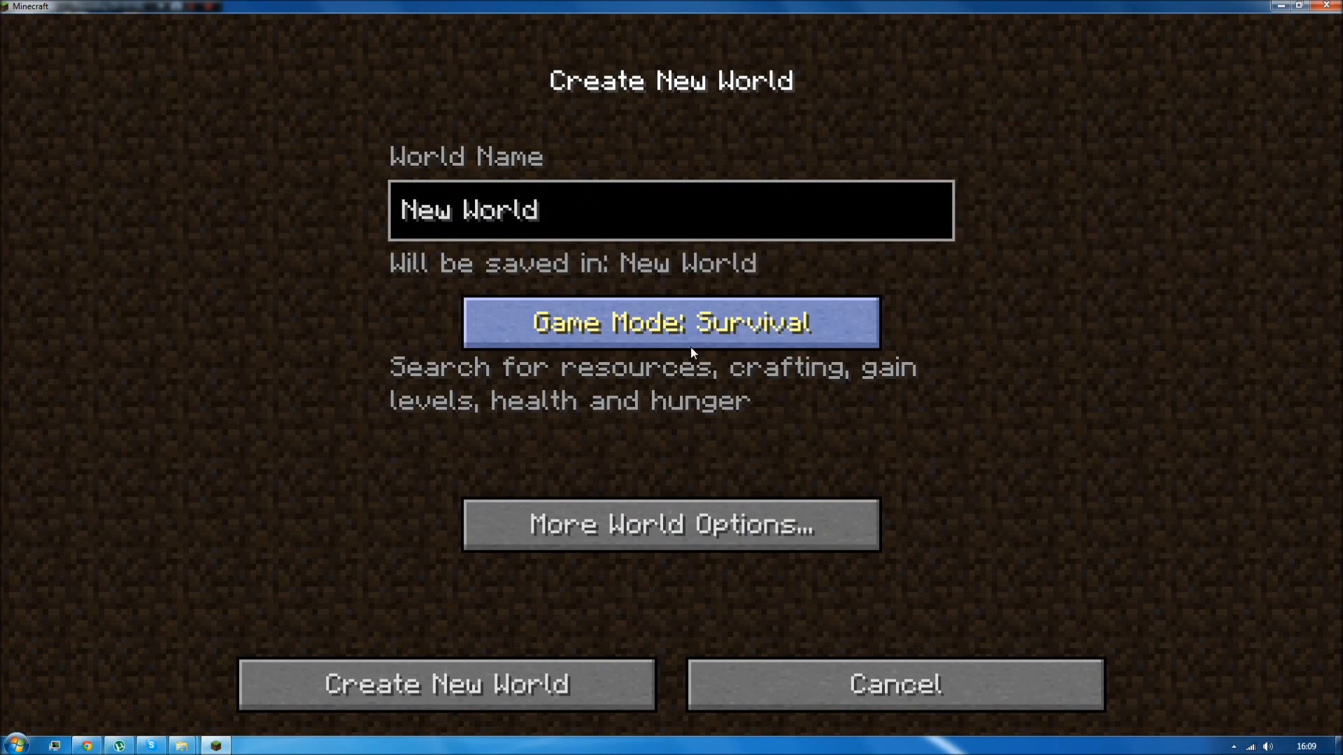
{"action": "key", "text": "BackSpace"}
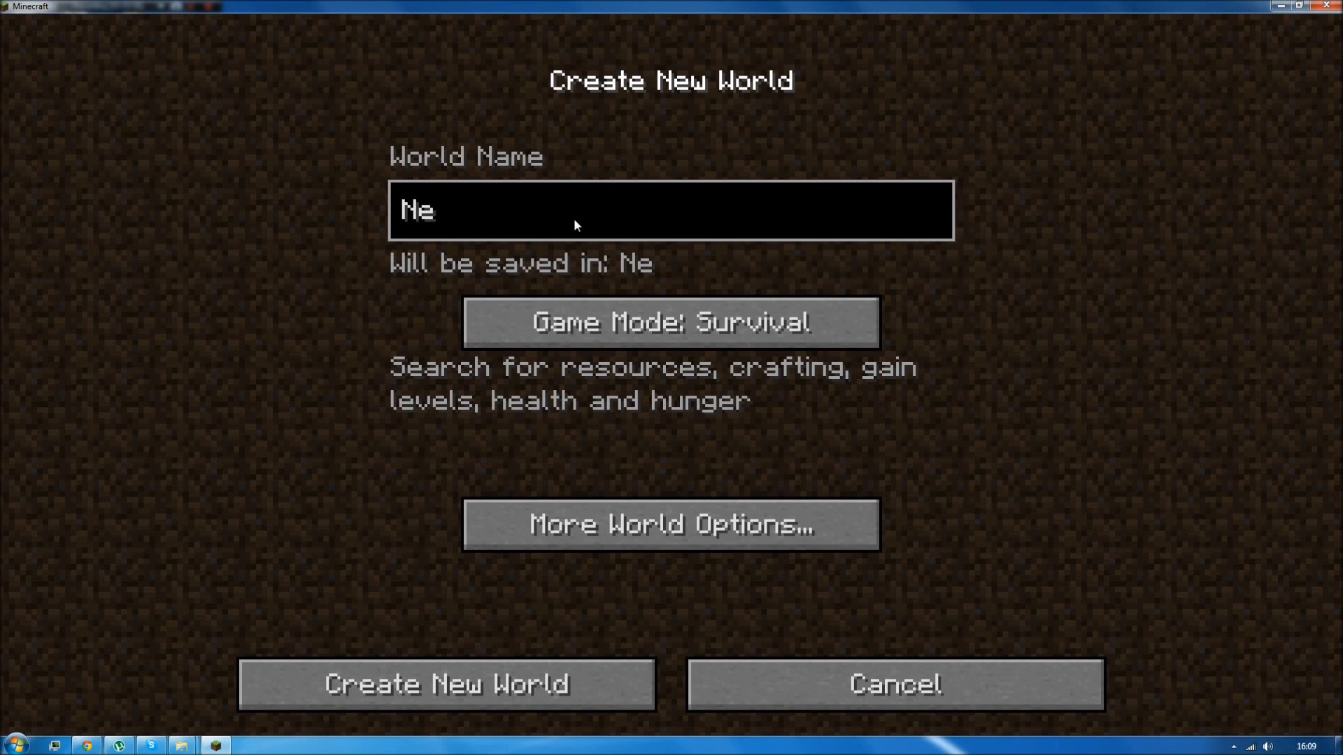
{"action": "type", "text": "test"}
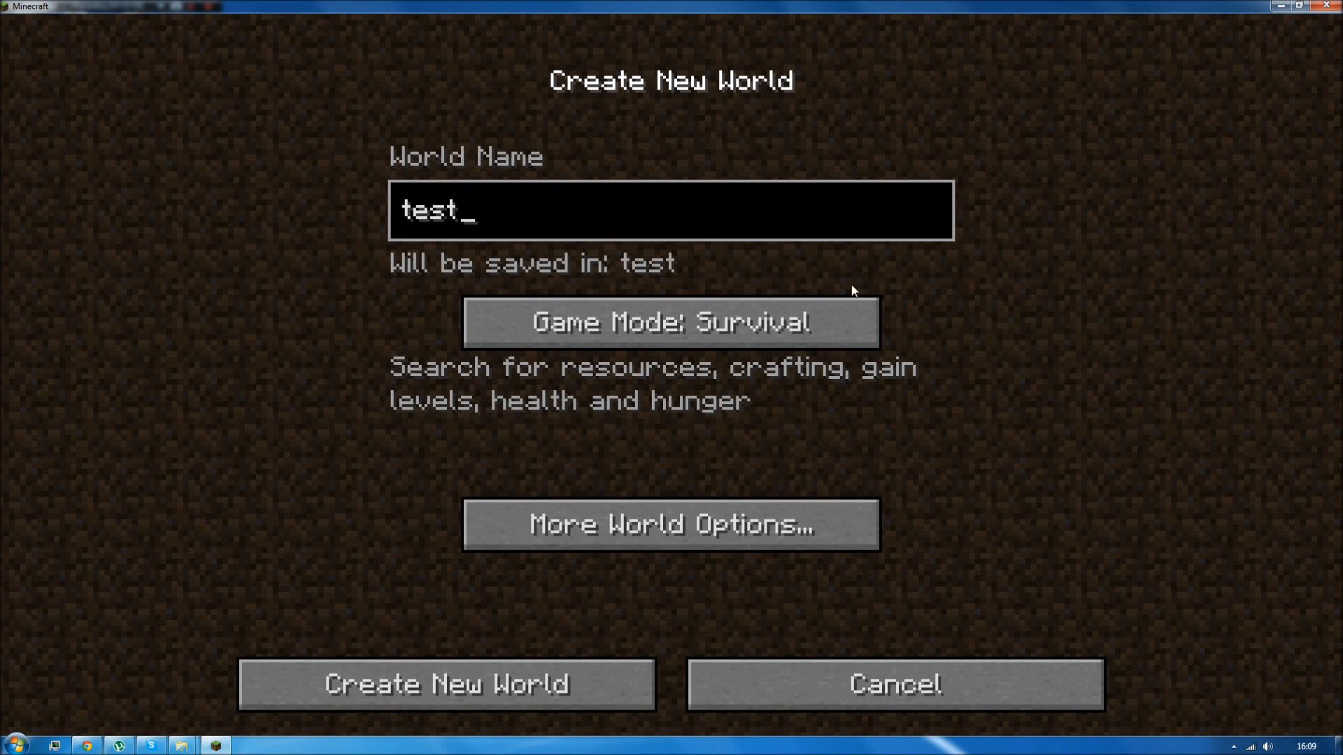
{"action": "left_click", "coordinate": [446, 684]}
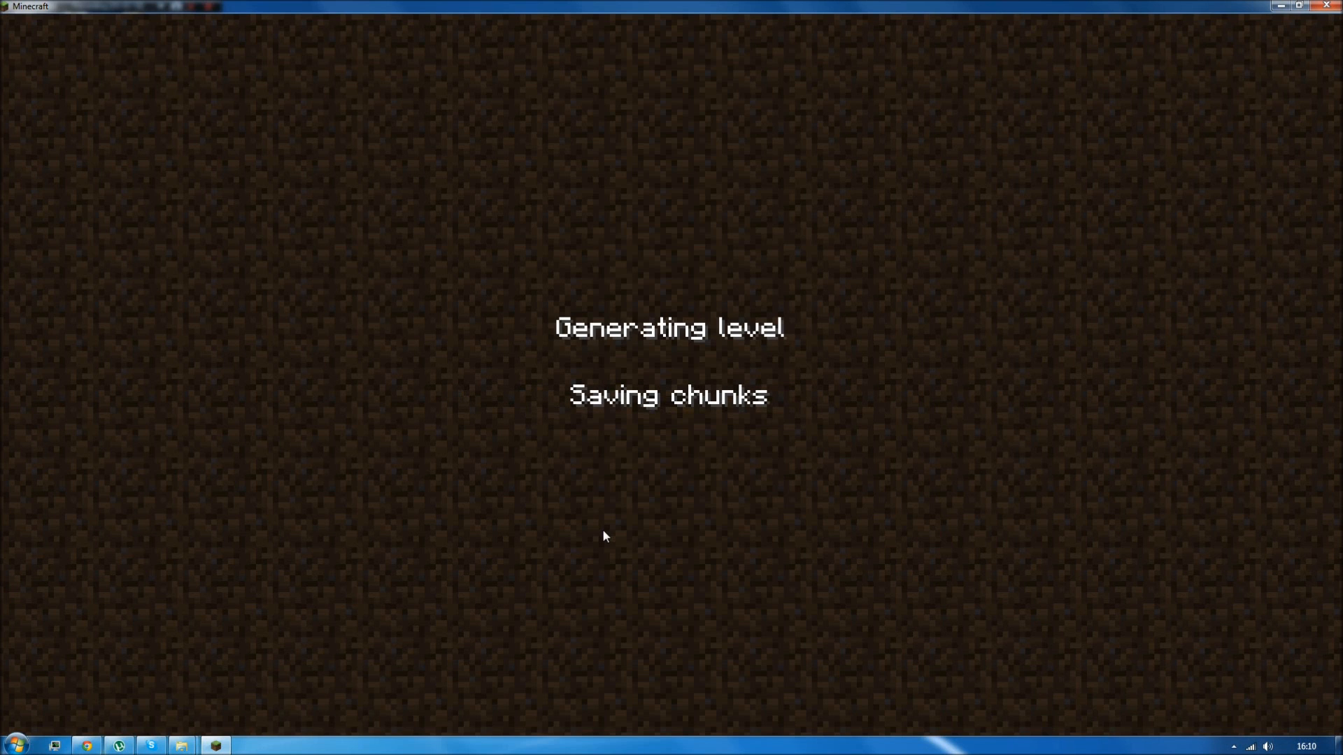
{"action": "mouse_move", "coordinate": [716, 437]}
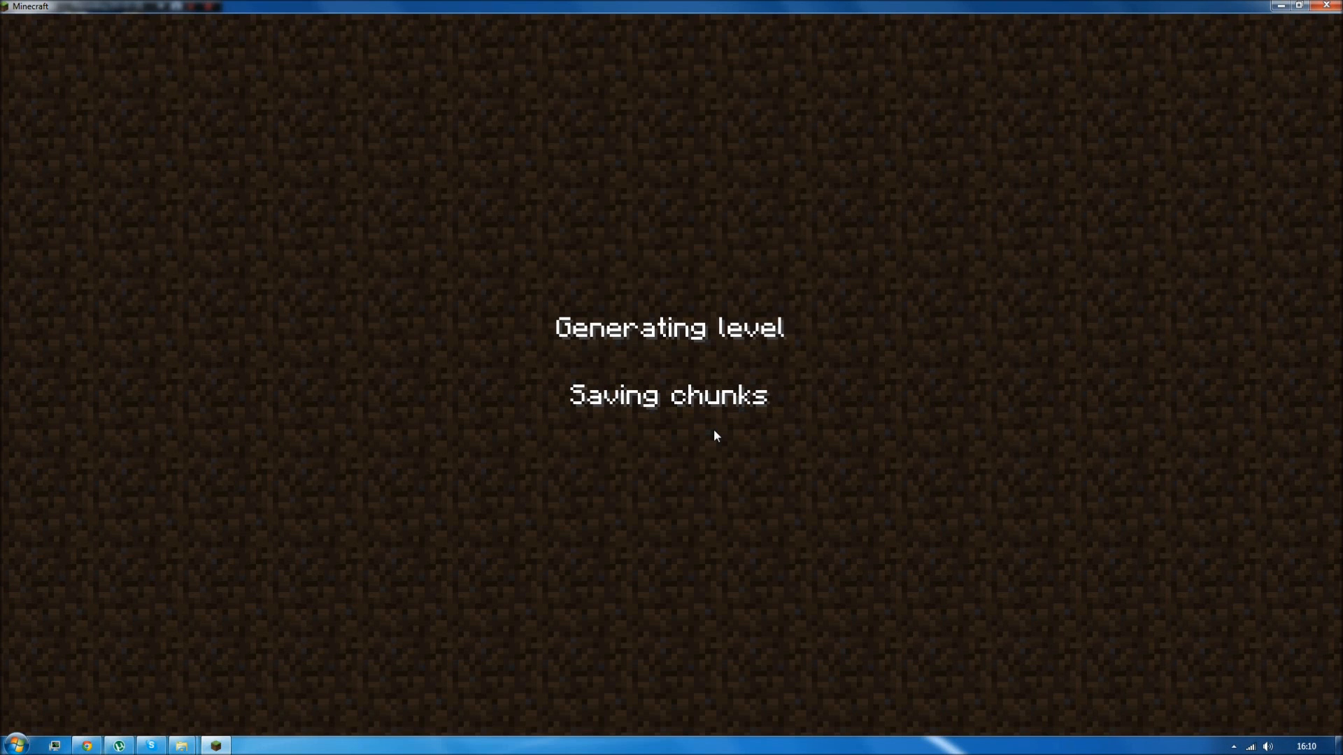
{"action": "mouse_move", "coordinate": [763, 415]}
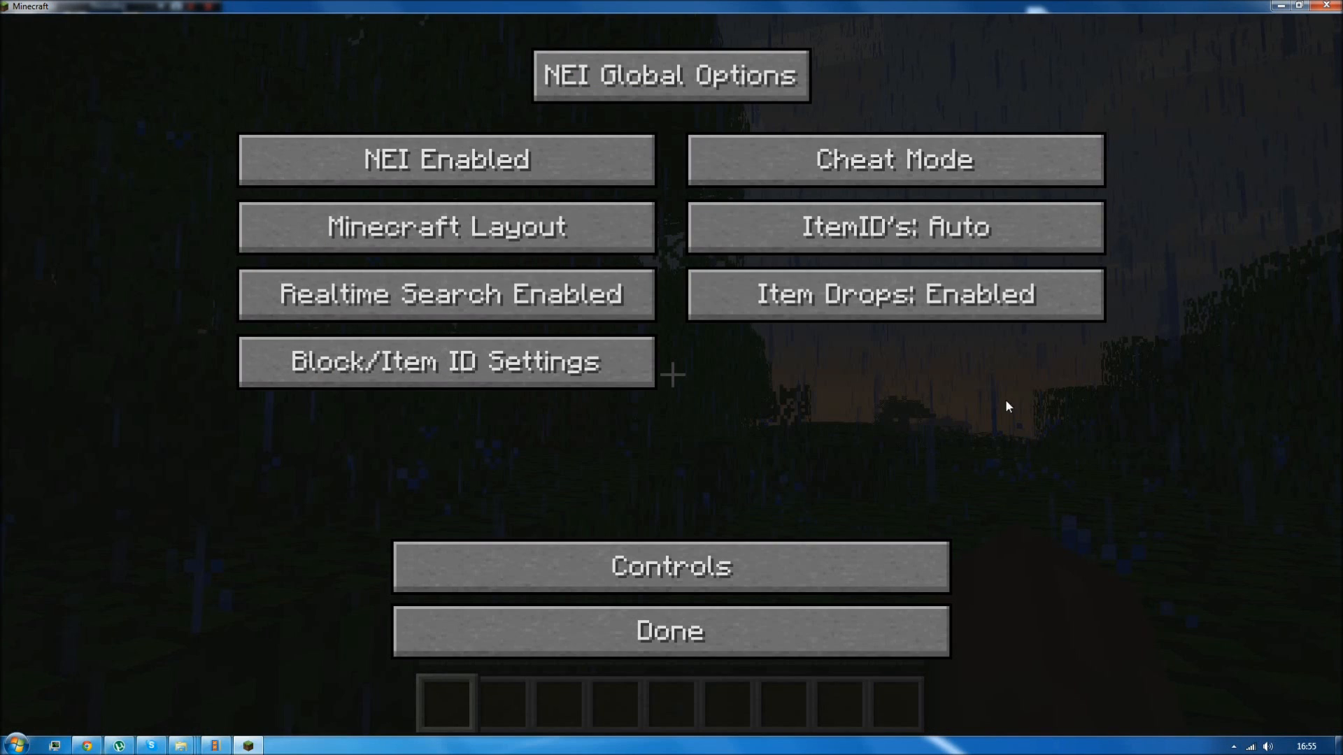
{"action": "mouse_move", "coordinate": [762, 431]}
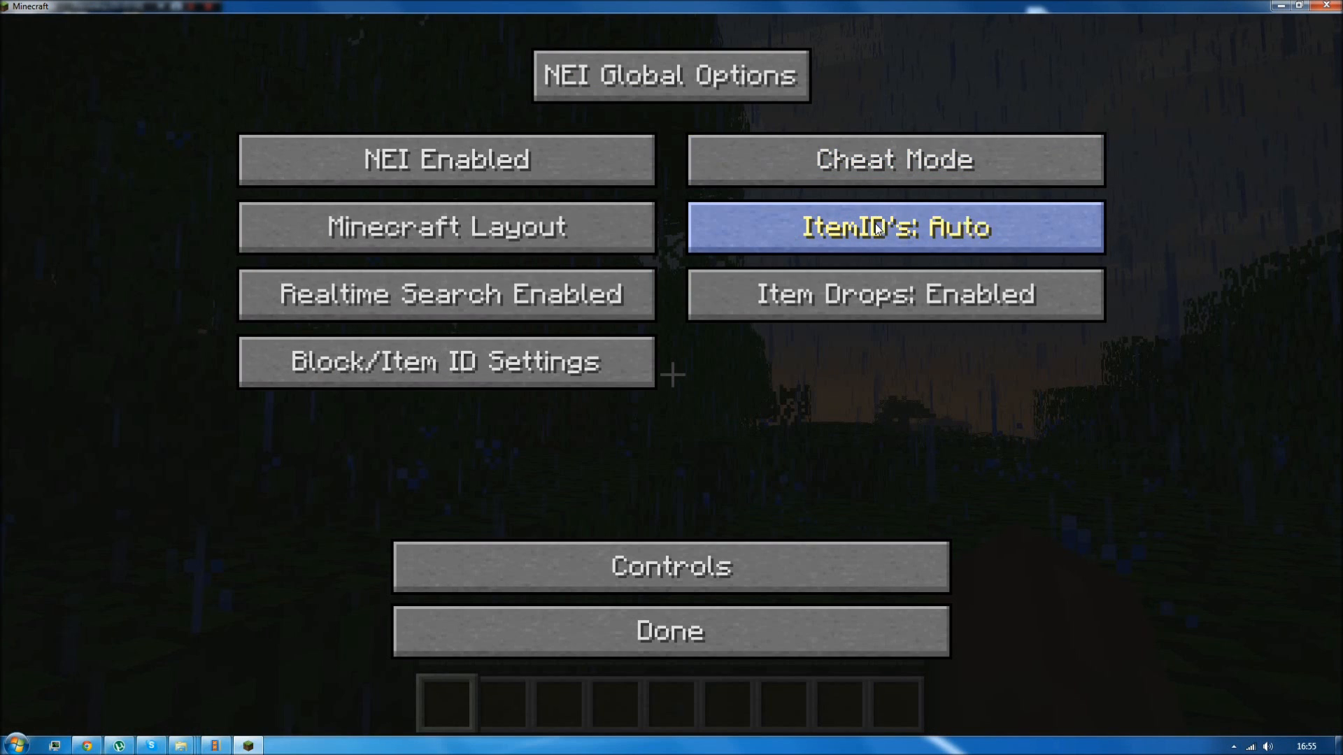
{"action": "mouse_move", "coordinate": [938, 246]}
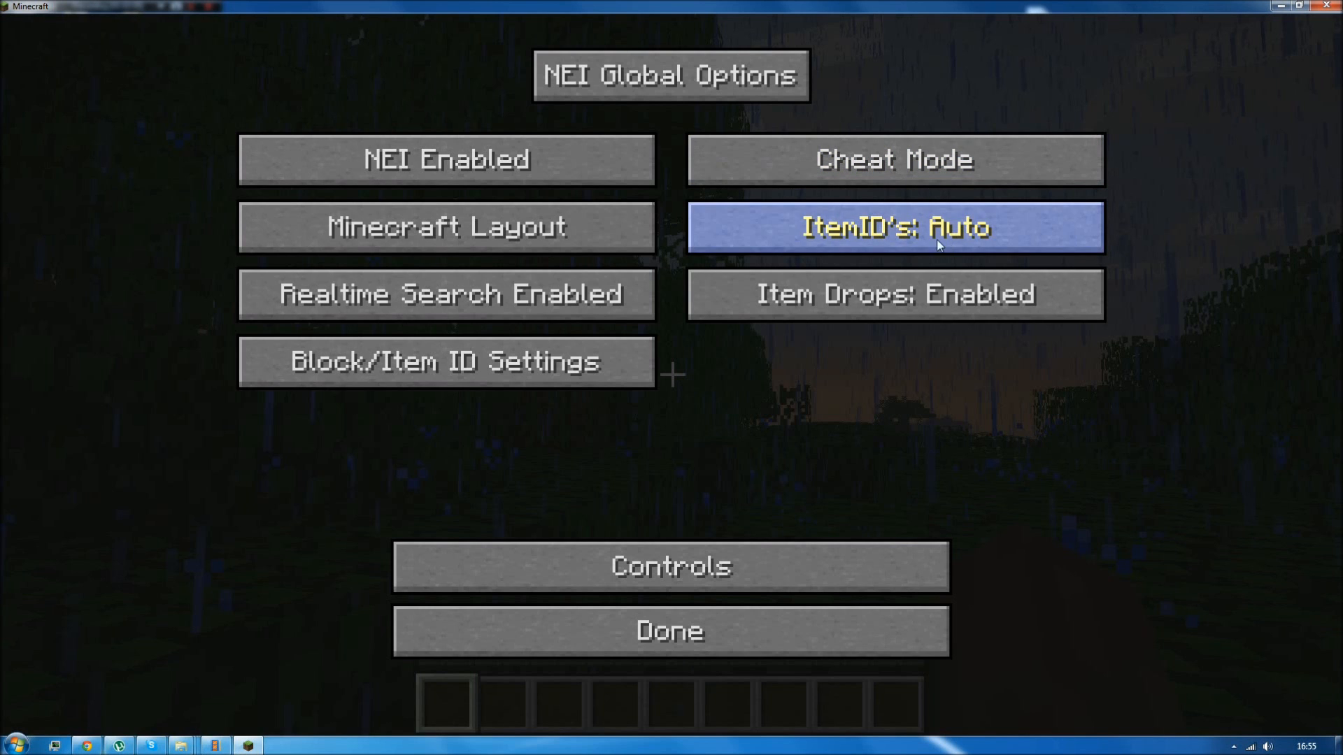
Set NEI's ItemIDs option from Auto to Shown and close the options.
{"action": "left_click", "coordinate": [895, 227]}
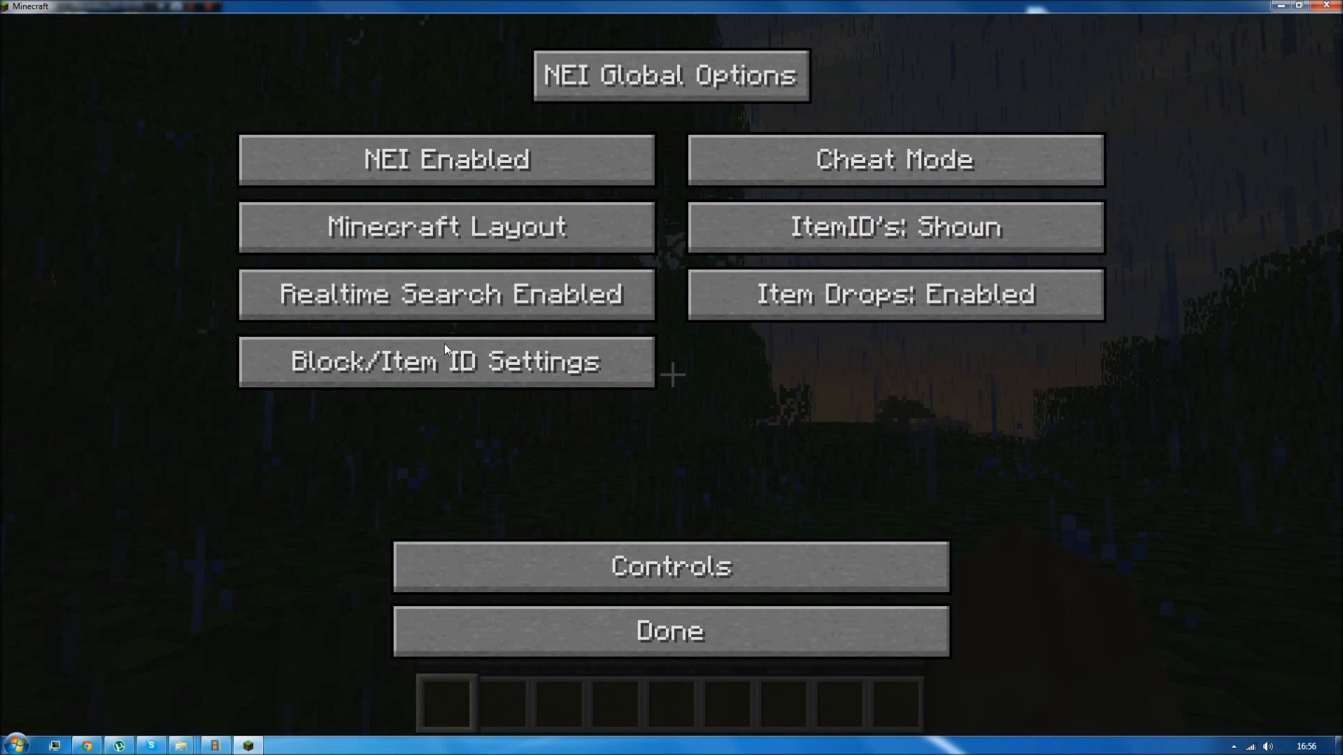
{"action": "left_click", "coordinate": [444, 361]}
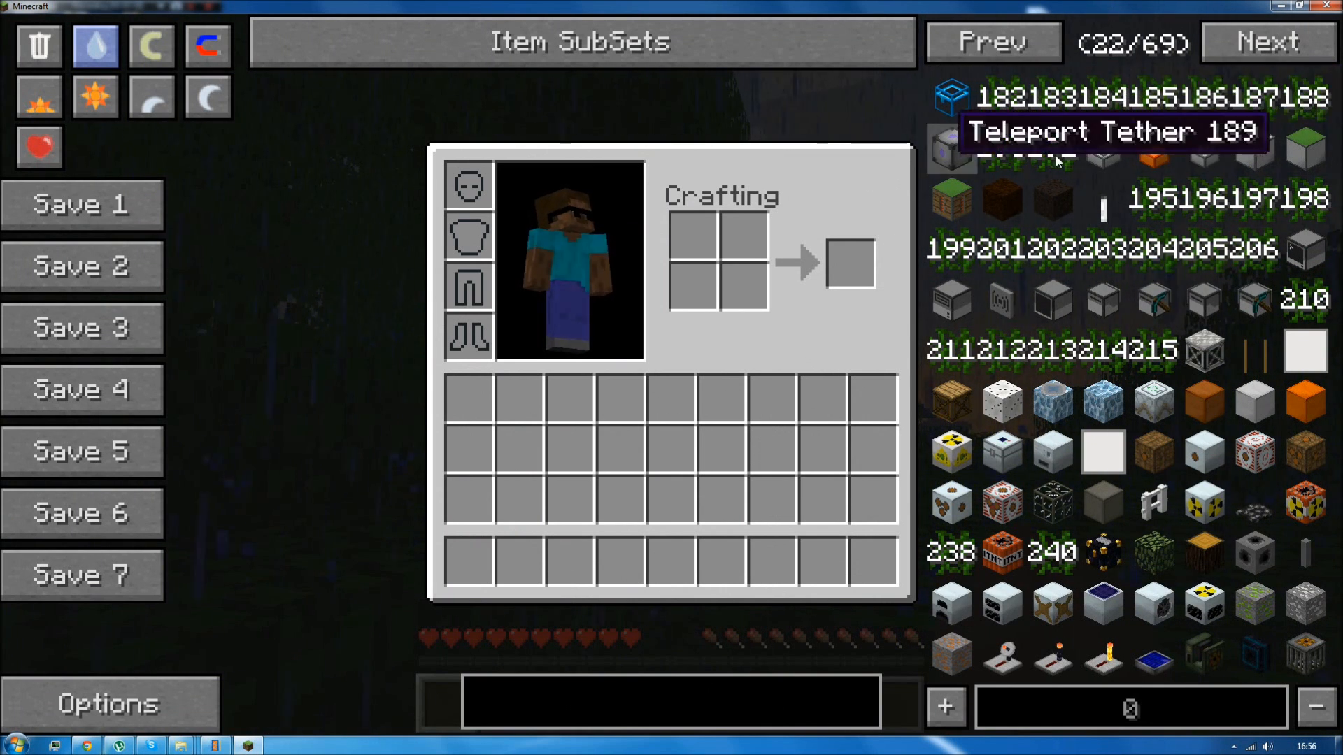
{"action": "mouse_move", "coordinate": [863, 251]}
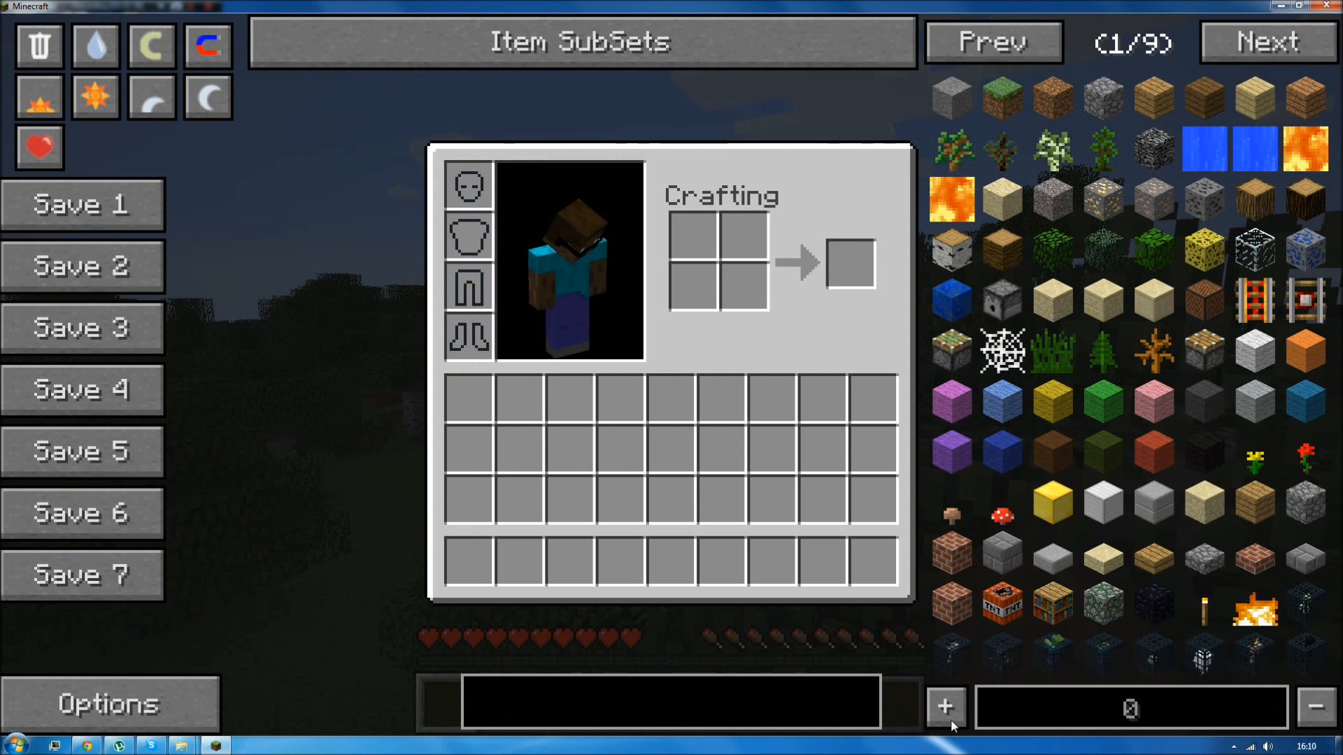
{"action": "mouse_move", "coordinate": [950, 96]}
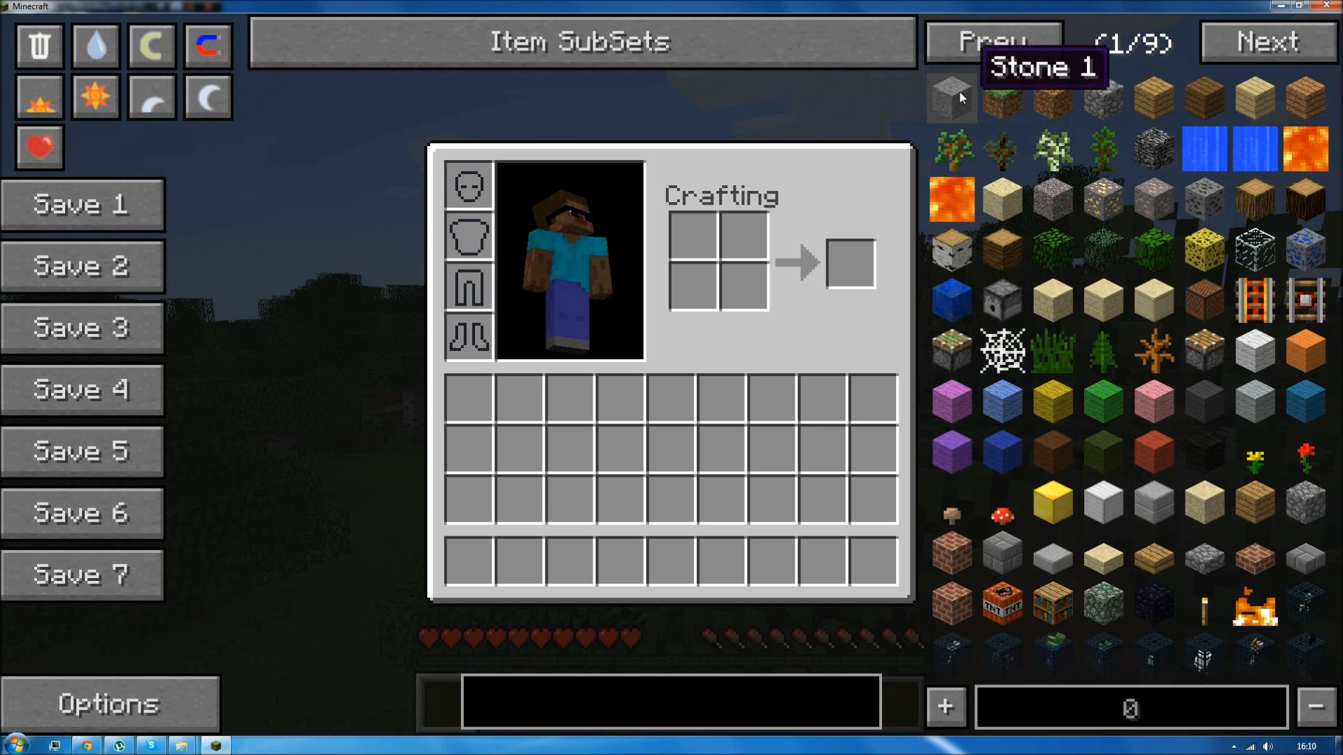
Page through the NEI item list, settling on page 2 of 9 to read IDs.
{"action": "left_click", "coordinate": [1267, 41]}
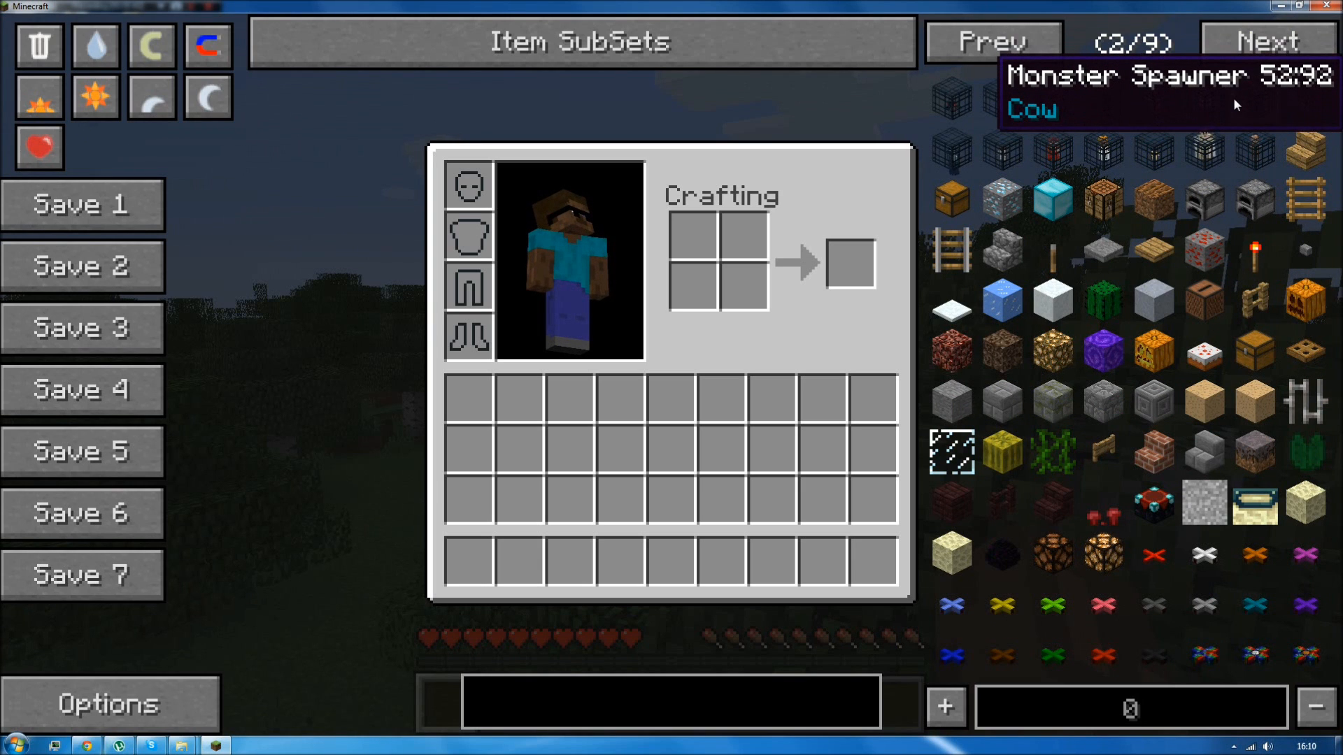
{"action": "left_click", "coordinate": [1266, 42]}
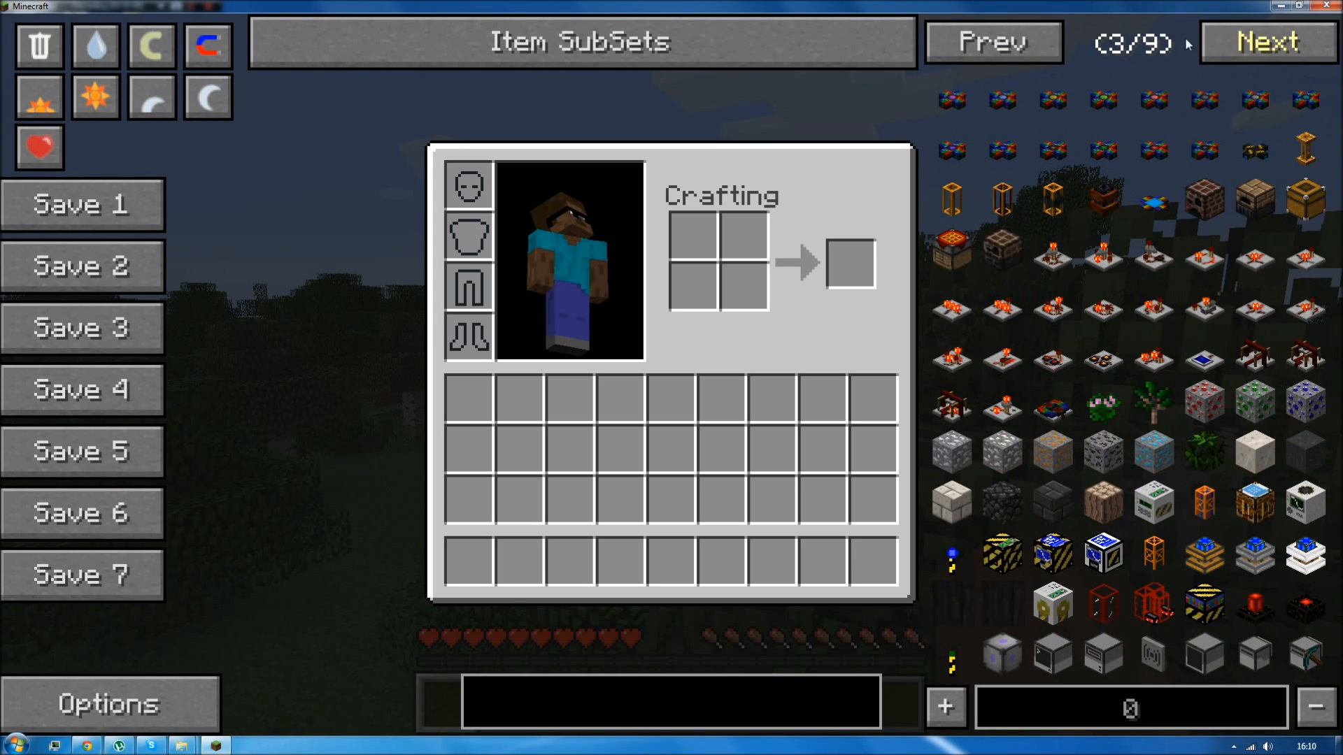
{"action": "left_click", "coordinate": [992, 41]}
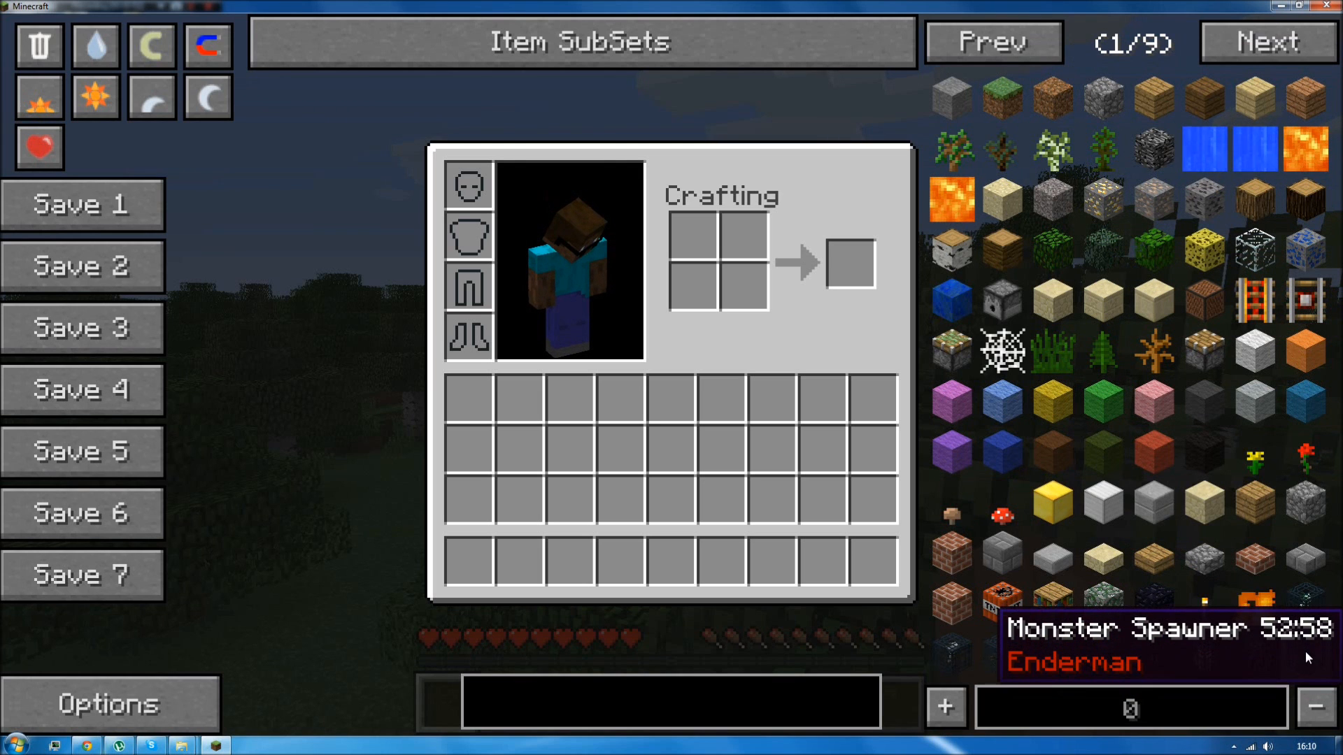
{"action": "left_click", "coordinate": [1266, 41]}
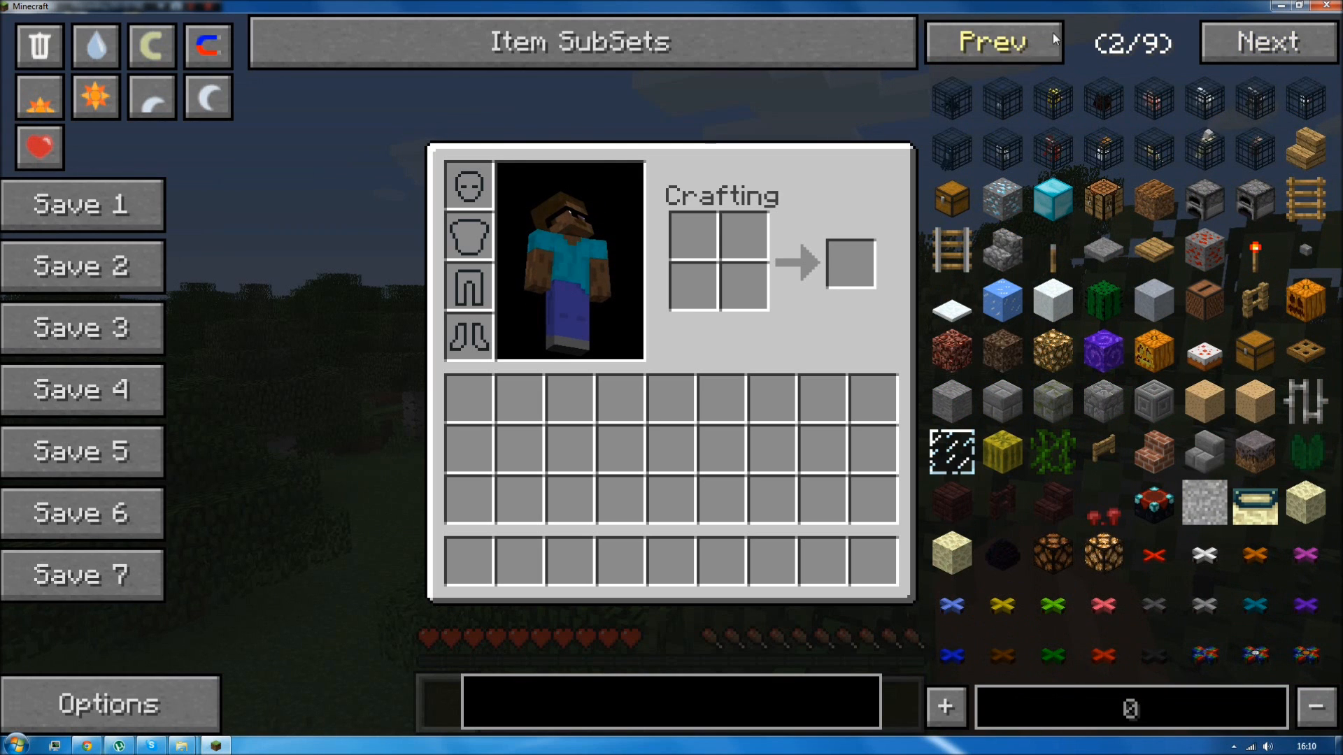
{"action": "mouse_move", "coordinate": [1098, 96]}
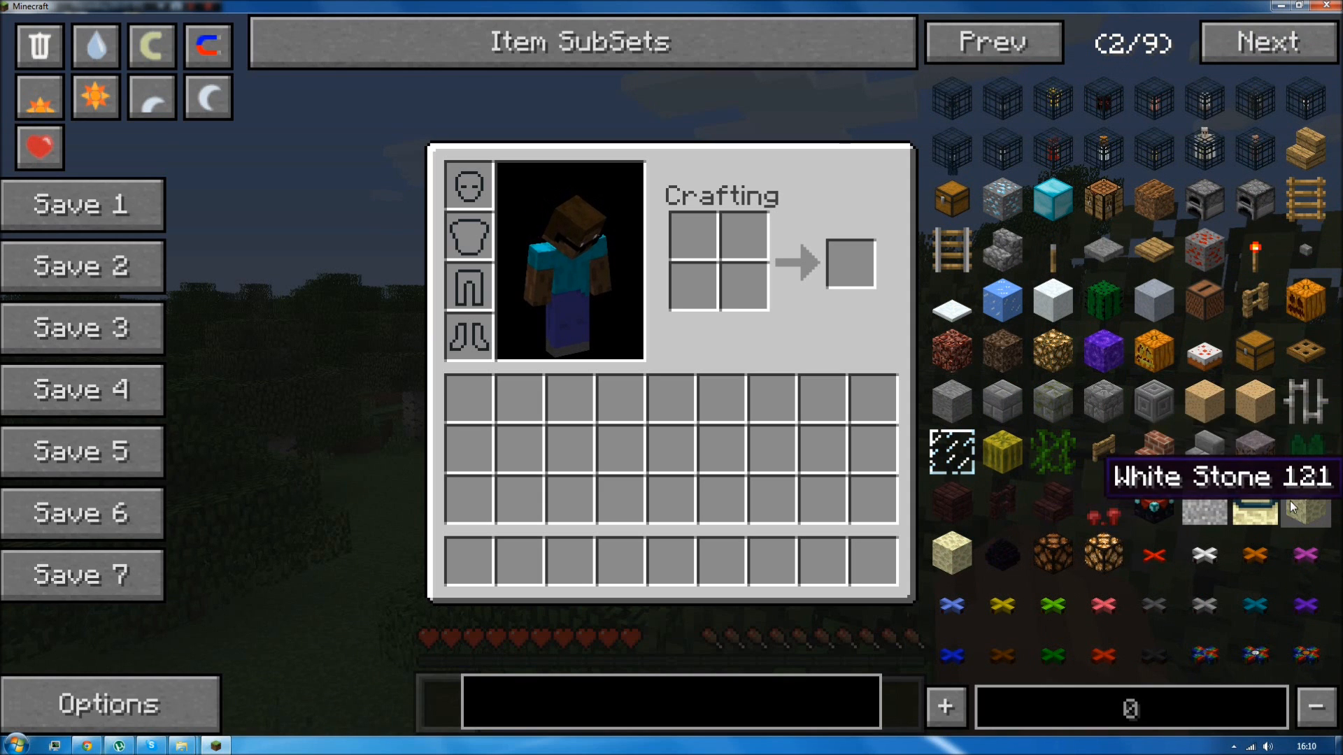
{"action": "mouse_move", "coordinate": [1153, 557]}
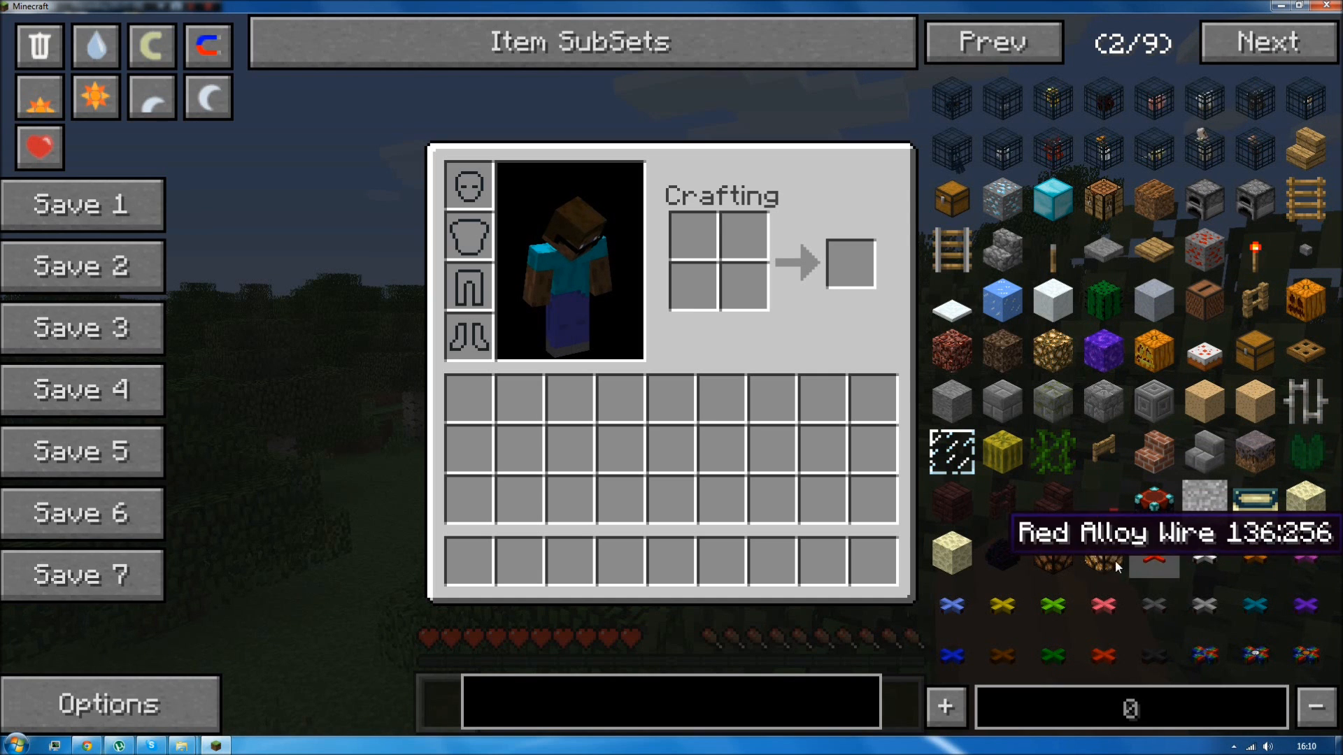
Advance the NEI item list to page 3 of 9, showing IDs like Randomizer 138.
{"action": "left_click", "coordinate": [1267, 42]}
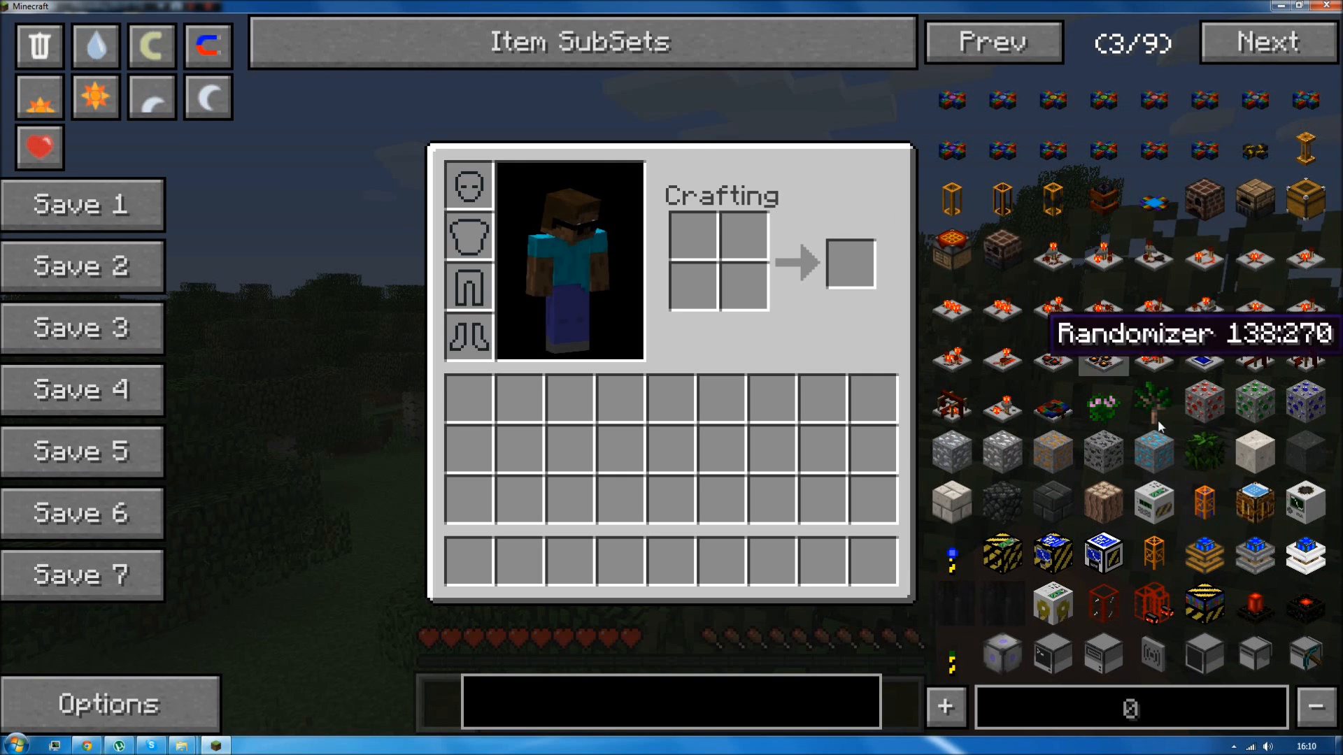
{"action": "mouse_move", "coordinate": [1154, 511]}
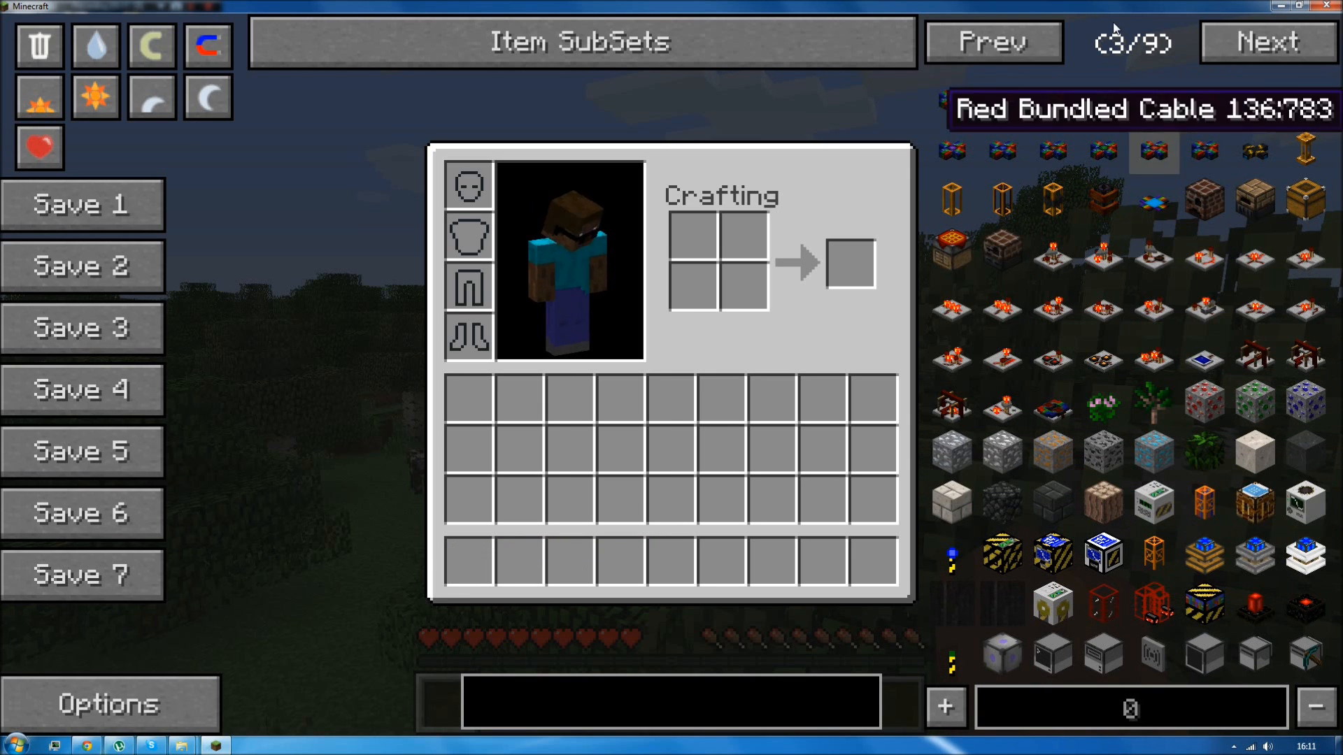
{"action": "mouse_move", "coordinate": [1103, 503]}
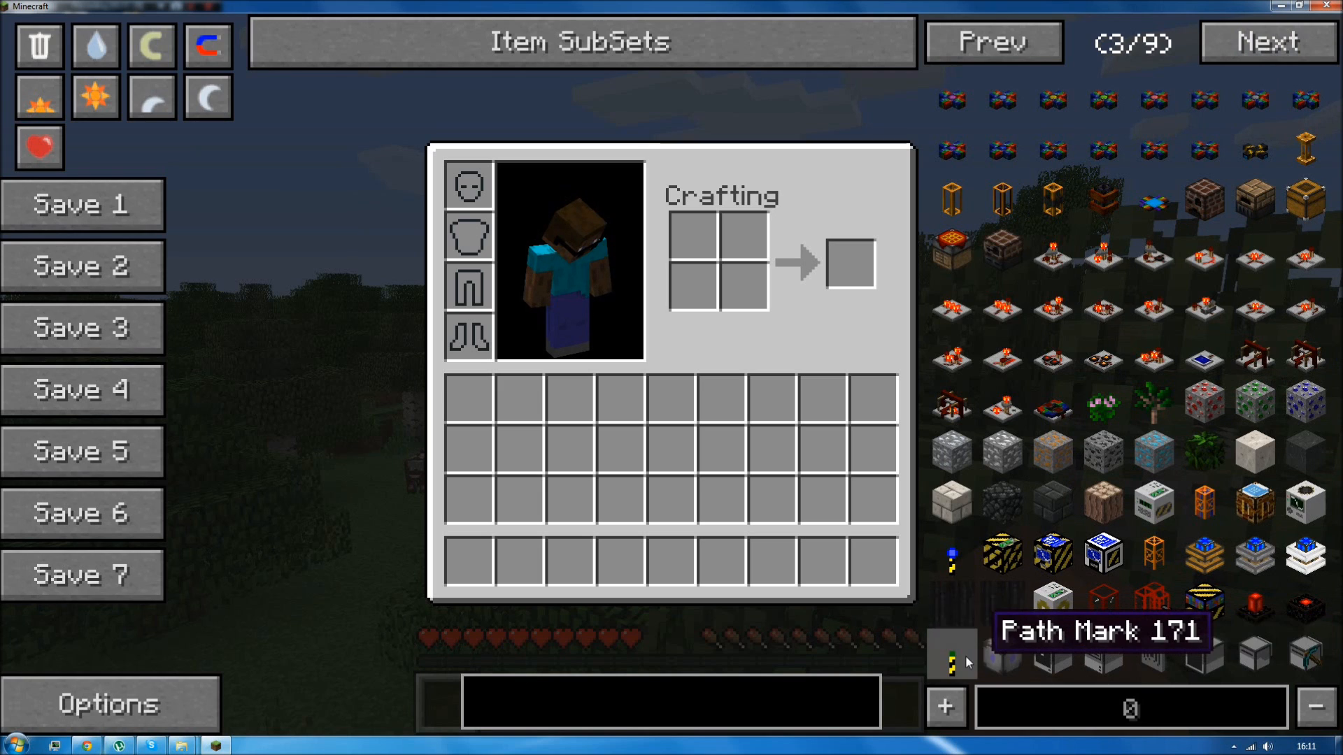
{"action": "mouse_move", "coordinate": [1052, 657]}
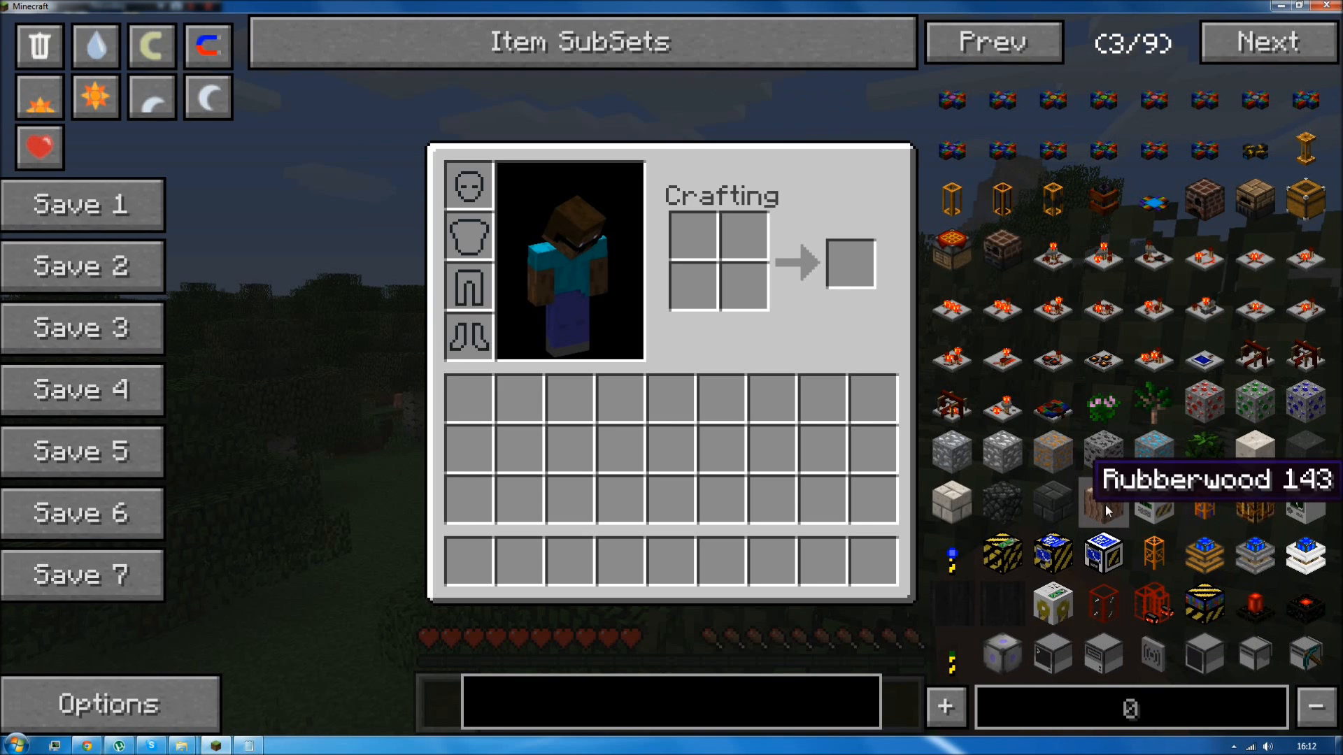
{"action": "mouse_move", "coordinate": [1152, 510]}
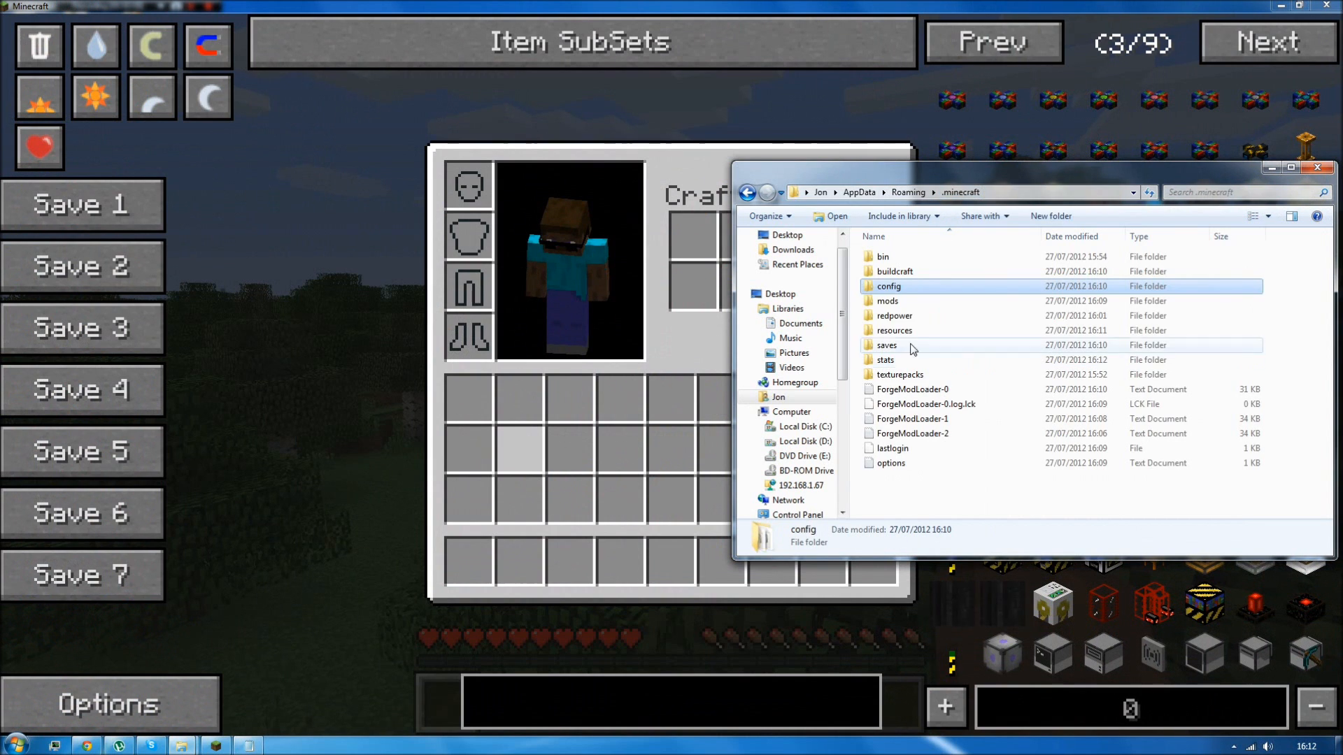
Open IC2.cfg from the config folder and set blockMachine to 144.
{"action": "double_click", "coordinate": [888, 286]}
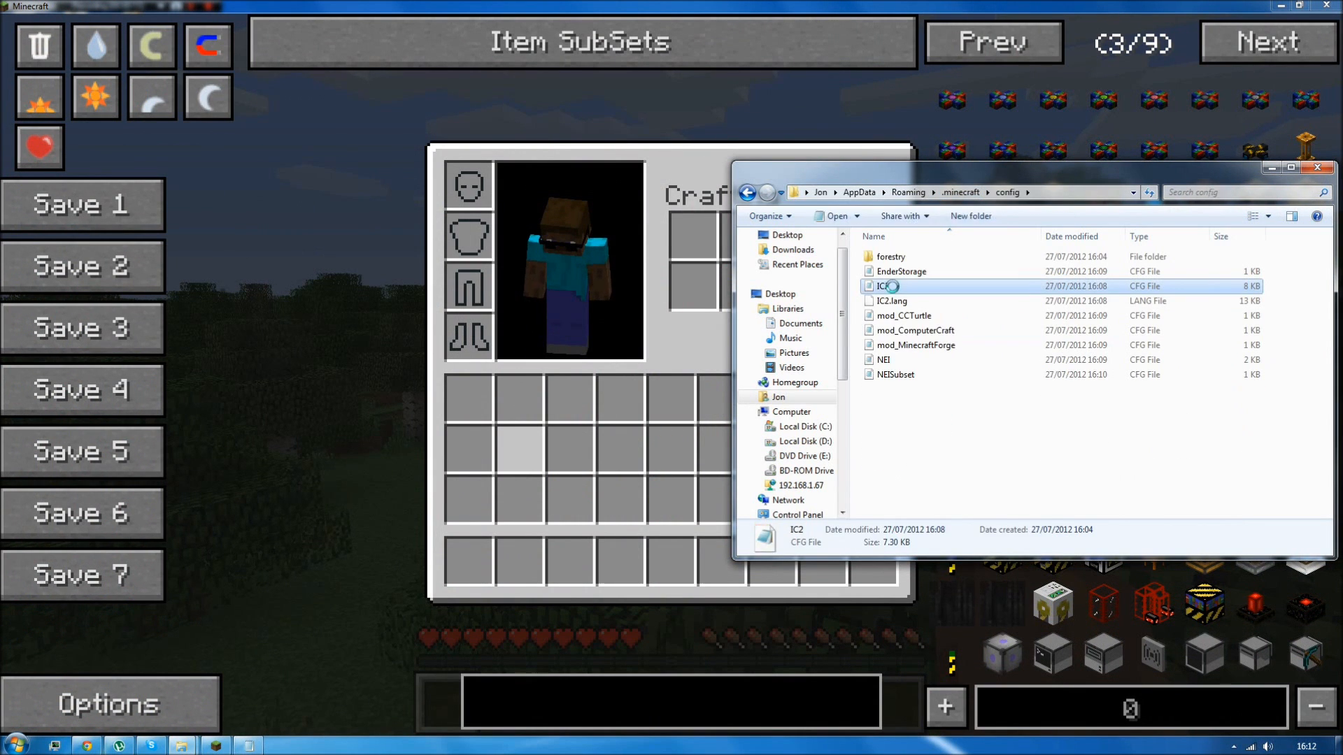
{"action": "double_click", "coordinate": [883, 286]}
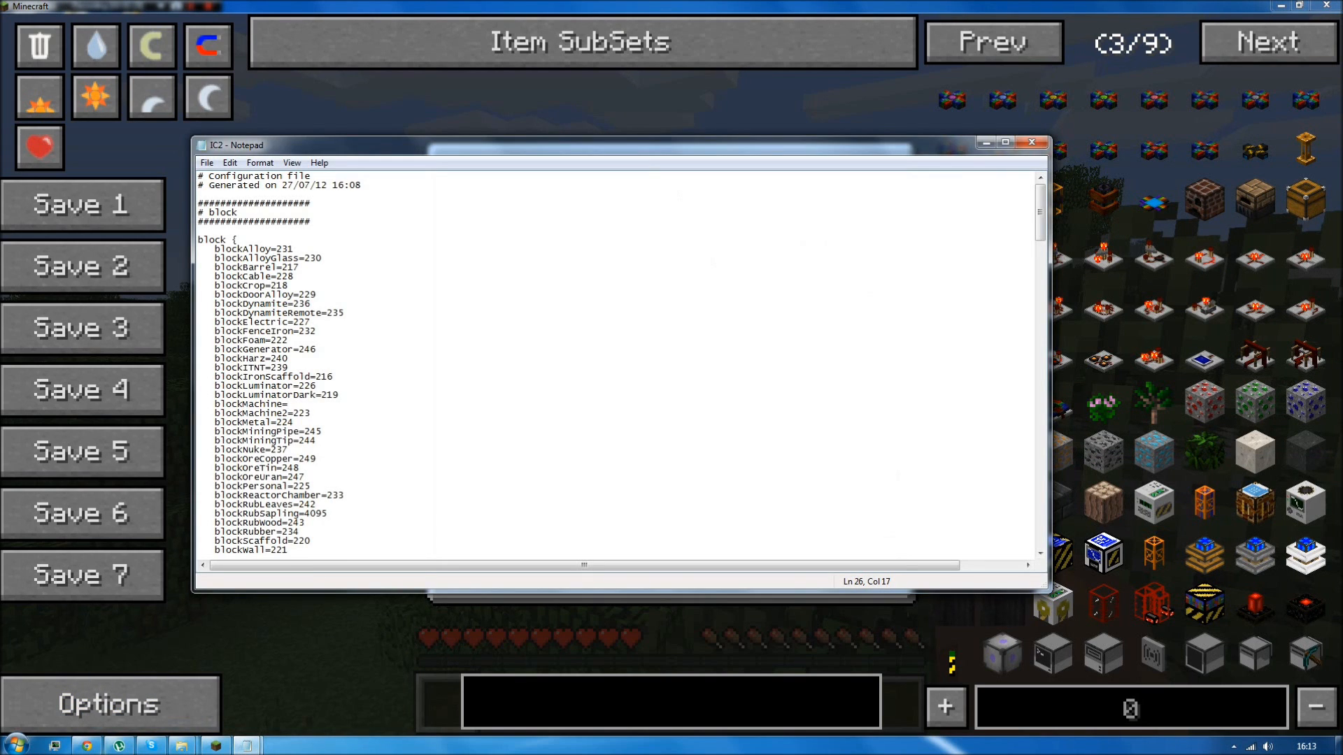
{"action": "type", "text": "144"}
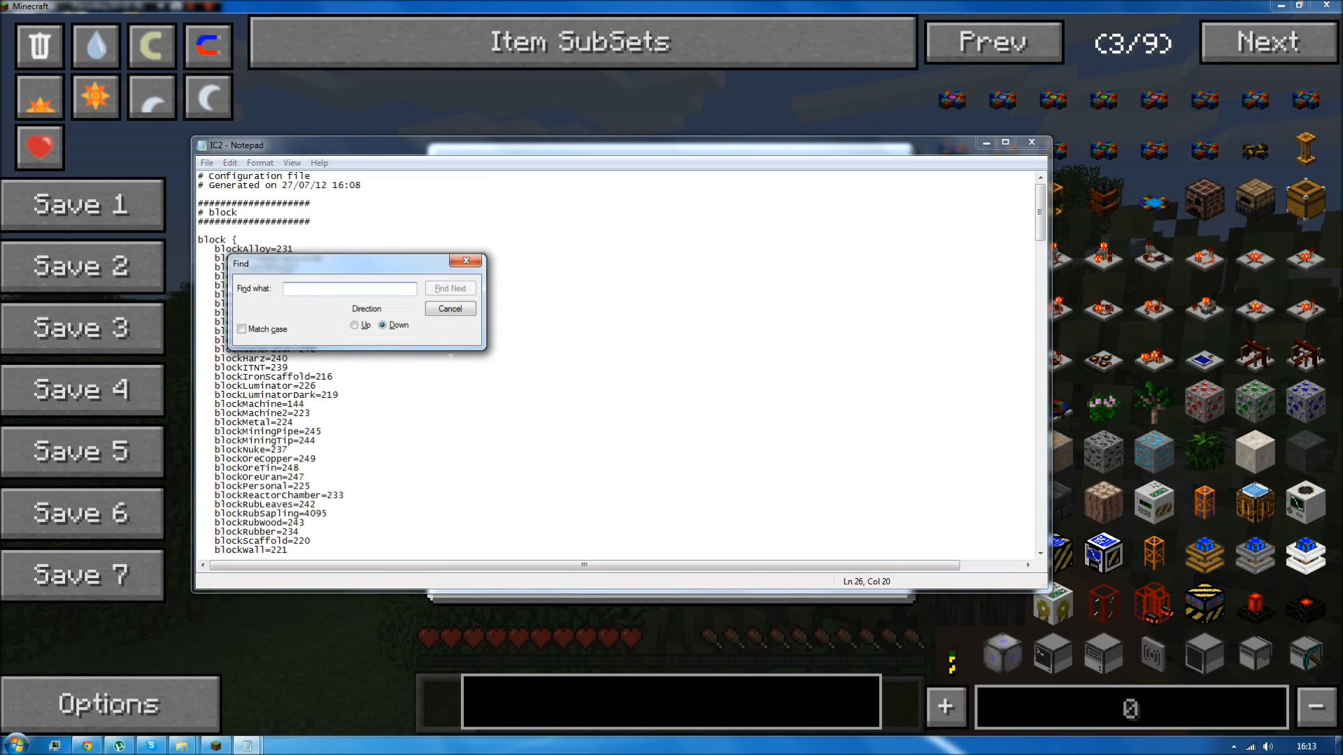
{"action": "left_click", "coordinate": [450, 288]}
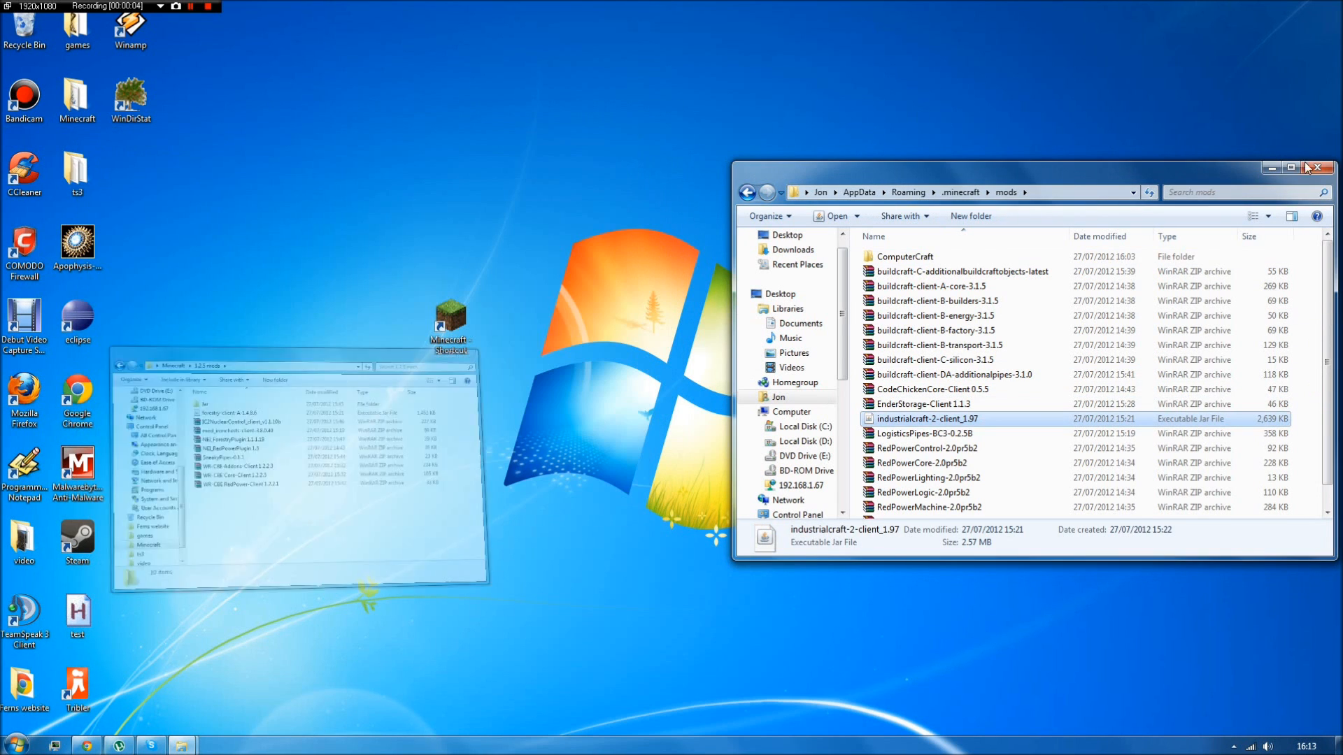
Relaunch Minecraft, hit the BlockID 145 crash, and open the Roaming folder.
{"action": "left_click", "coordinate": [1317, 168]}
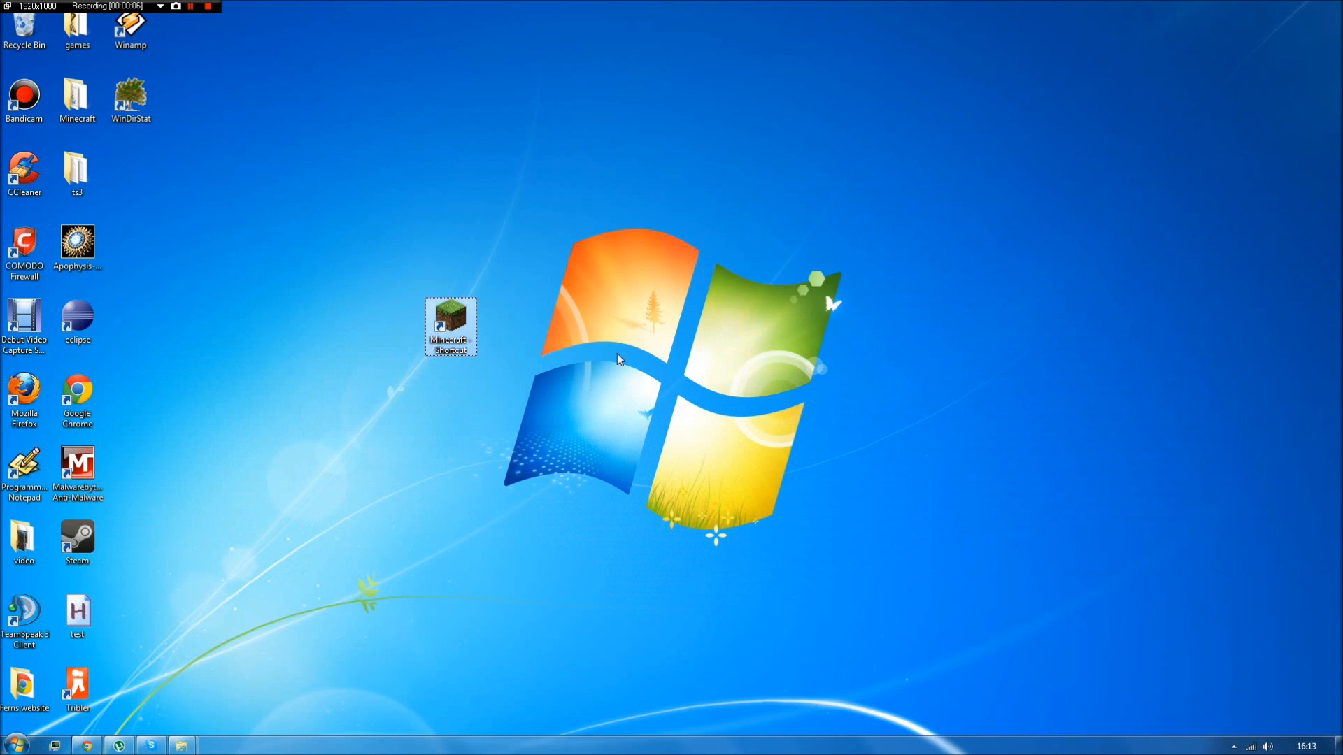
{"action": "double_click", "coordinate": [450, 321]}
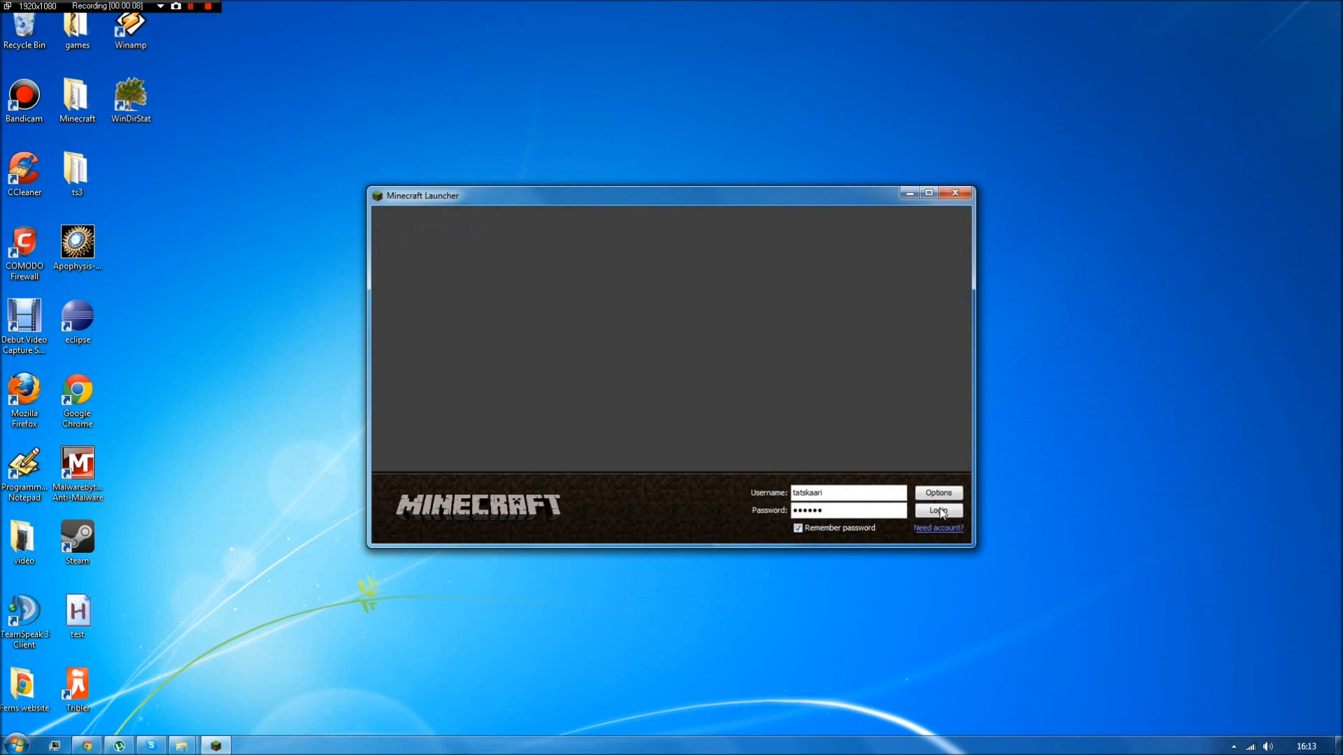
{"action": "left_click", "coordinate": [940, 511]}
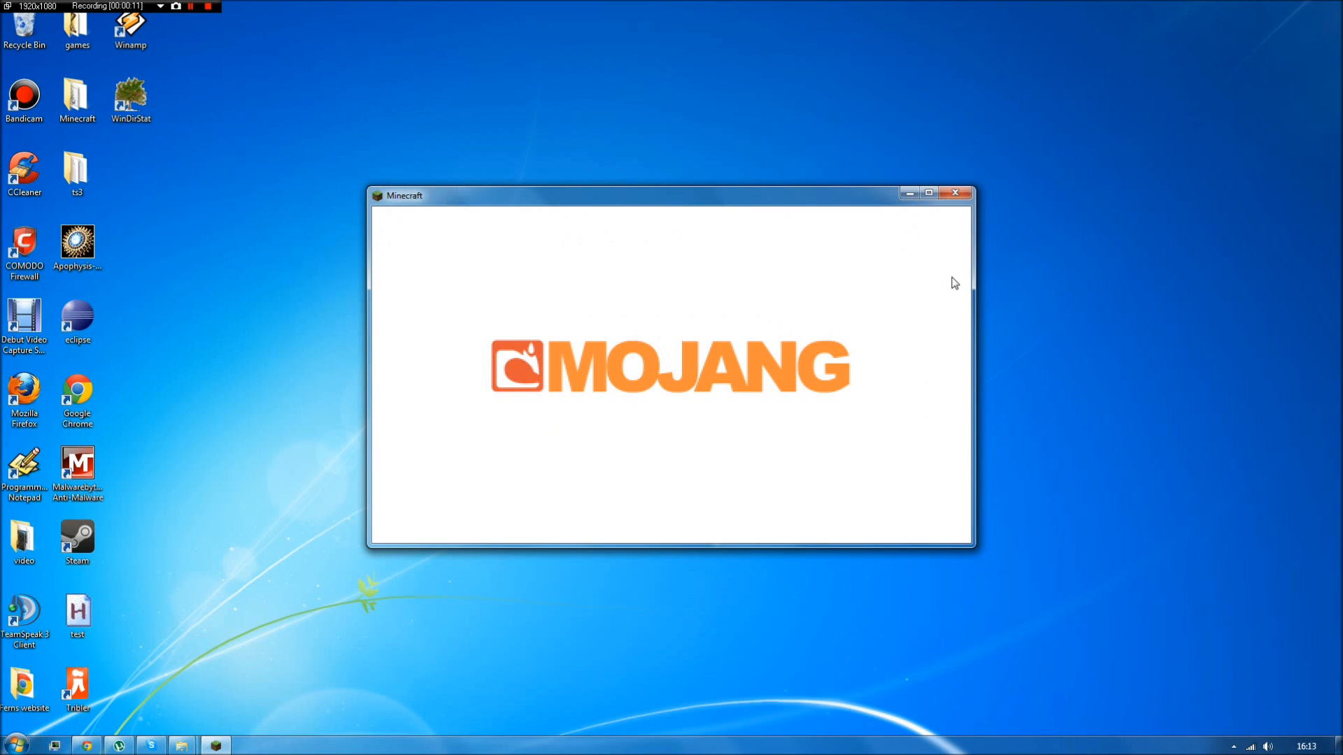
{"action": "mouse_move", "coordinate": [925, 301]}
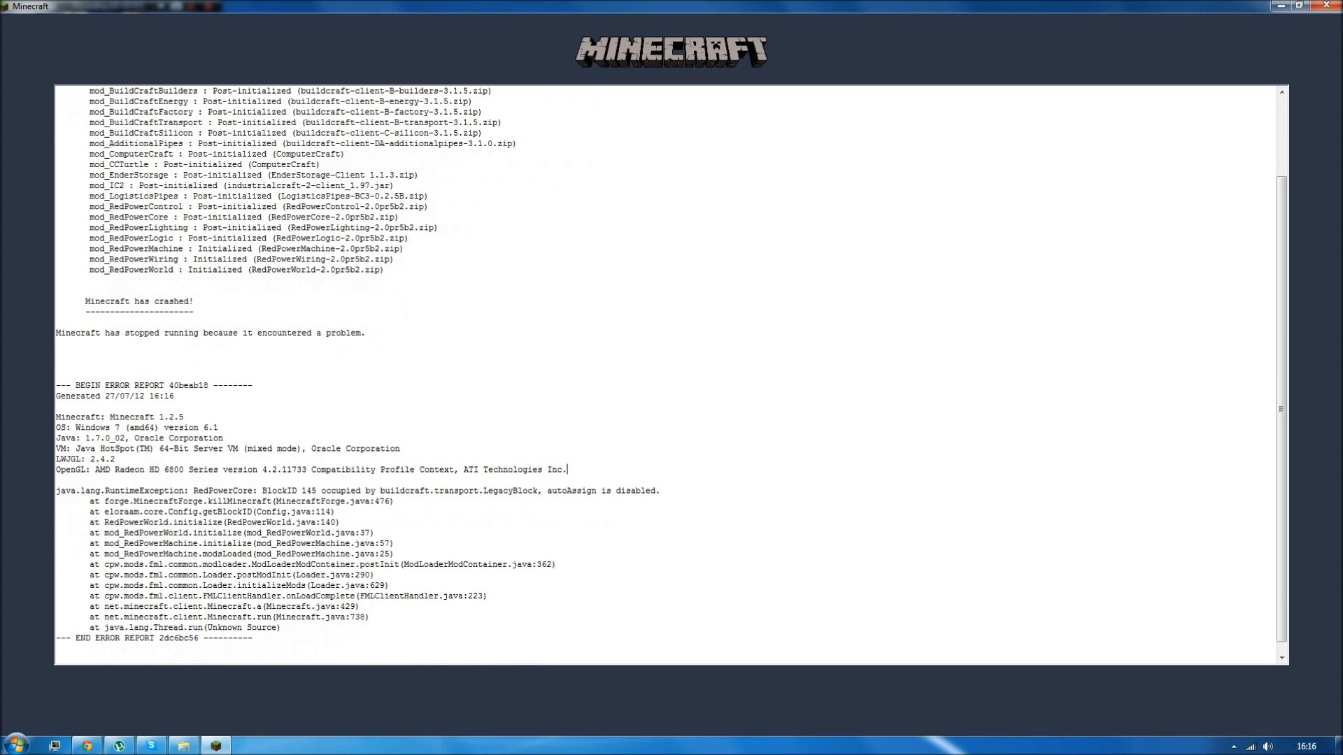
{"action": "double_click", "coordinate": [306, 490]}
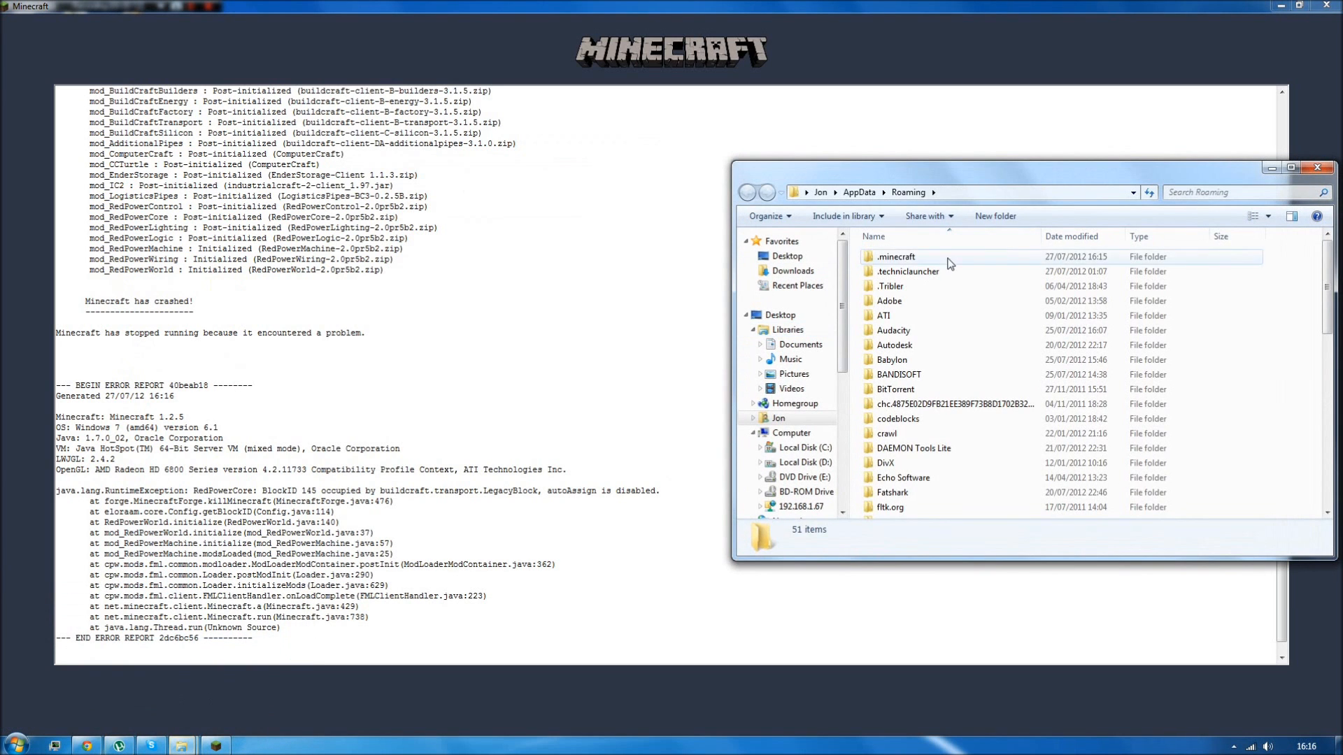
Open buildcraft.cfg, search 'lega', set loadLegacyPipes to false, and close the file.
{"action": "double_click", "coordinate": [897, 256]}
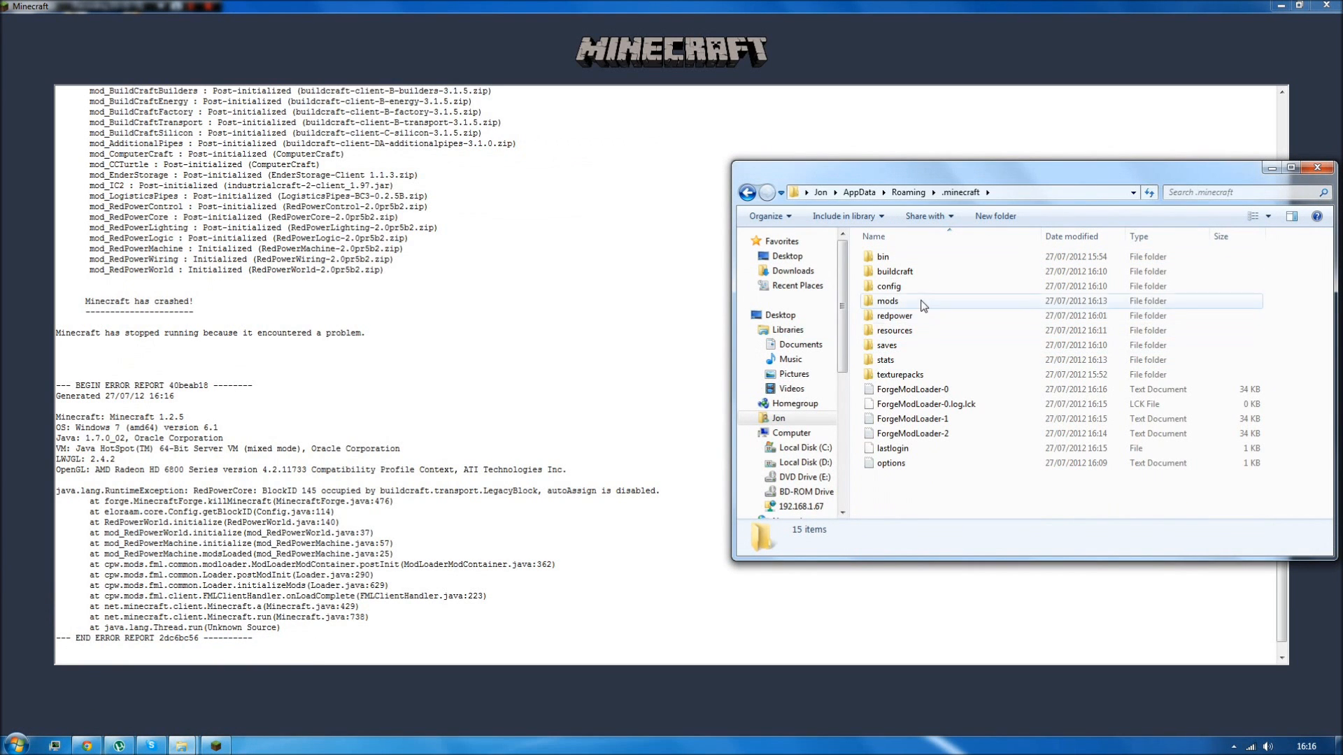
{"action": "double_click", "coordinate": [889, 286]}
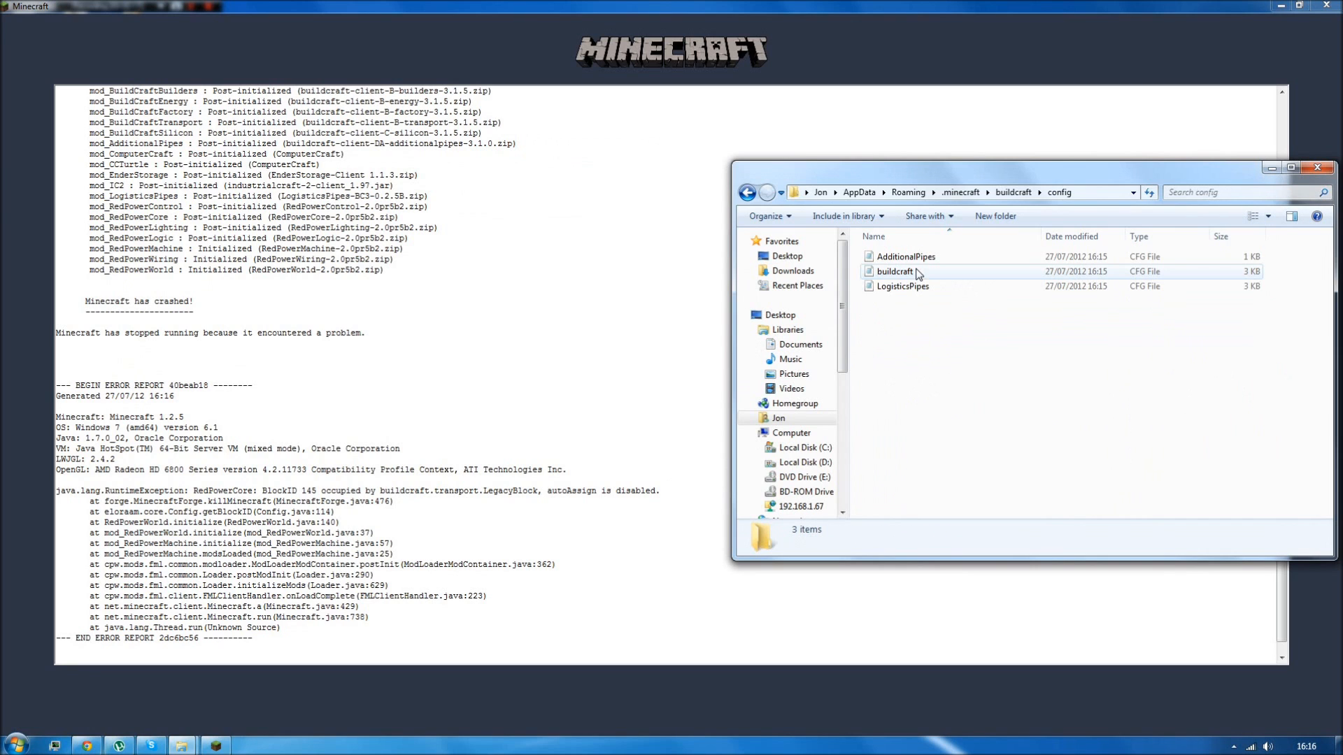
{"action": "left_click", "coordinate": [895, 272]}
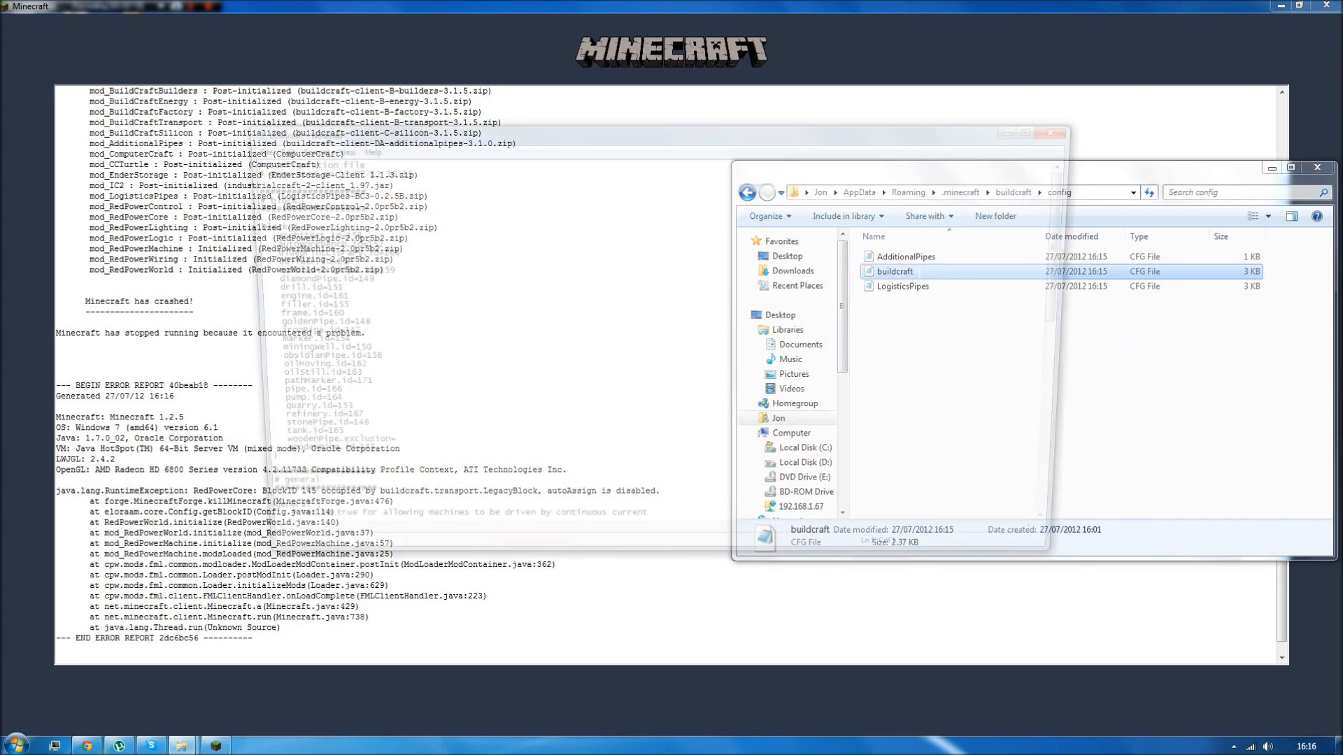
{"action": "double_click", "coordinate": [894, 271]}
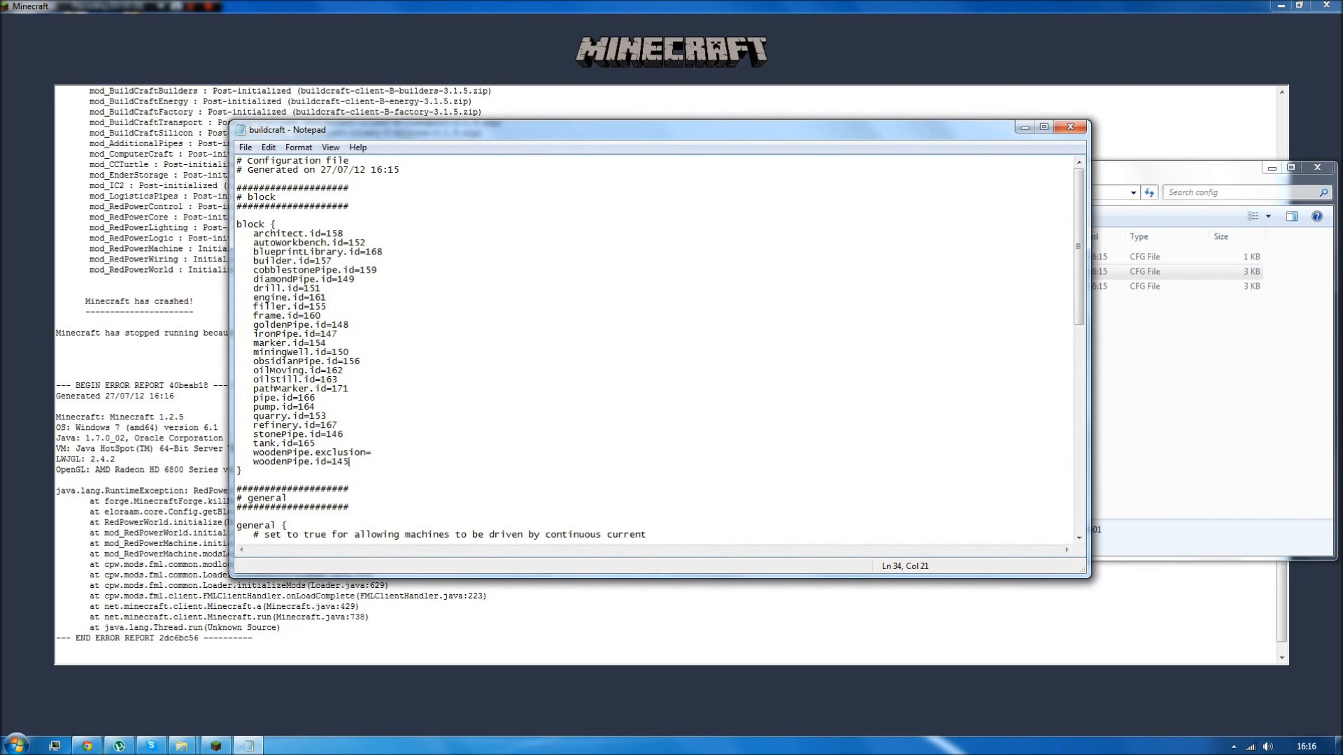
{"action": "scroll", "scroll_direction": "down", "scroll_amount": 3}
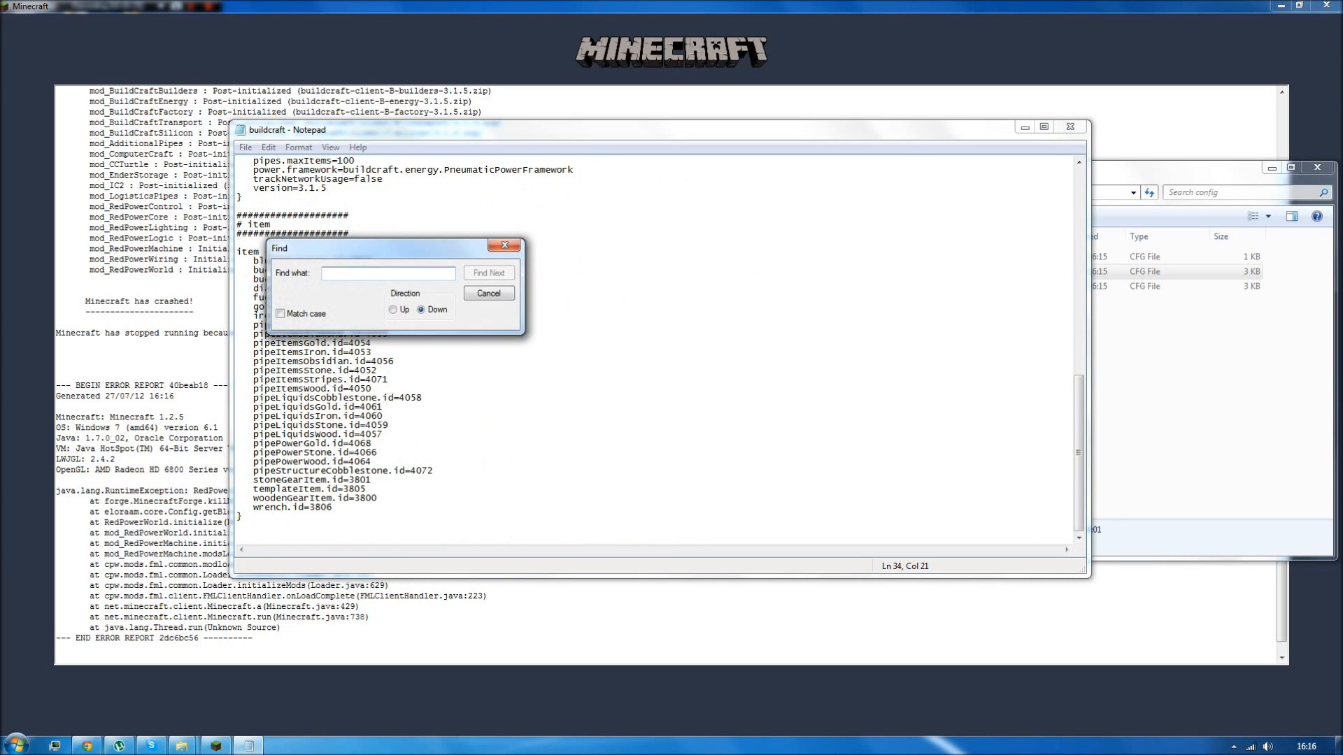
{"action": "type", "text": "lega"}
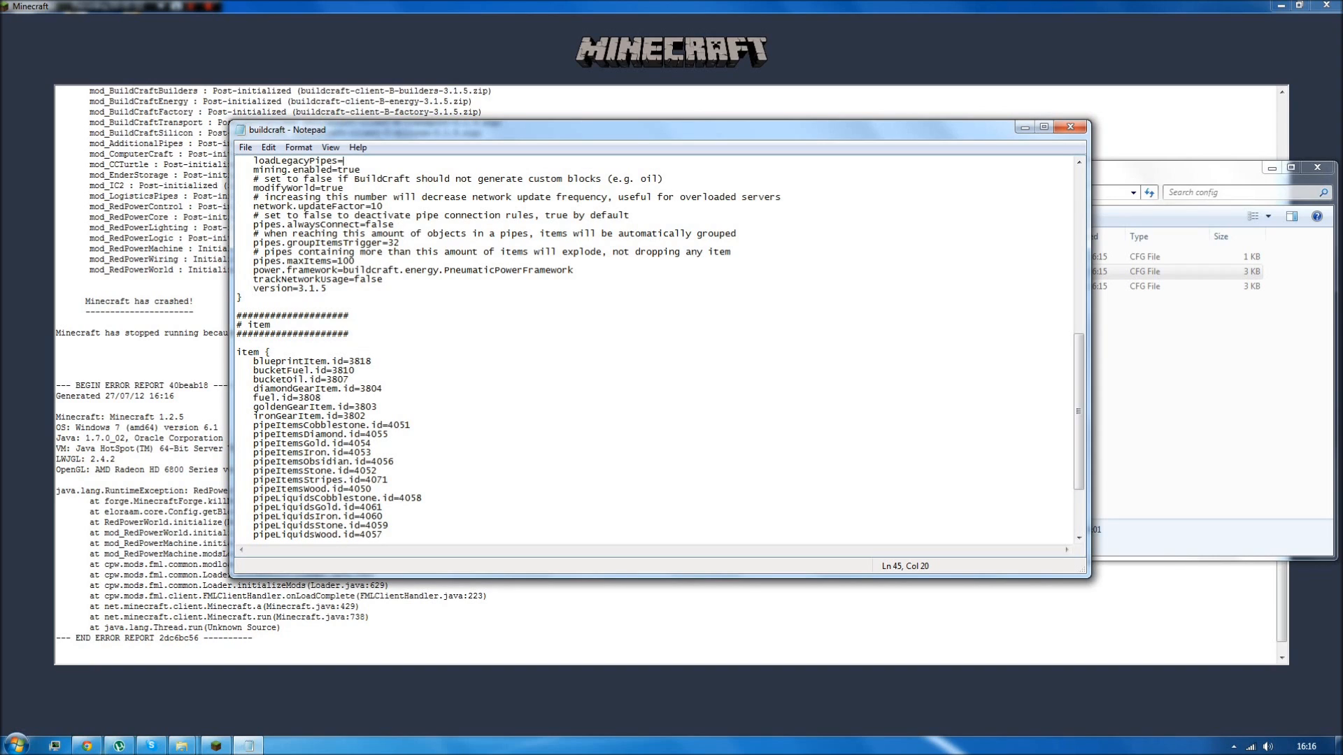
{"action": "type", "text": "false"}
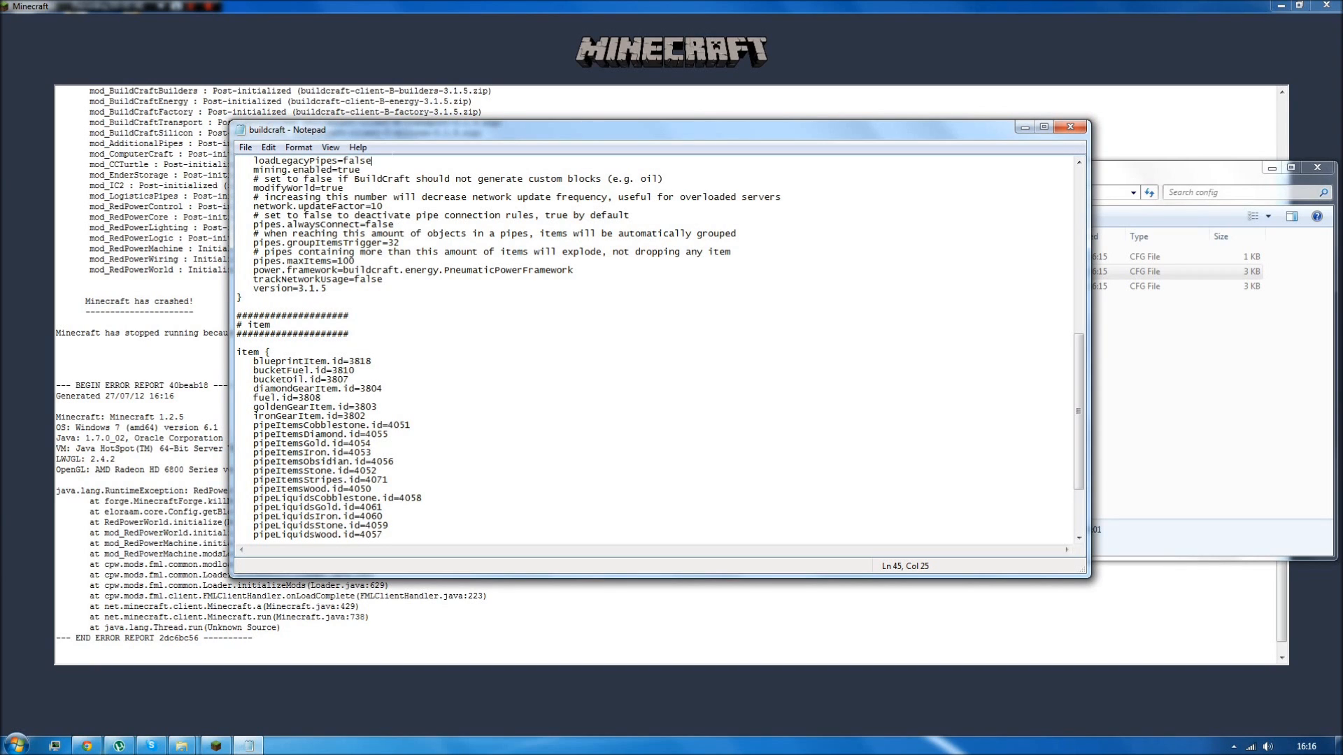
{"action": "left_click", "coordinate": [246, 146]}
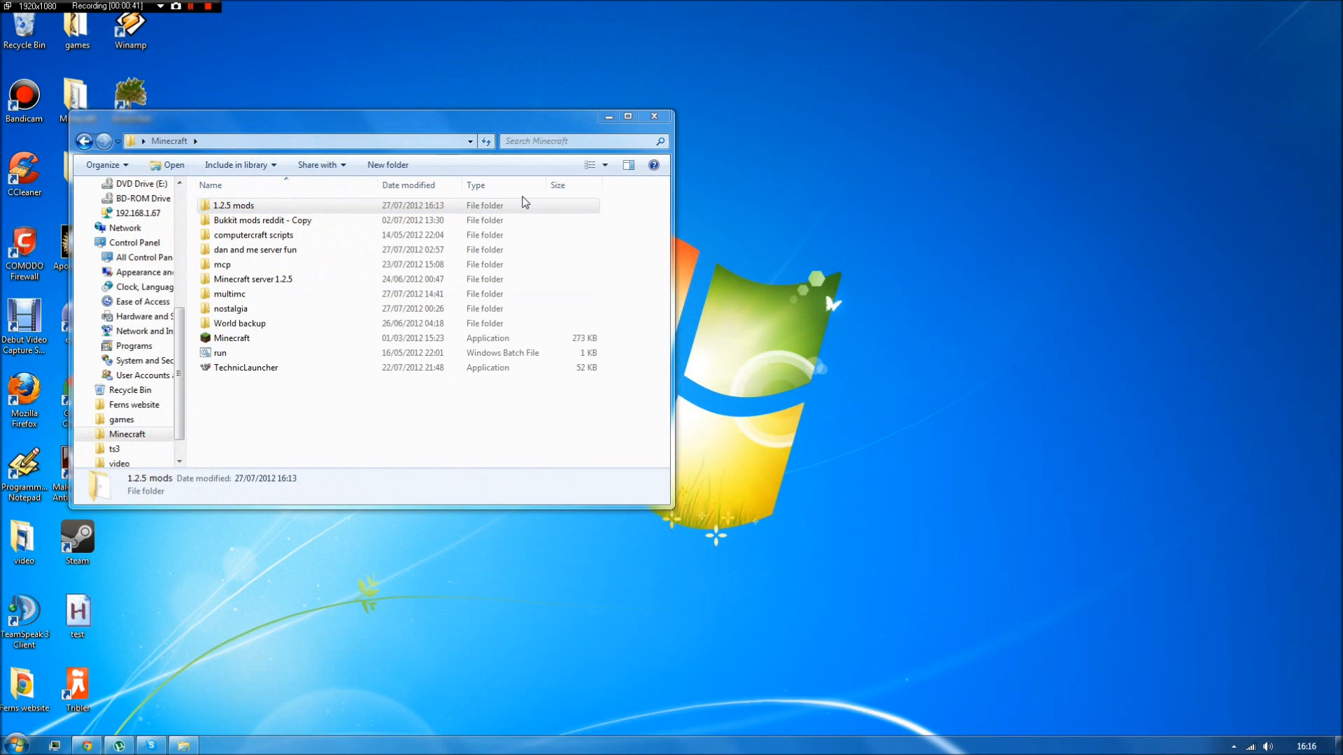
Delete redpower.cfg, leaving only redpower.lang, and close the folder window.
{"action": "left_click", "coordinate": [653, 116]}
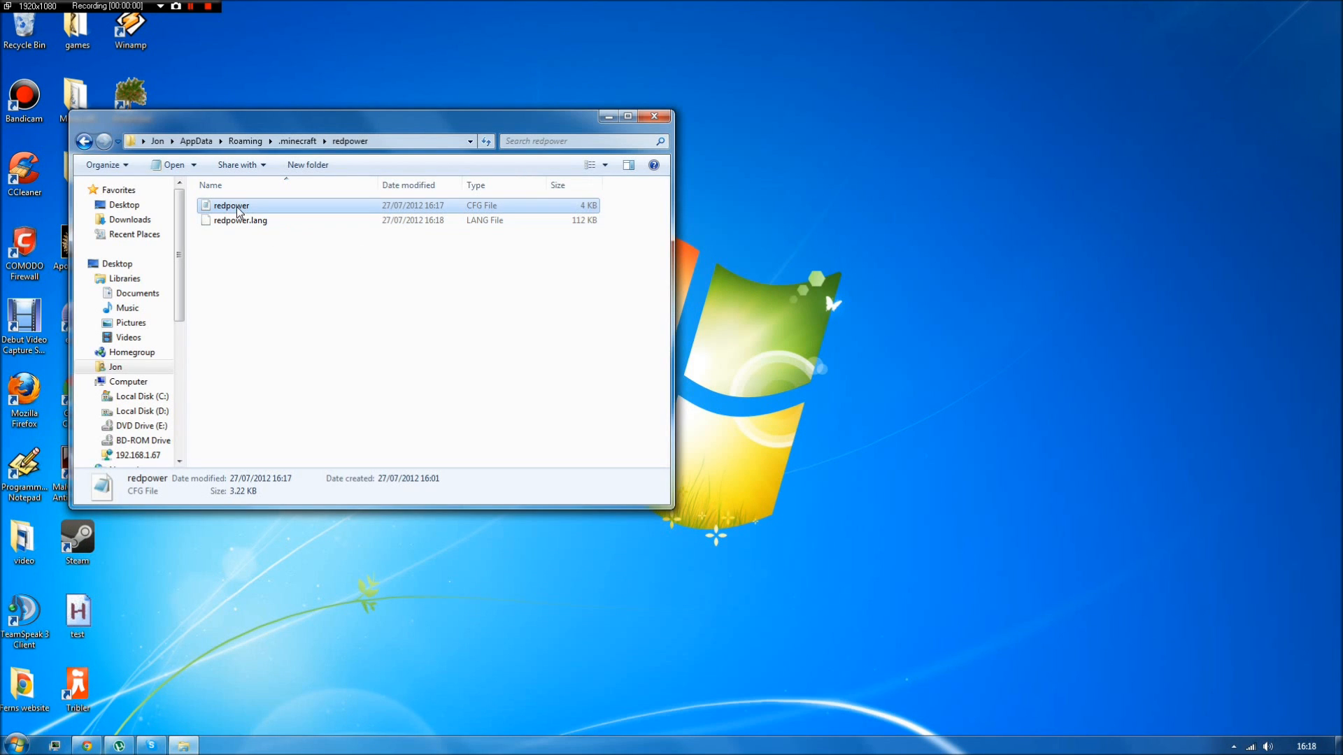
{"action": "left_click", "coordinate": [231, 205]}
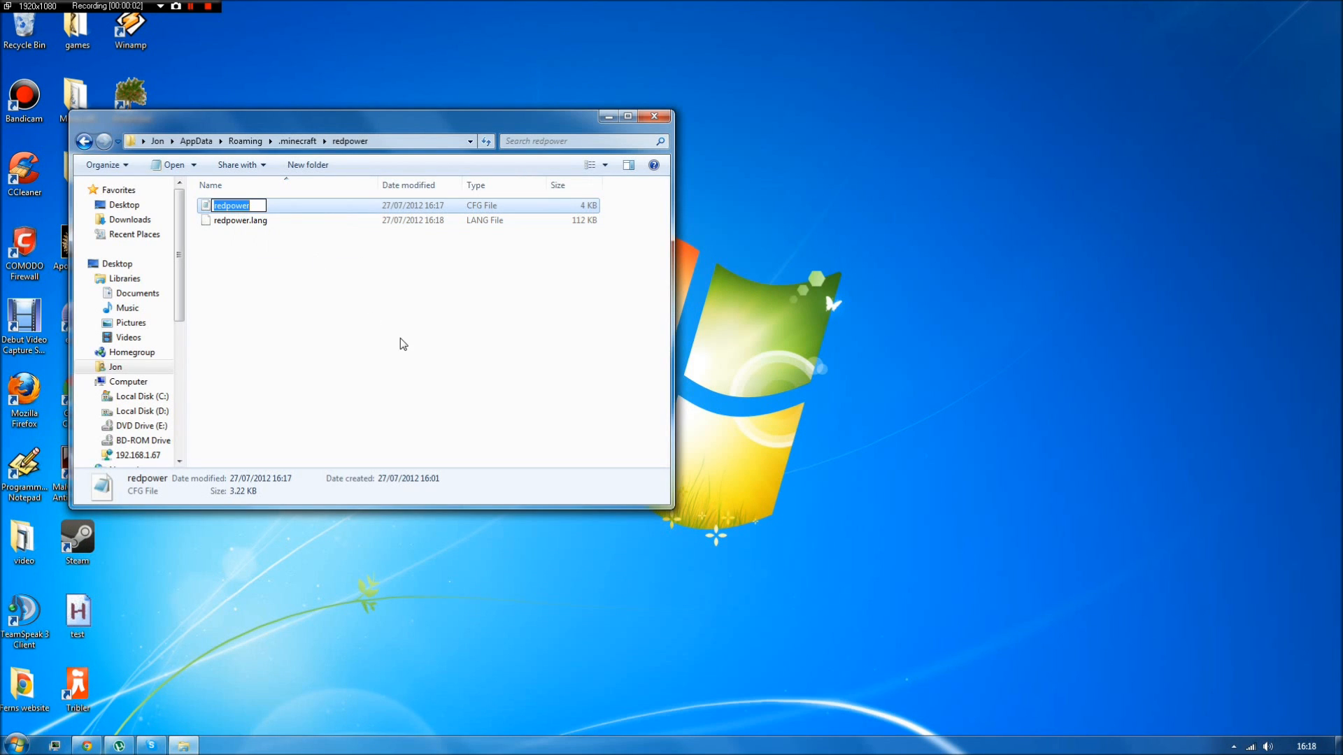
{"action": "key", "text": "Delete"}
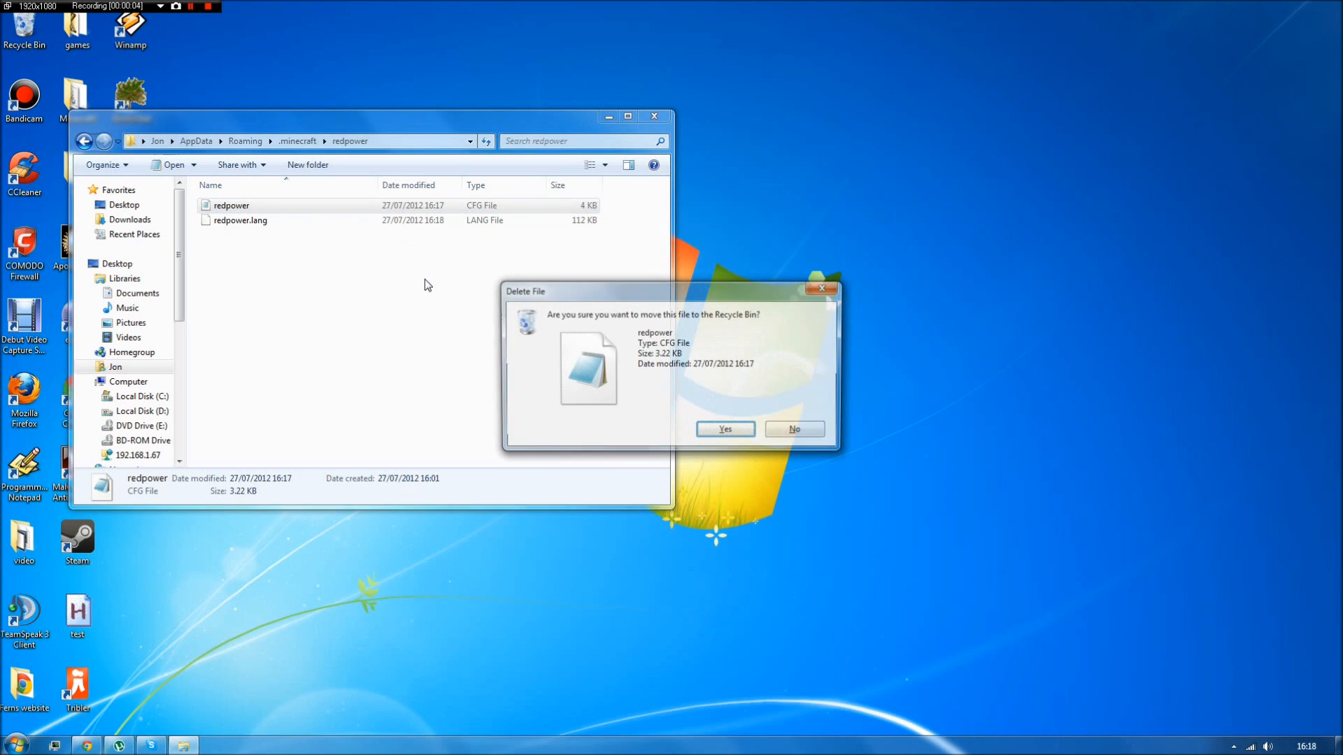
{"action": "left_click", "coordinate": [724, 428]}
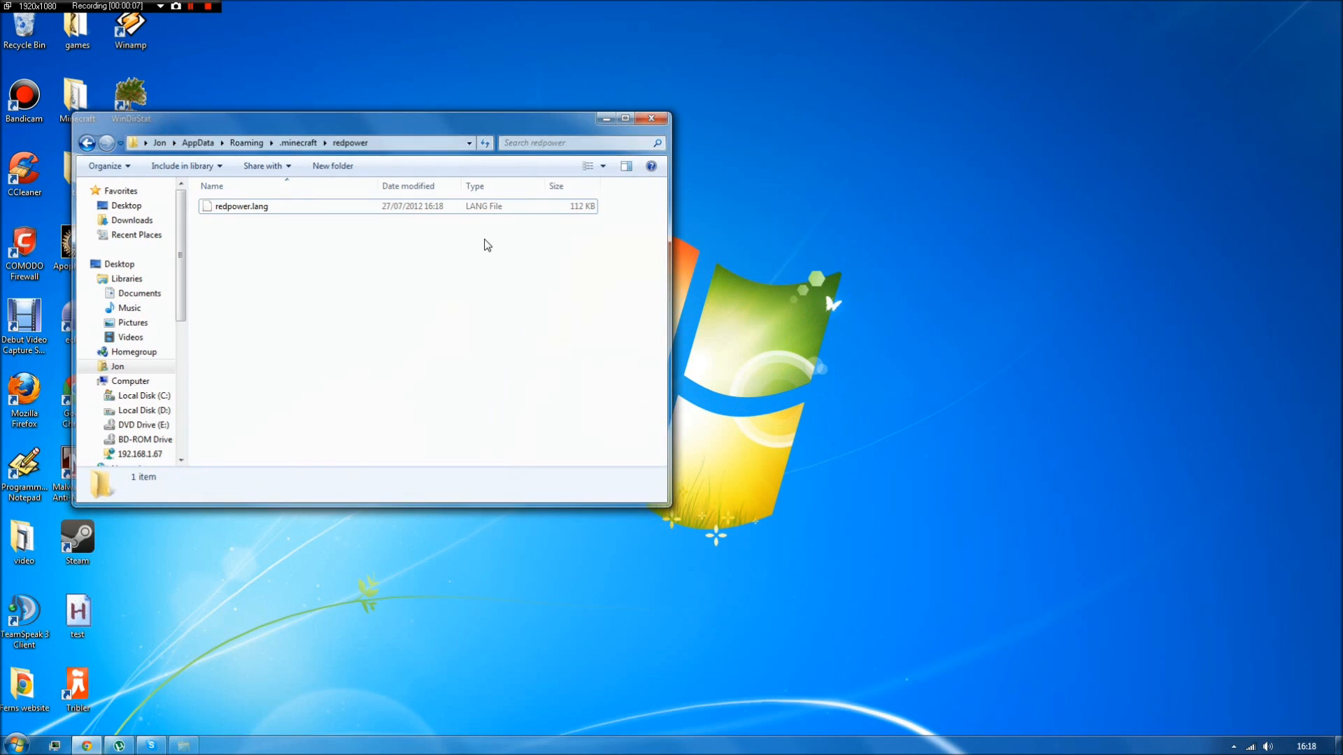
{"action": "left_click", "coordinate": [653, 118]}
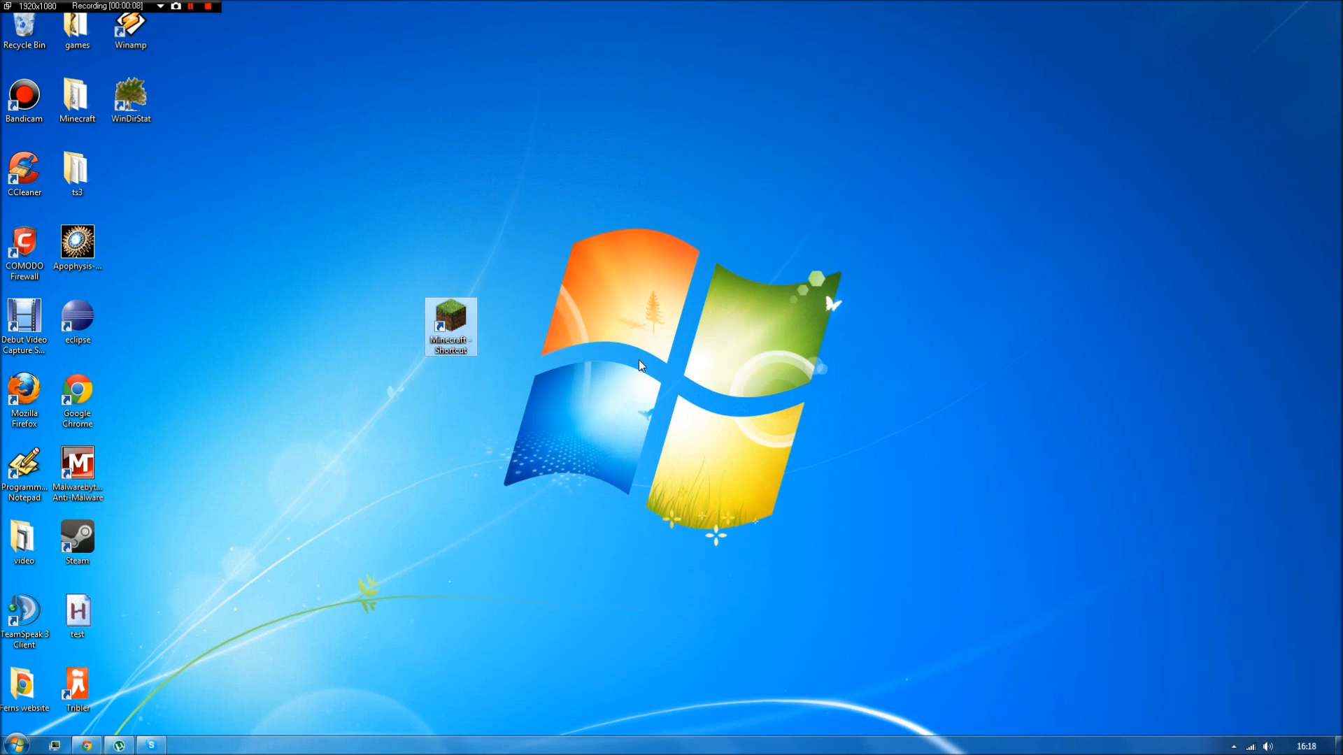
Launch Minecraft, confirm the main menu shows 23 mods loaded, then quit.
{"action": "double_click", "coordinate": [450, 325]}
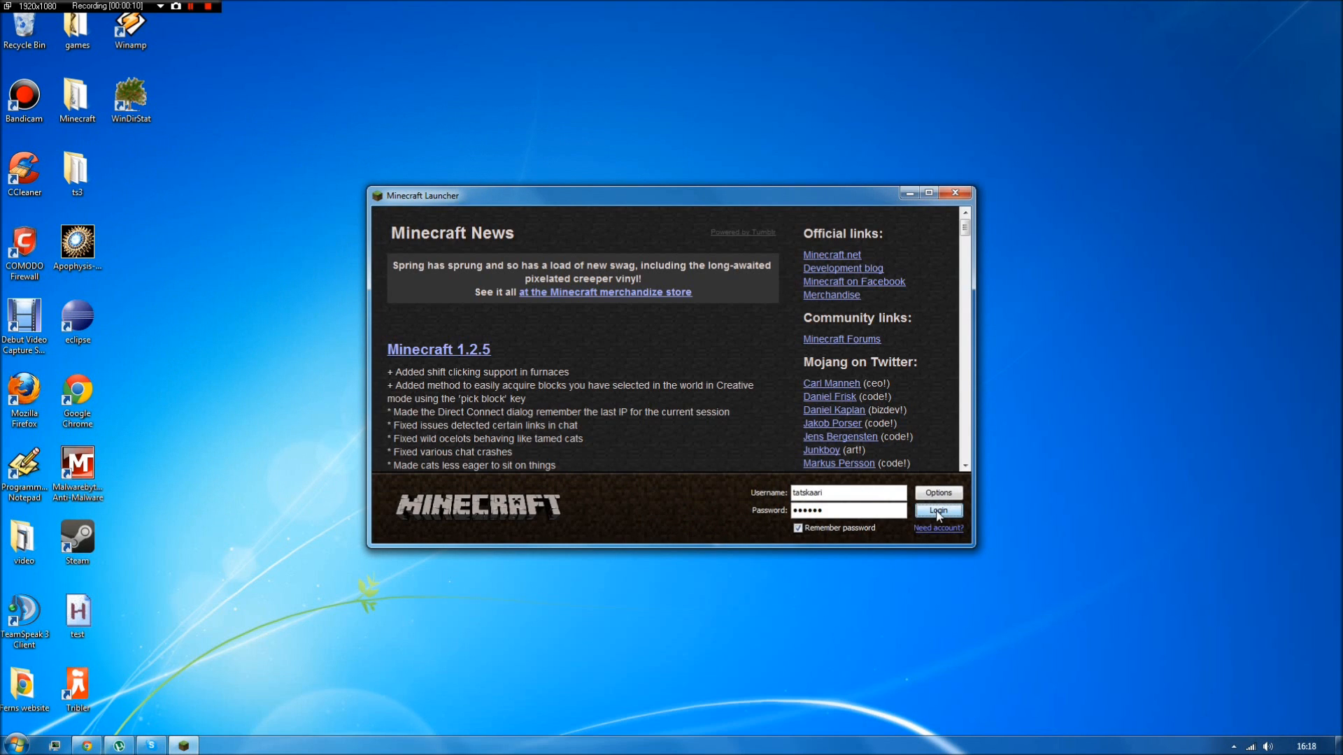
{"action": "left_click", "coordinate": [937, 511]}
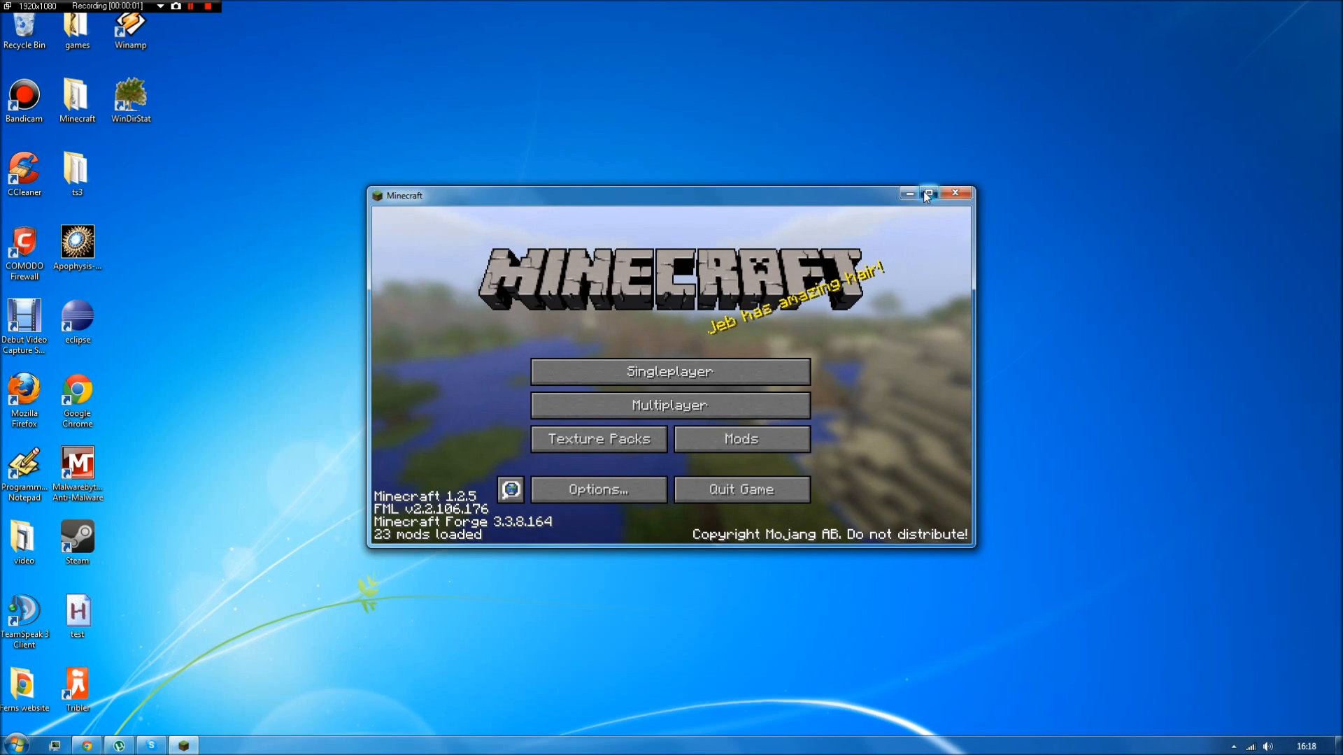
{"action": "left_click", "coordinate": [928, 194]}
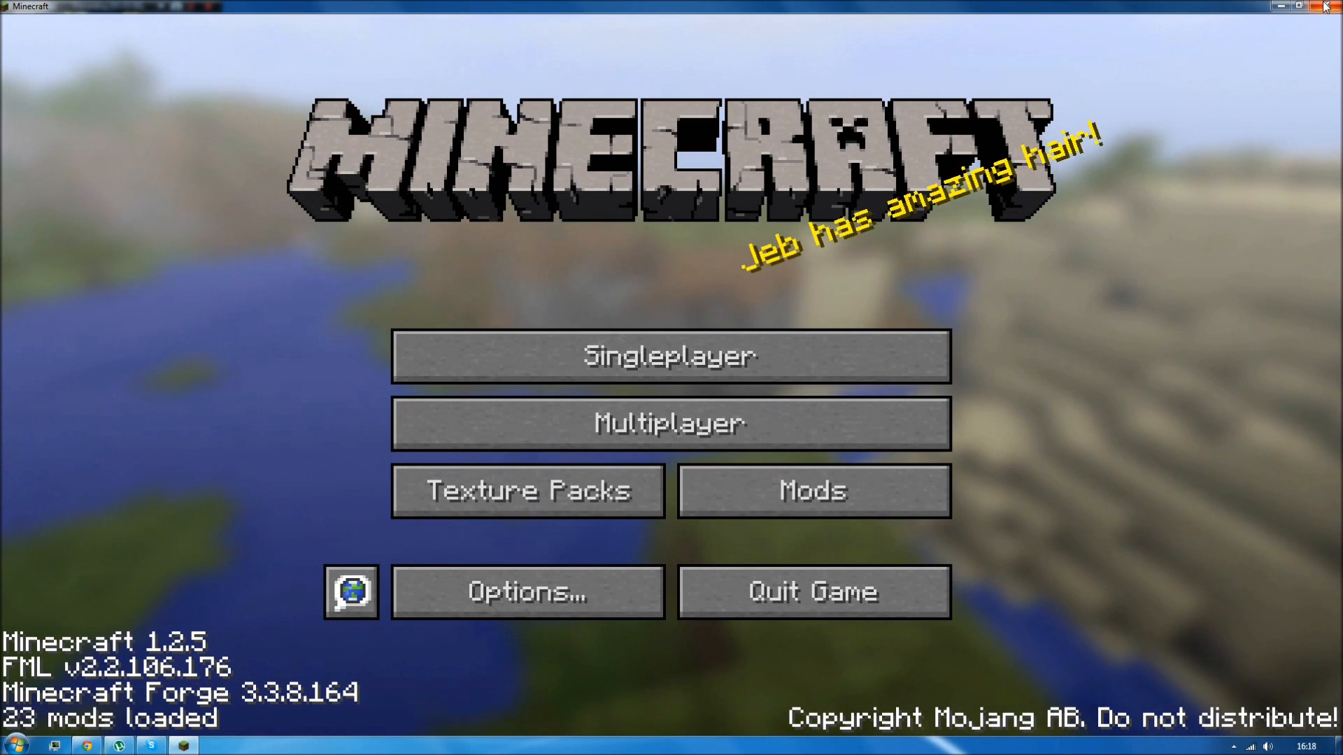
{"action": "left_click", "coordinate": [1300, 7]}
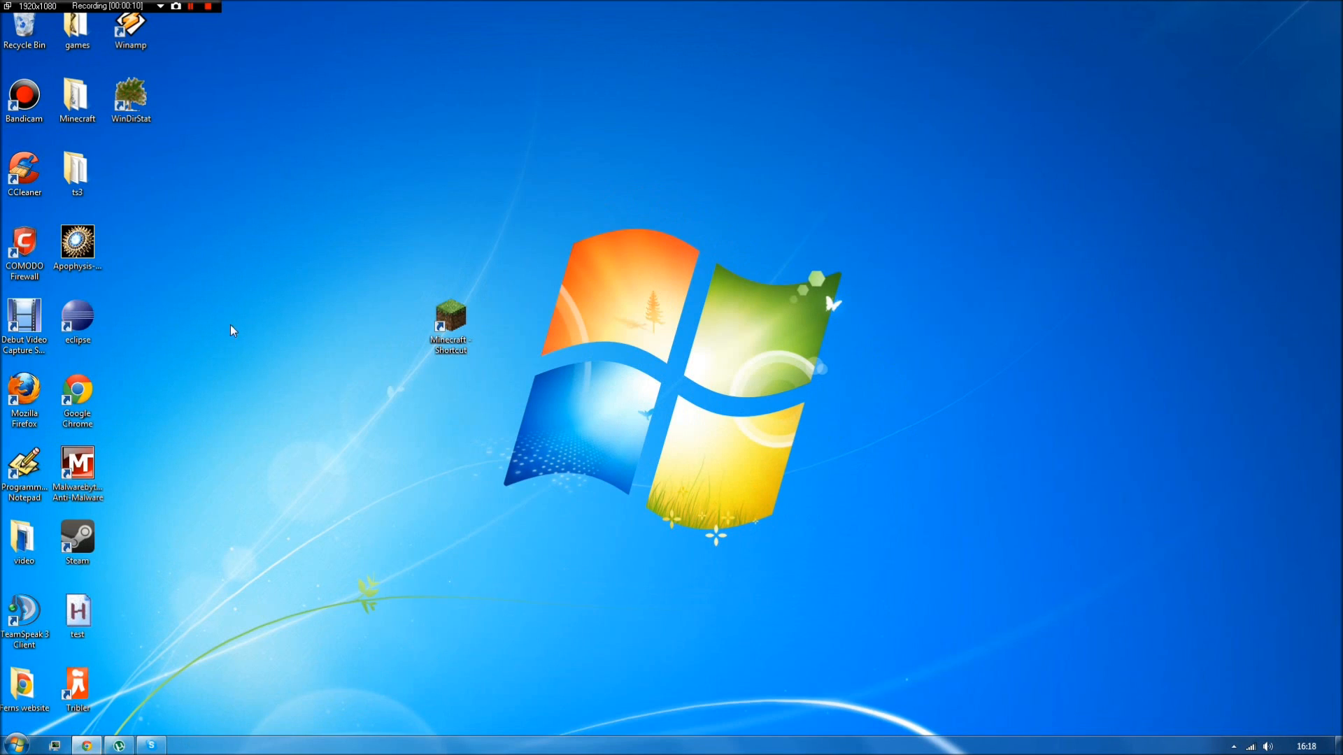
{"action": "mouse_move", "coordinate": [600, 220]}
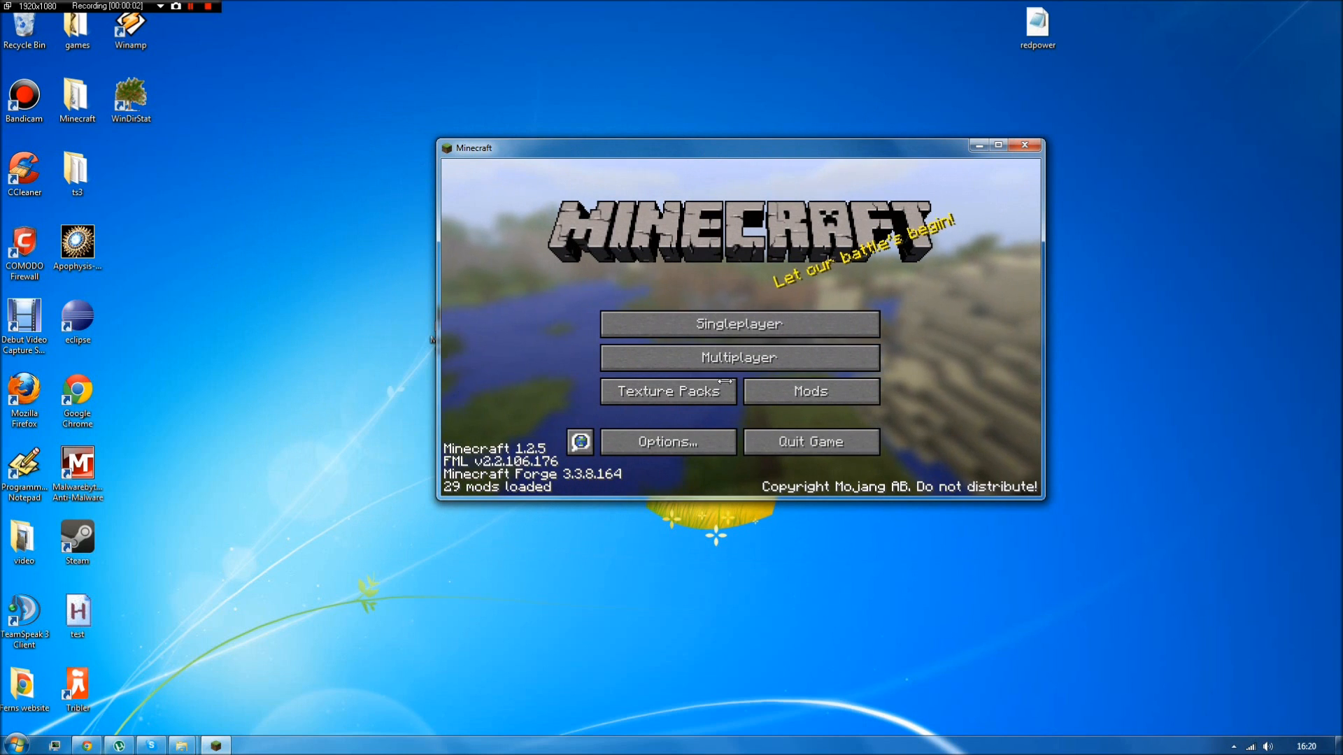
Open the singleplayer world list showing the existing 'test' world.
{"action": "left_click", "coordinate": [738, 324]}
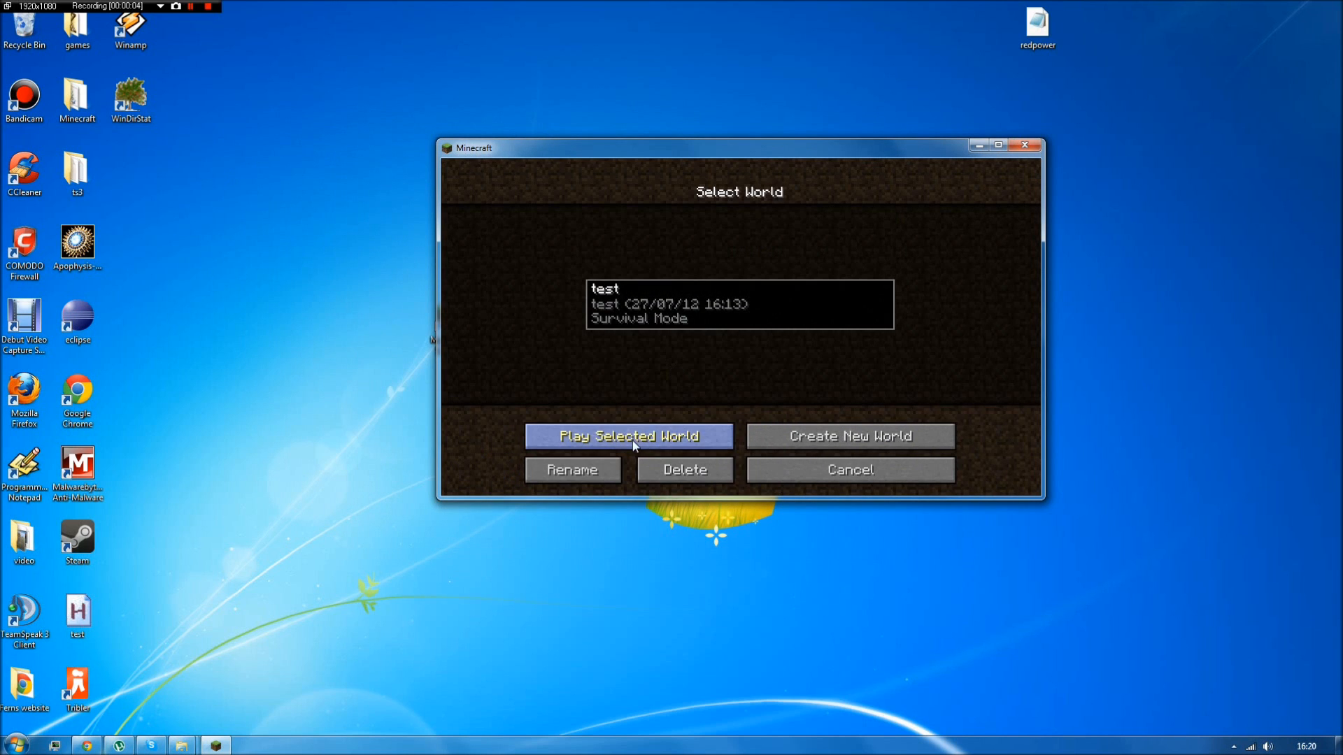
Load the 'test' world and advance NEI's item list to page 20.
{"action": "left_click", "coordinate": [628, 436]}
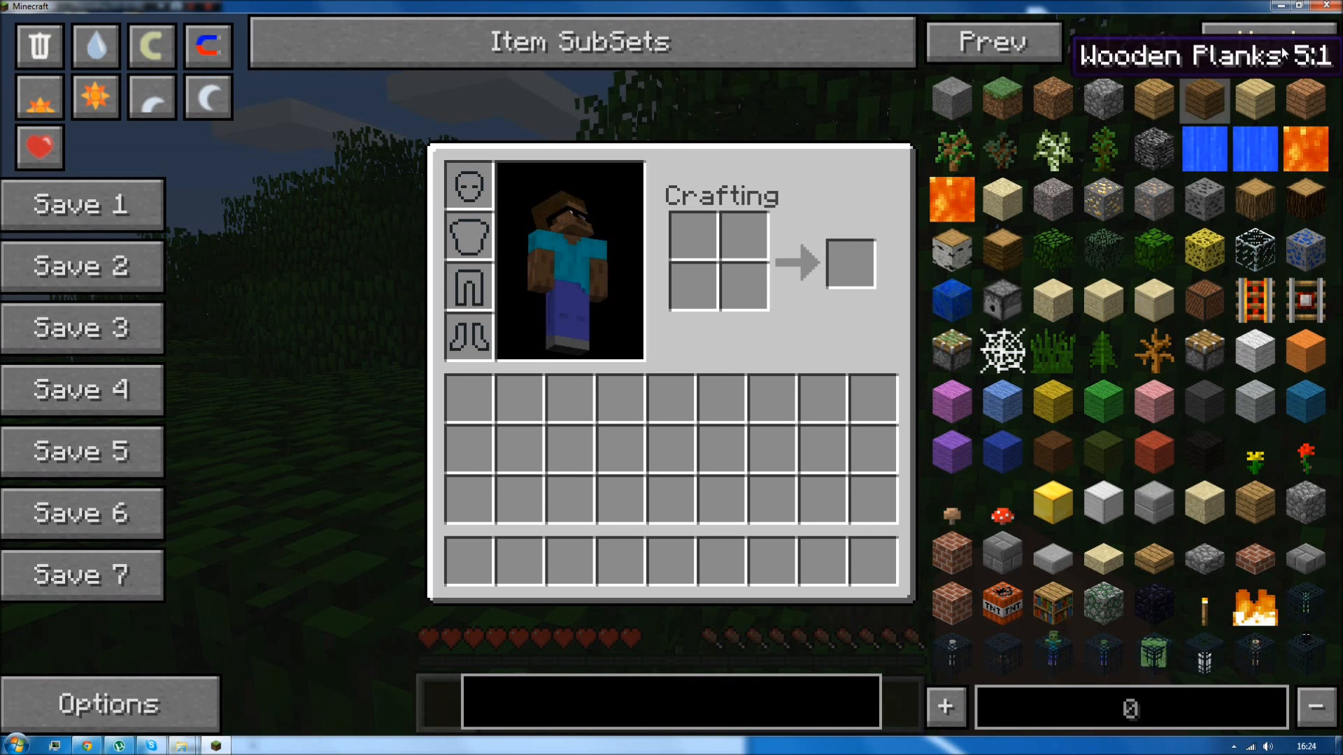
{"action": "left_click", "coordinate": [1266, 42]}
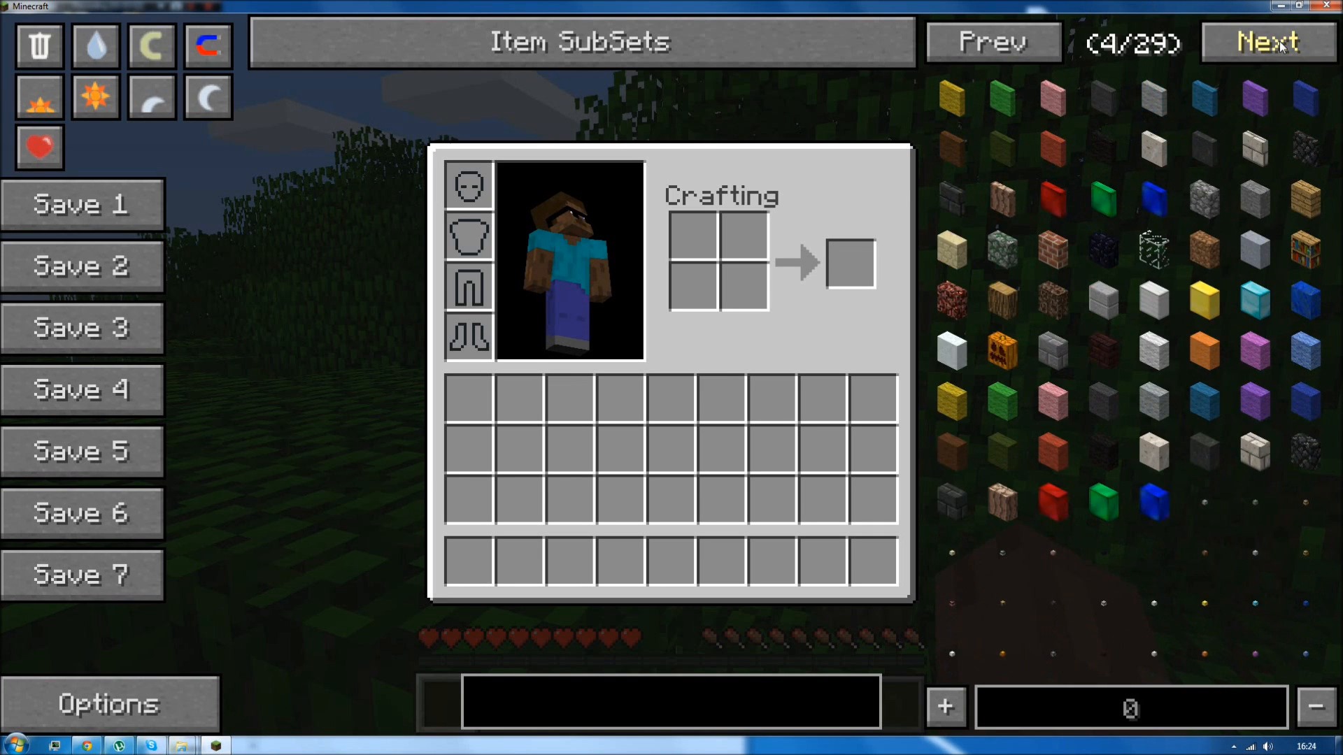
{"action": "left_click", "coordinate": [1267, 41]}
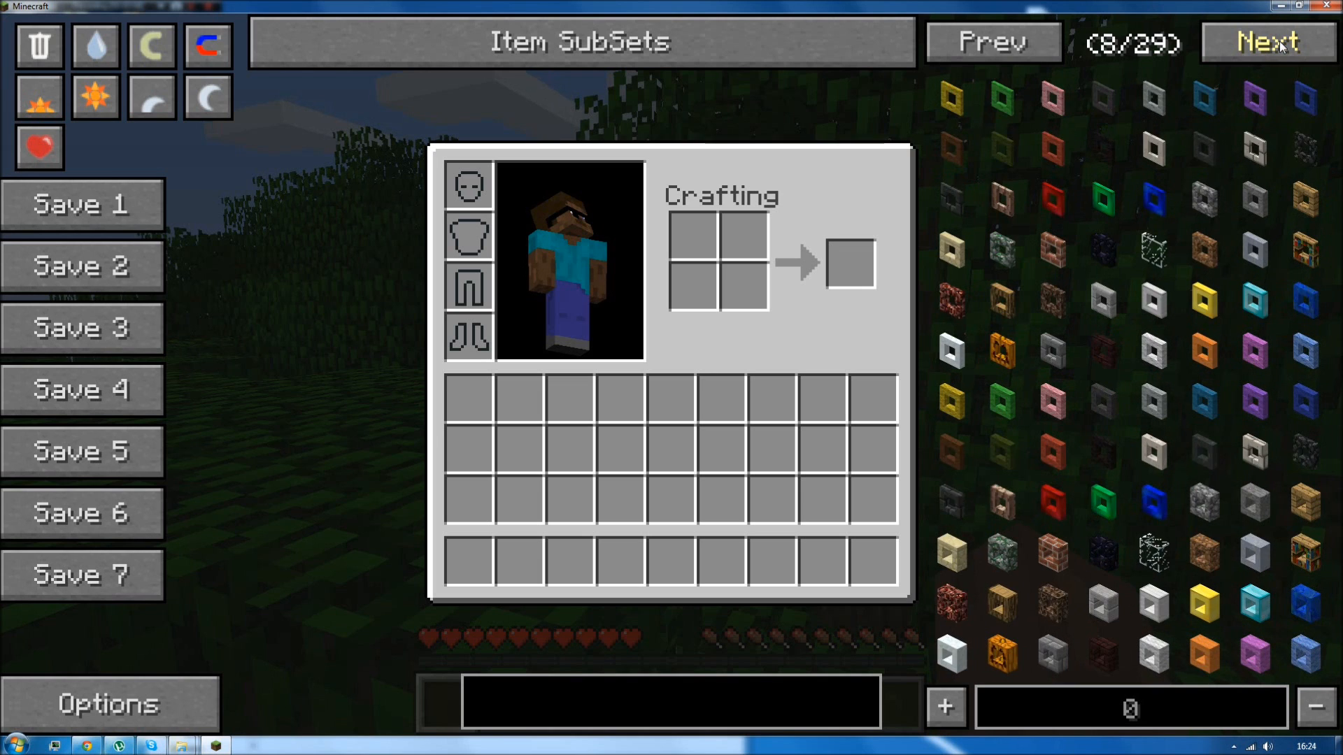
{"action": "left_click", "coordinate": [1265, 42]}
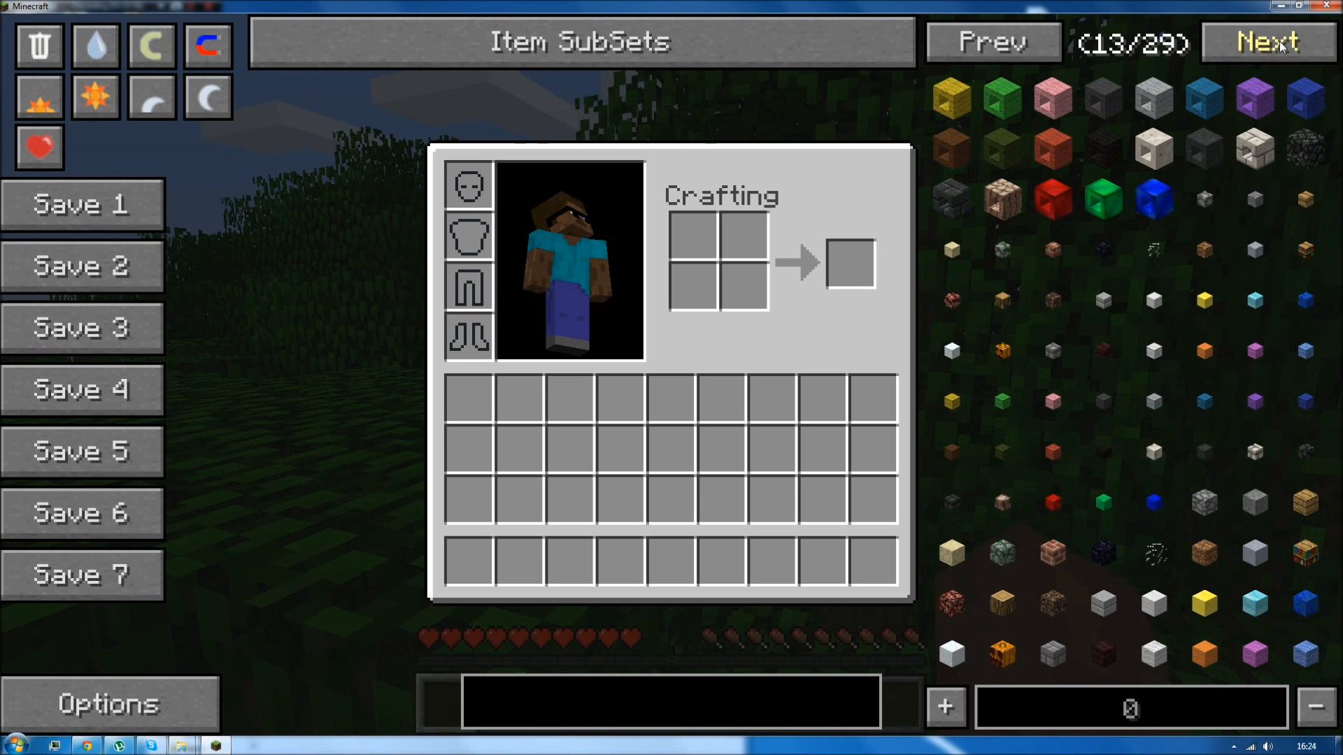
{"action": "left_click", "coordinate": [1266, 42]}
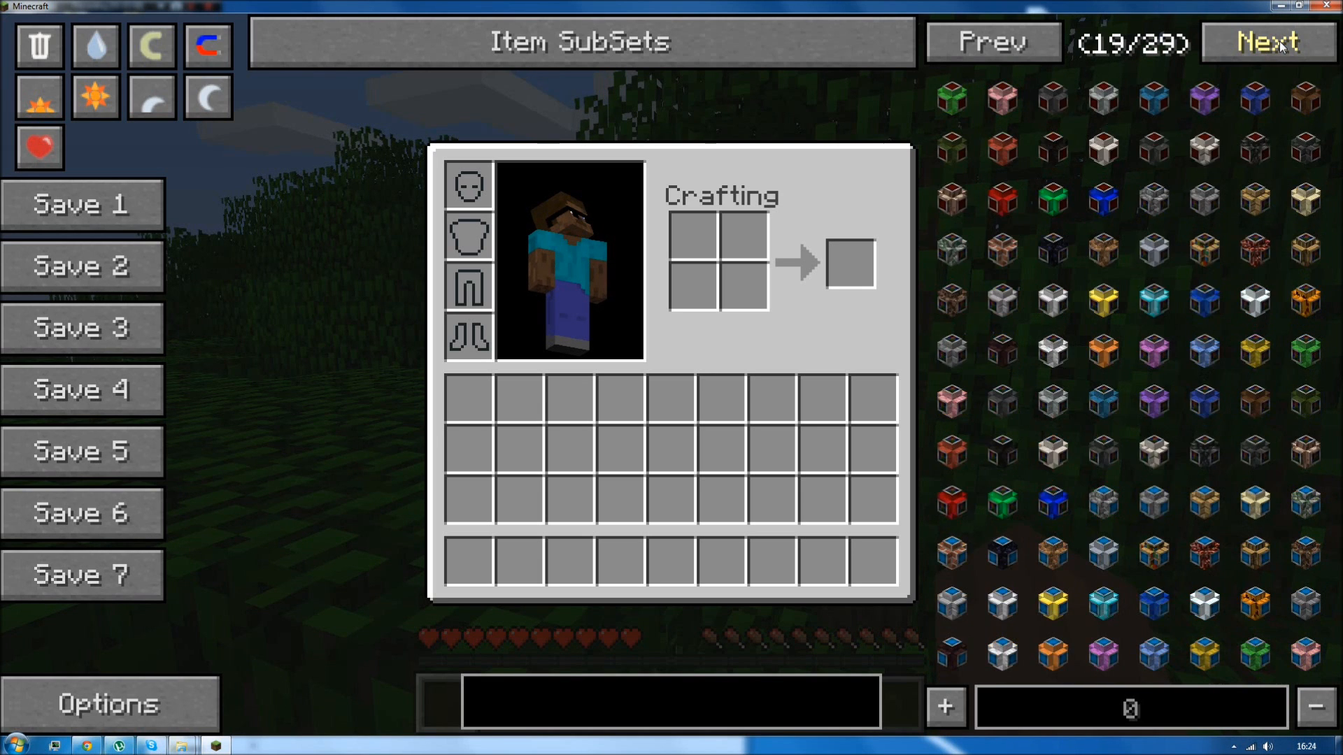
{"action": "left_click", "coordinate": [1268, 41]}
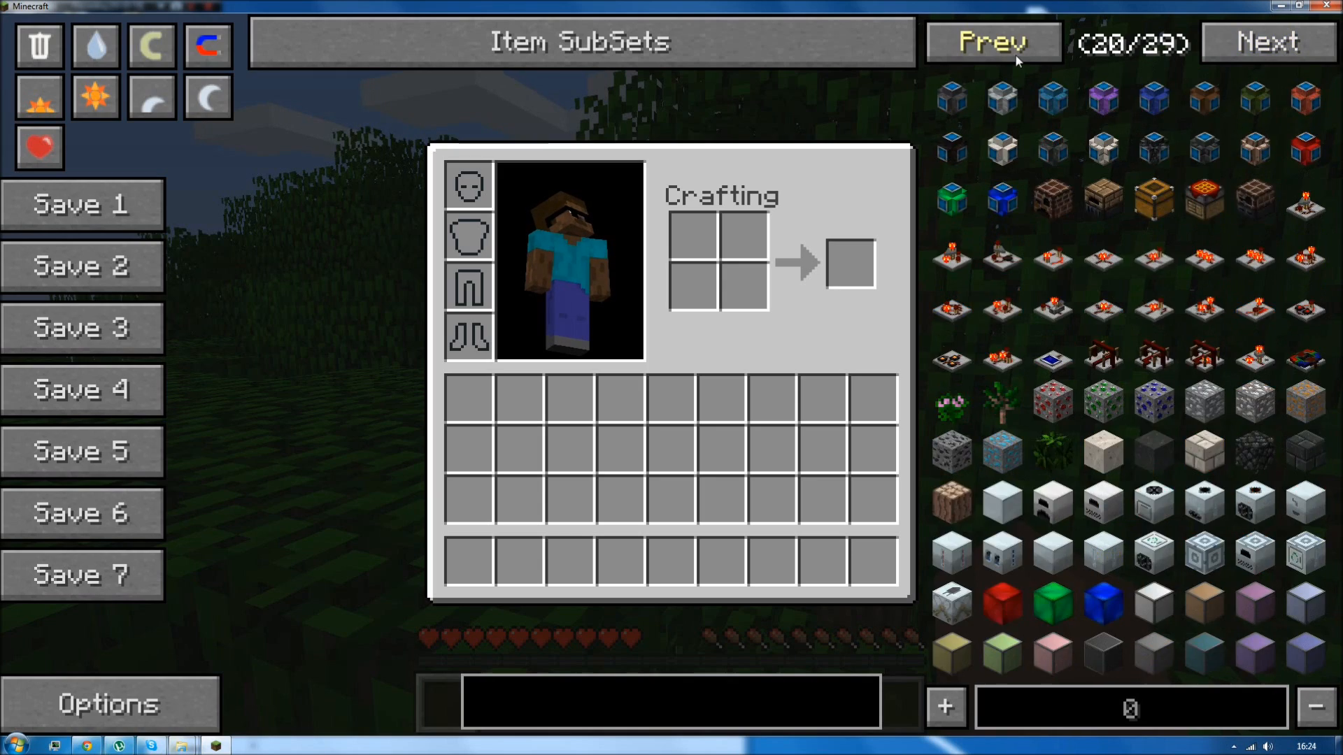
Step NEI back one page and browse Explorer into .minecraft > config > forestry.
{"action": "left_click", "coordinate": [992, 42]}
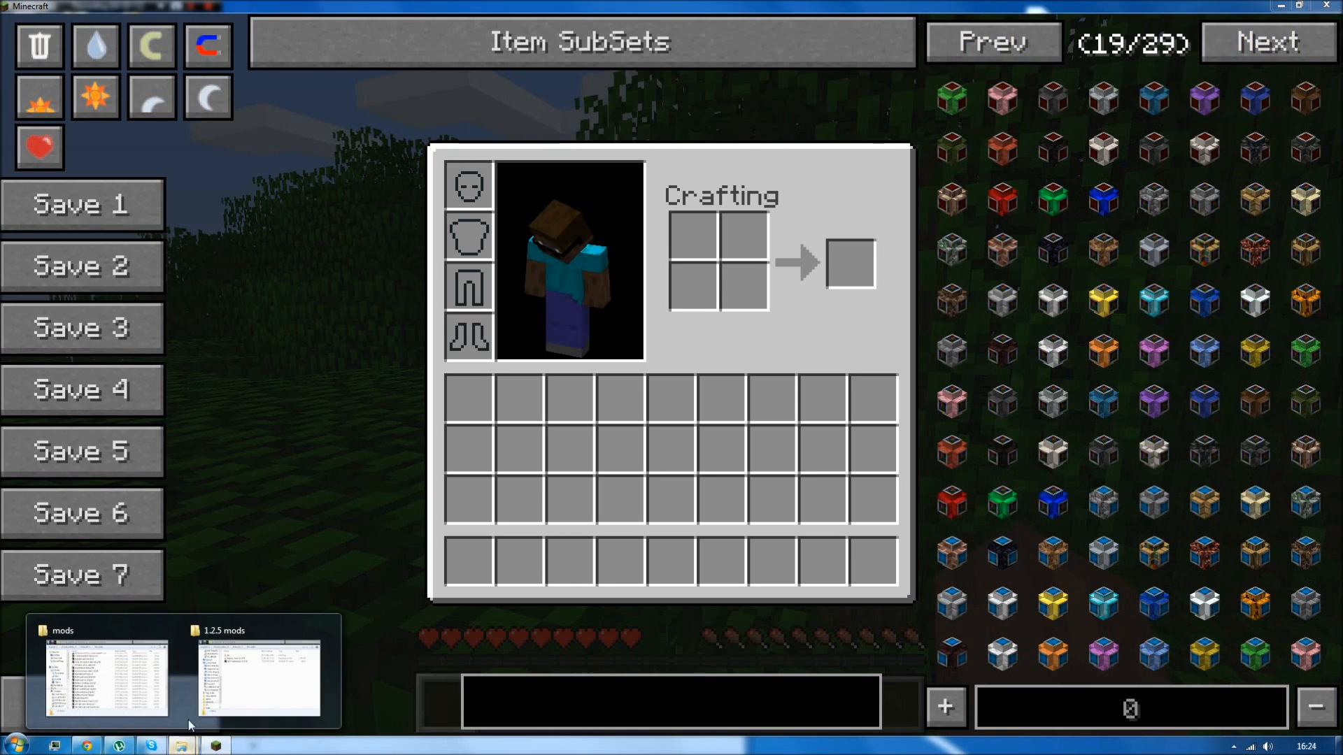
{"action": "left_click", "coordinate": [12, 740]}
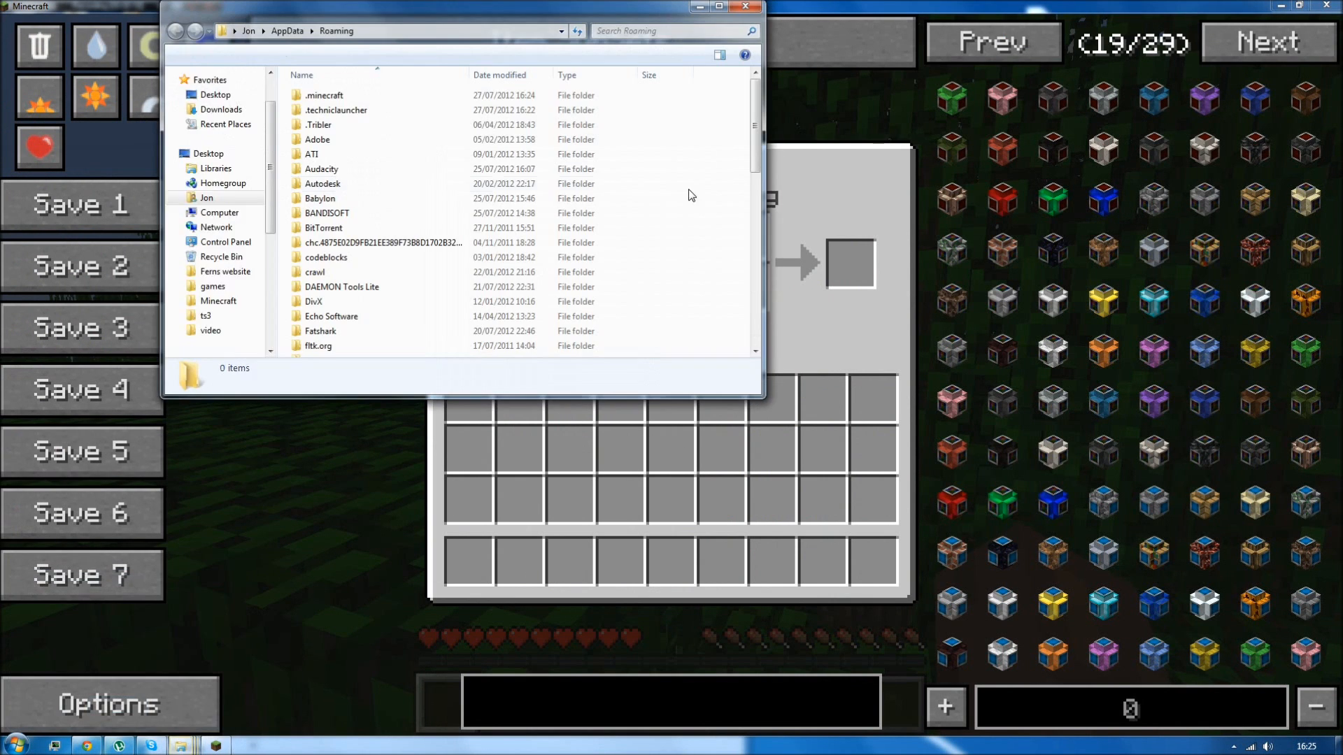
{"action": "double_click", "coordinate": [324, 95]}
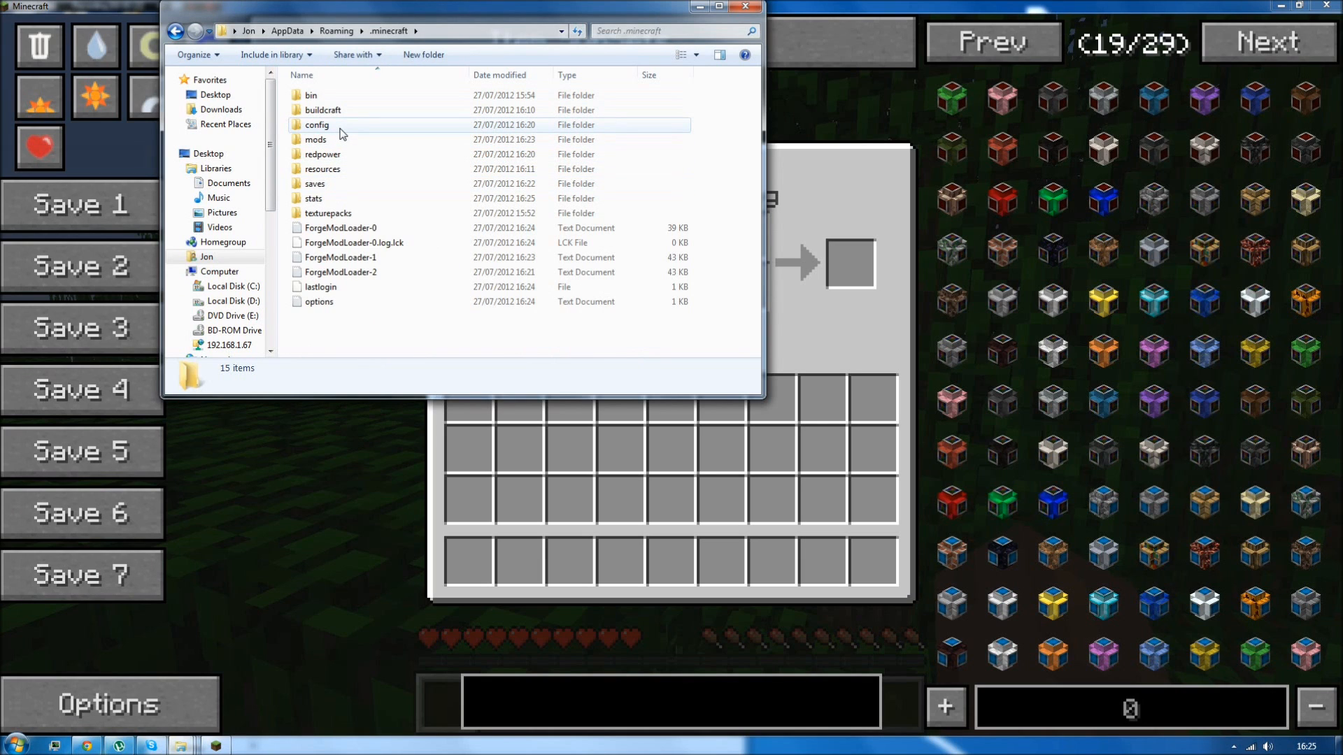
{"action": "double_click", "coordinate": [318, 125]}
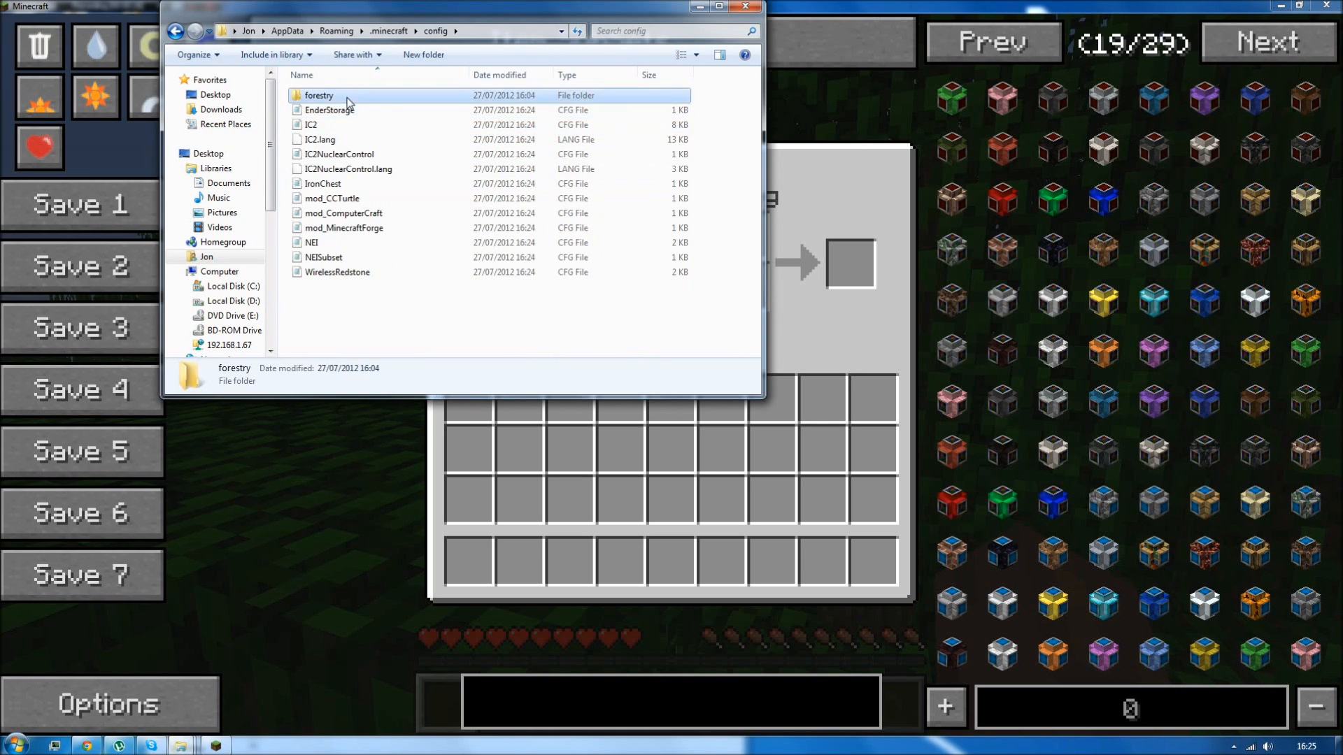
{"action": "double_click", "coordinate": [319, 95]}
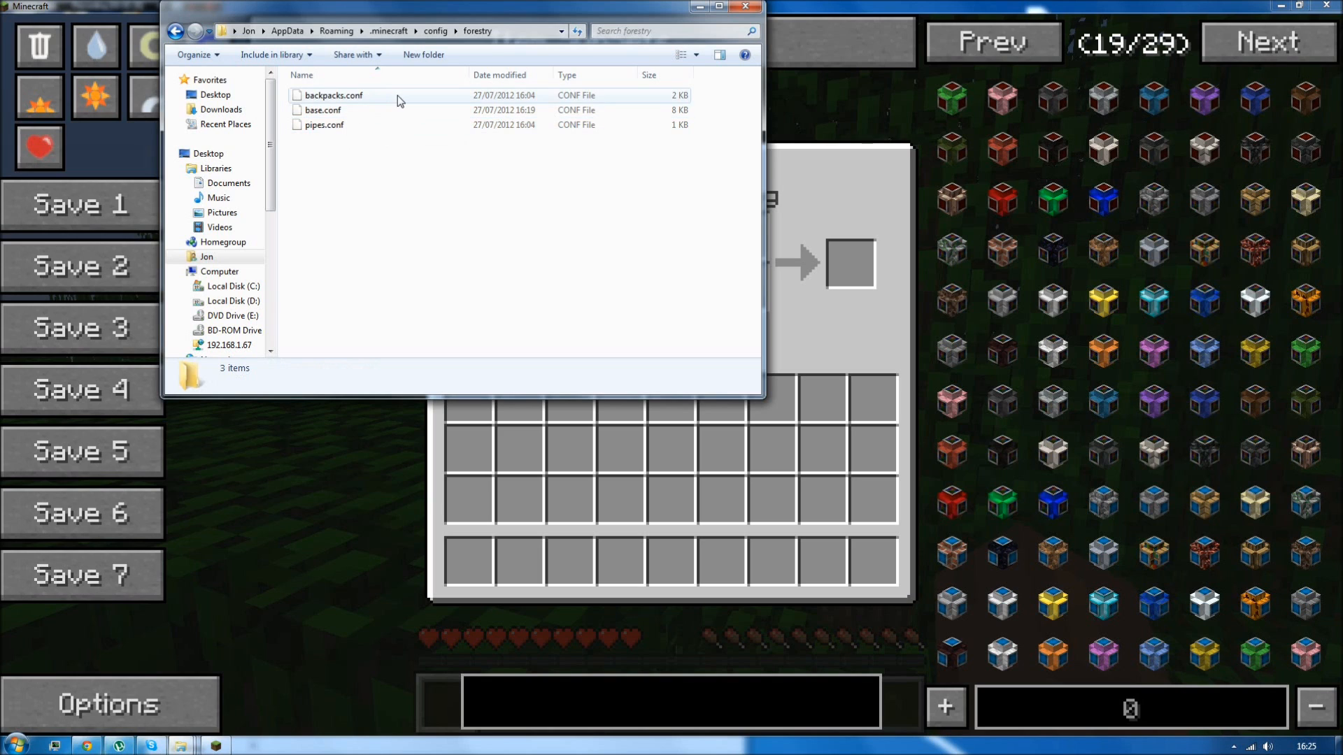
Select base.conf and bring up its right-click file actions.
{"action": "left_click", "coordinate": [323, 124]}
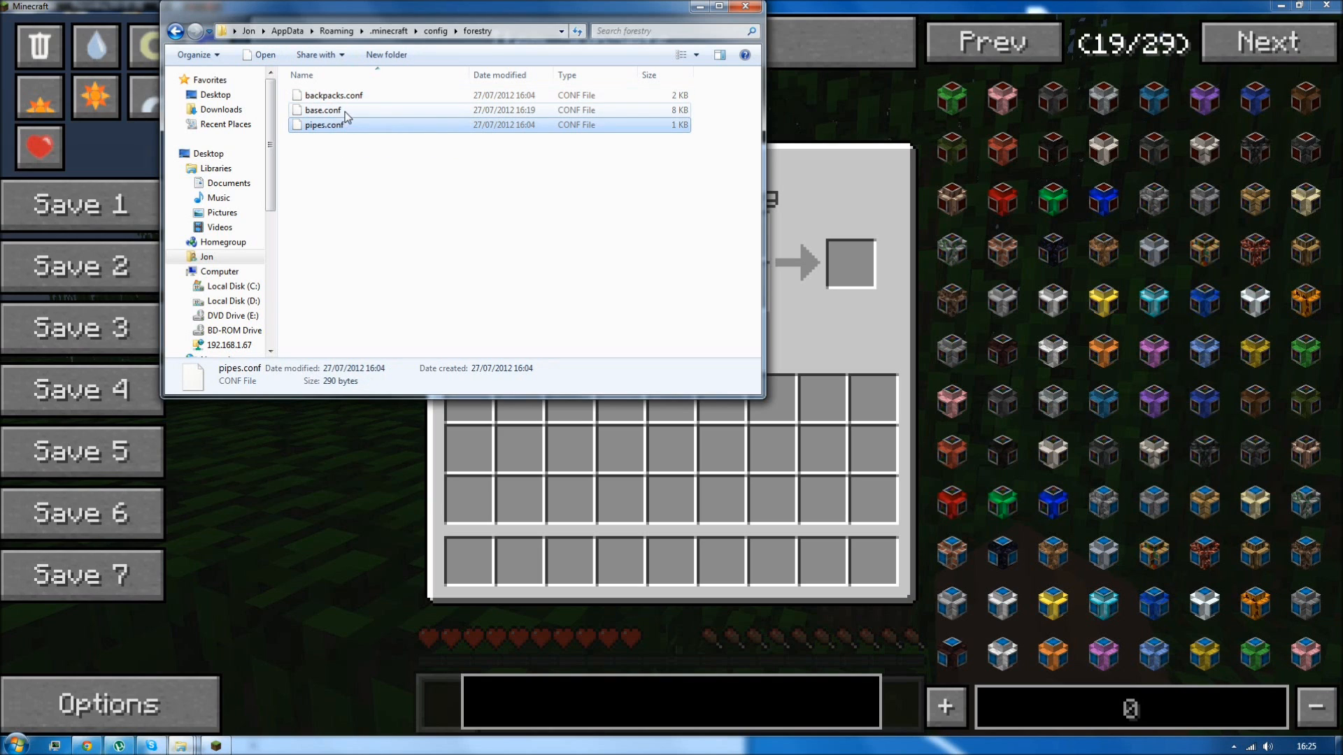
{"action": "left_click", "coordinate": [324, 110]}
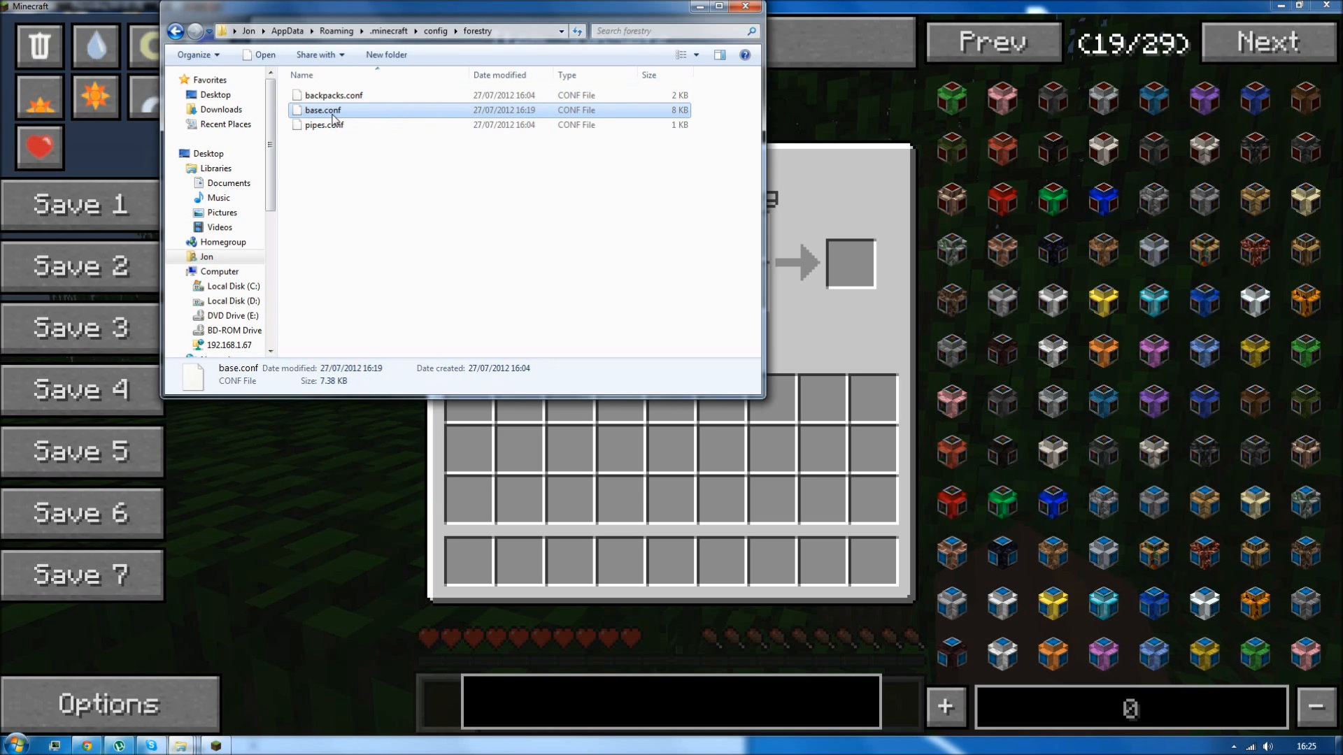
{"action": "right_click", "coordinate": [321, 110]}
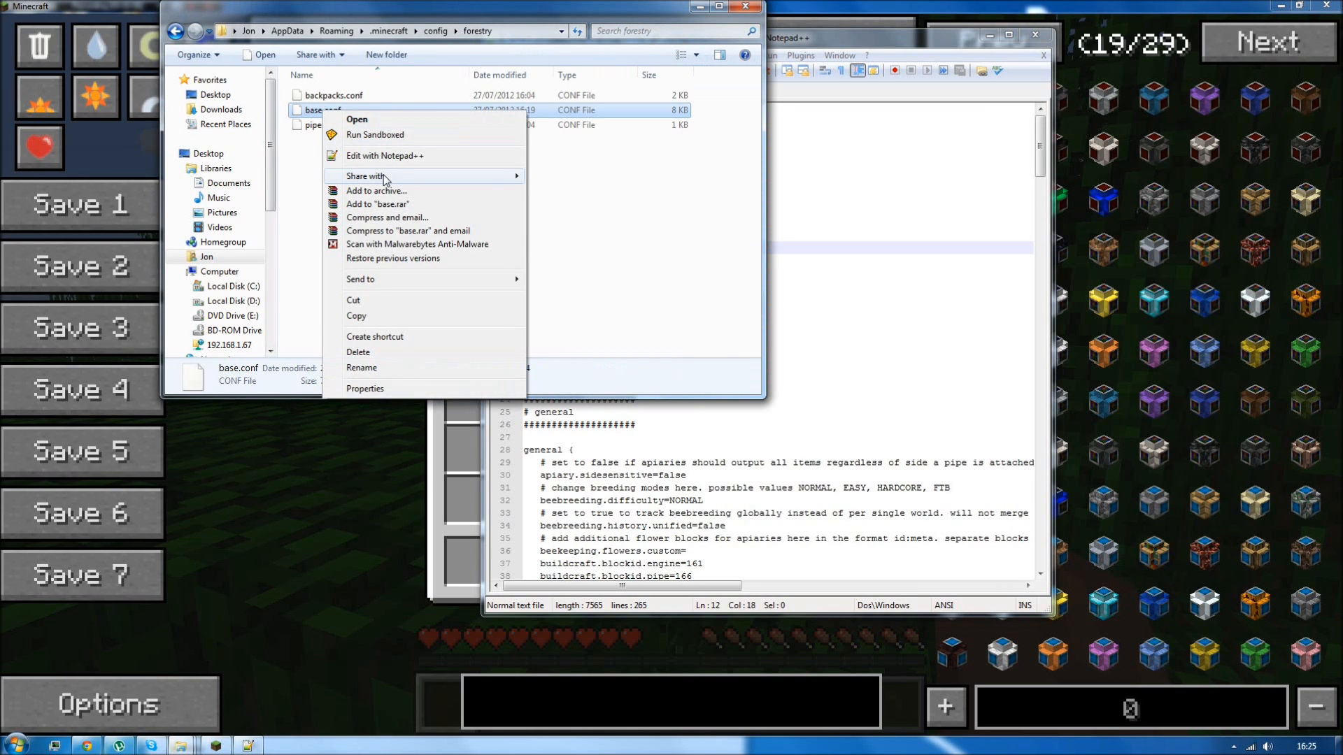
Open base.conf with Notepad++ chosen from the installed programs list.
{"action": "left_click", "coordinate": [357, 119]}
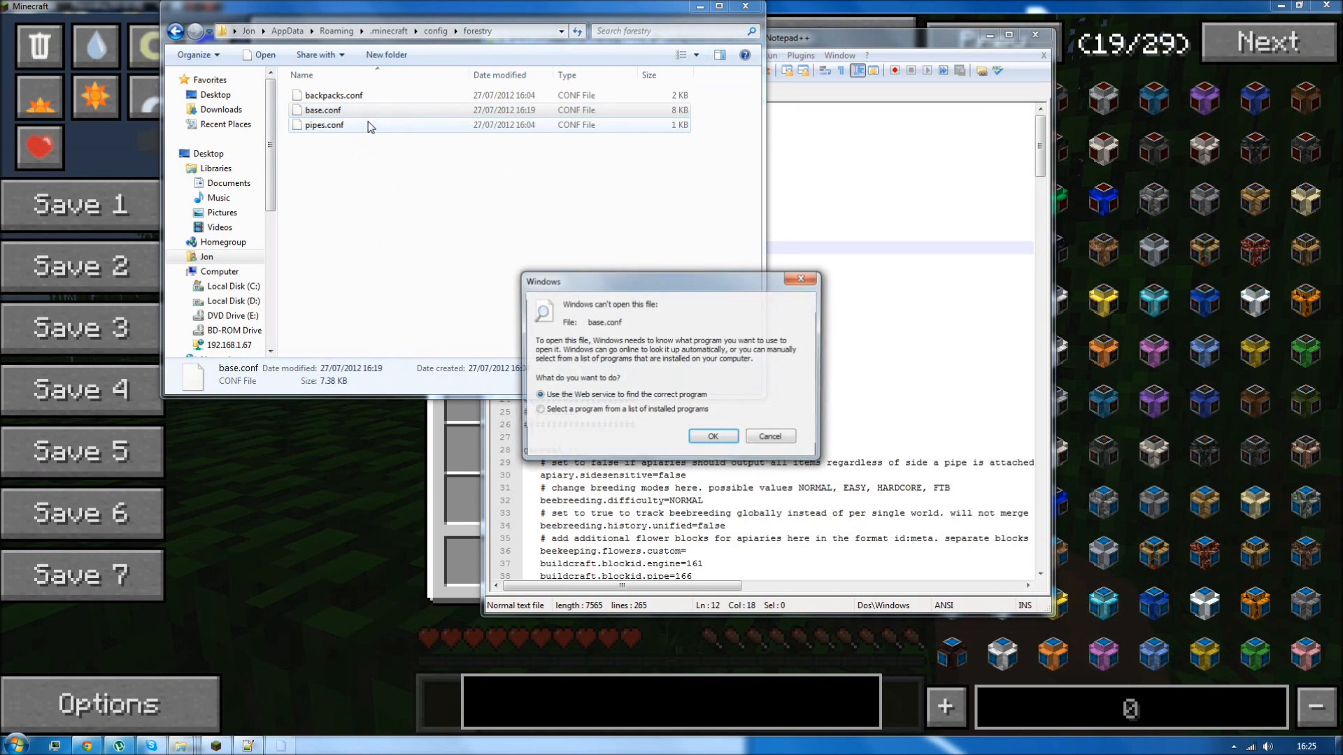
{"action": "left_click", "coordinate": [768, 436]}
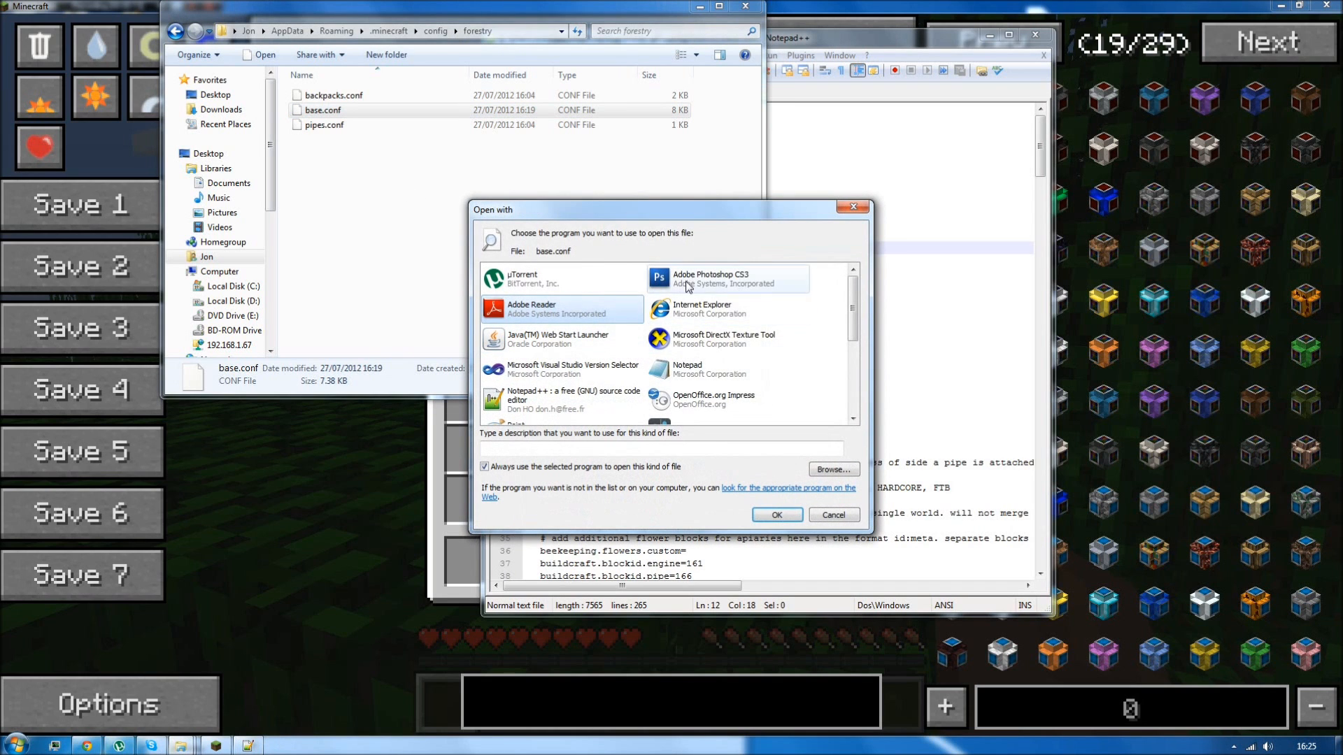
{"action": "left_click", "coordinate": [832, 515]}
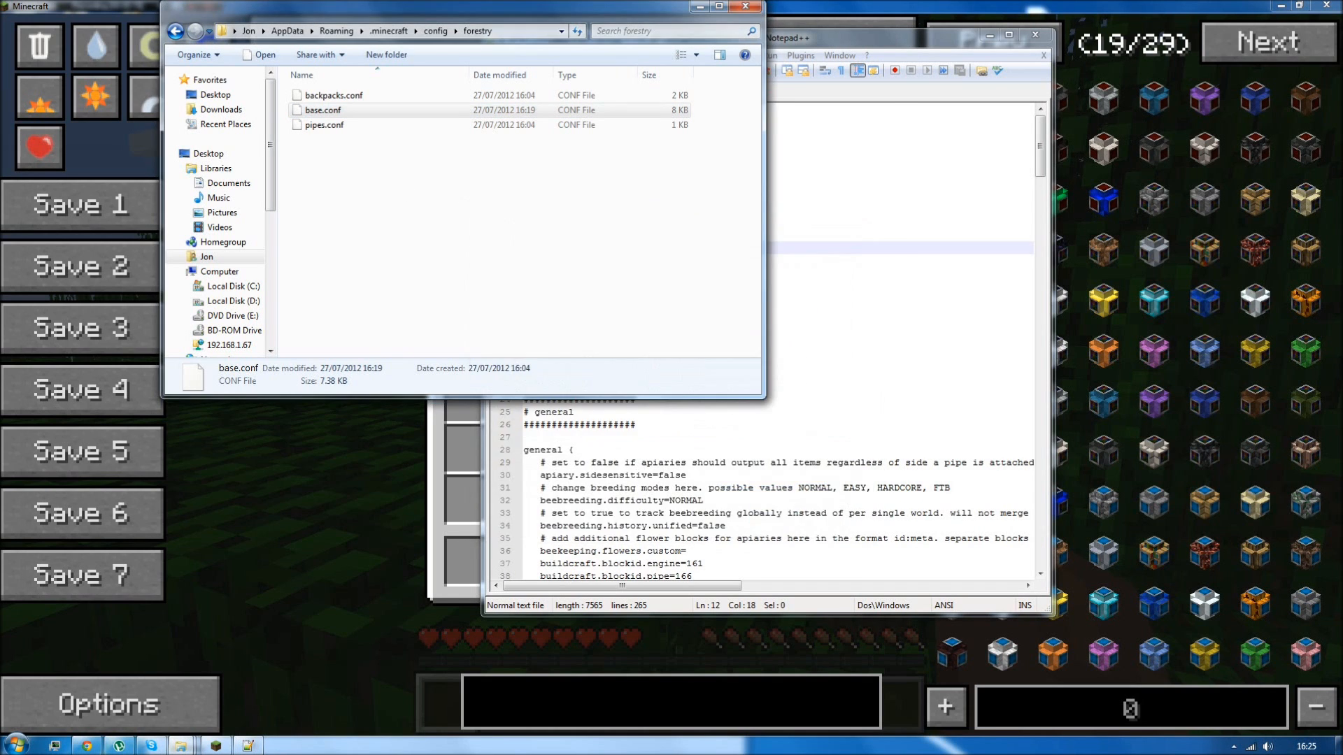
{"action": "double_click", "coordinate": [323, 110]}
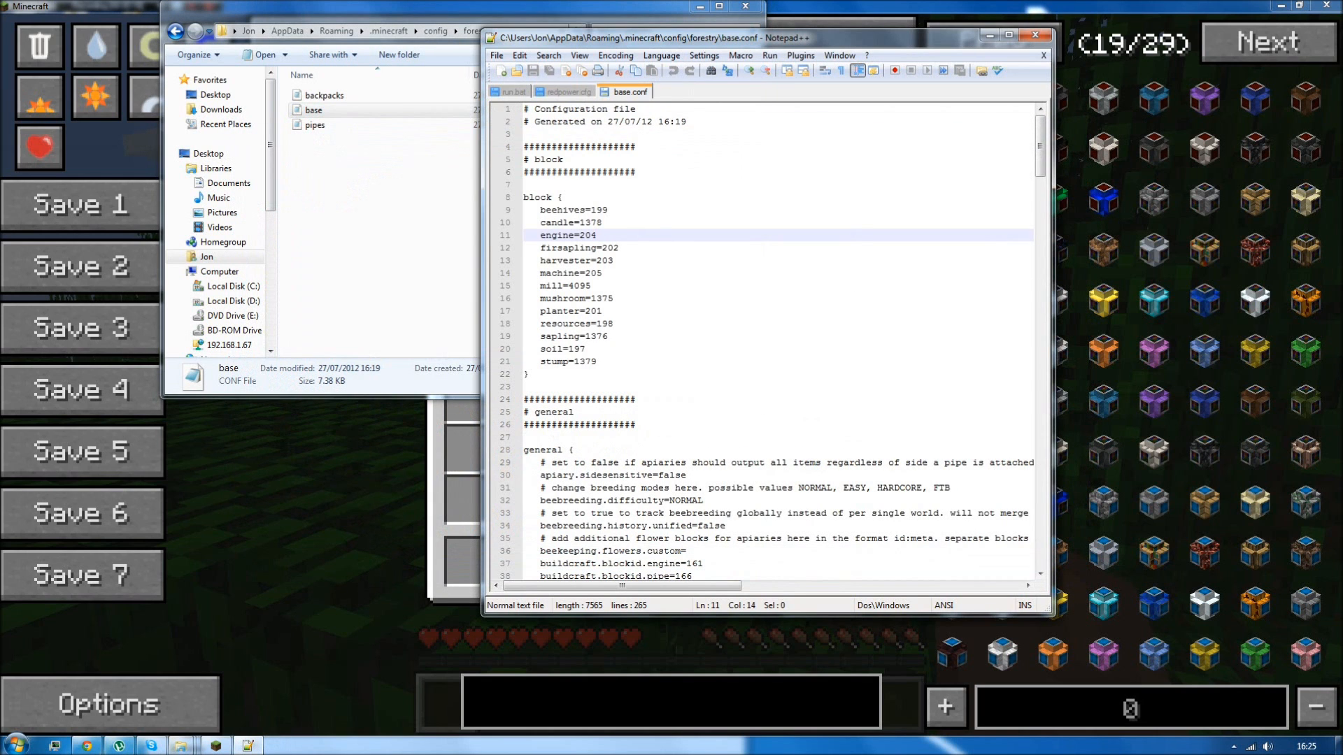
Check free IDs in NEI, then set beehives to 125 and replace the engine block ID.
{"action": "left_click", "coordinate": [574, 336]}
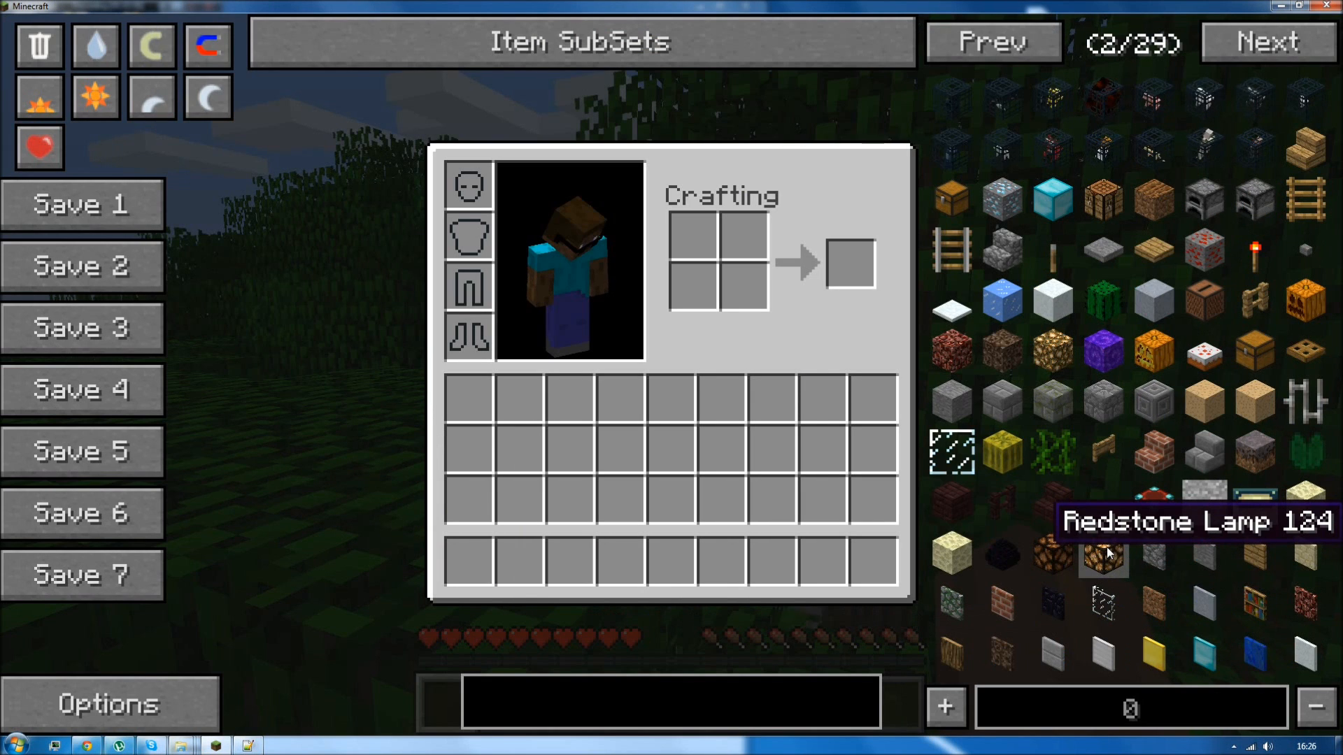
{"action": "mouse_move", "coordinate": [1153, 554]}
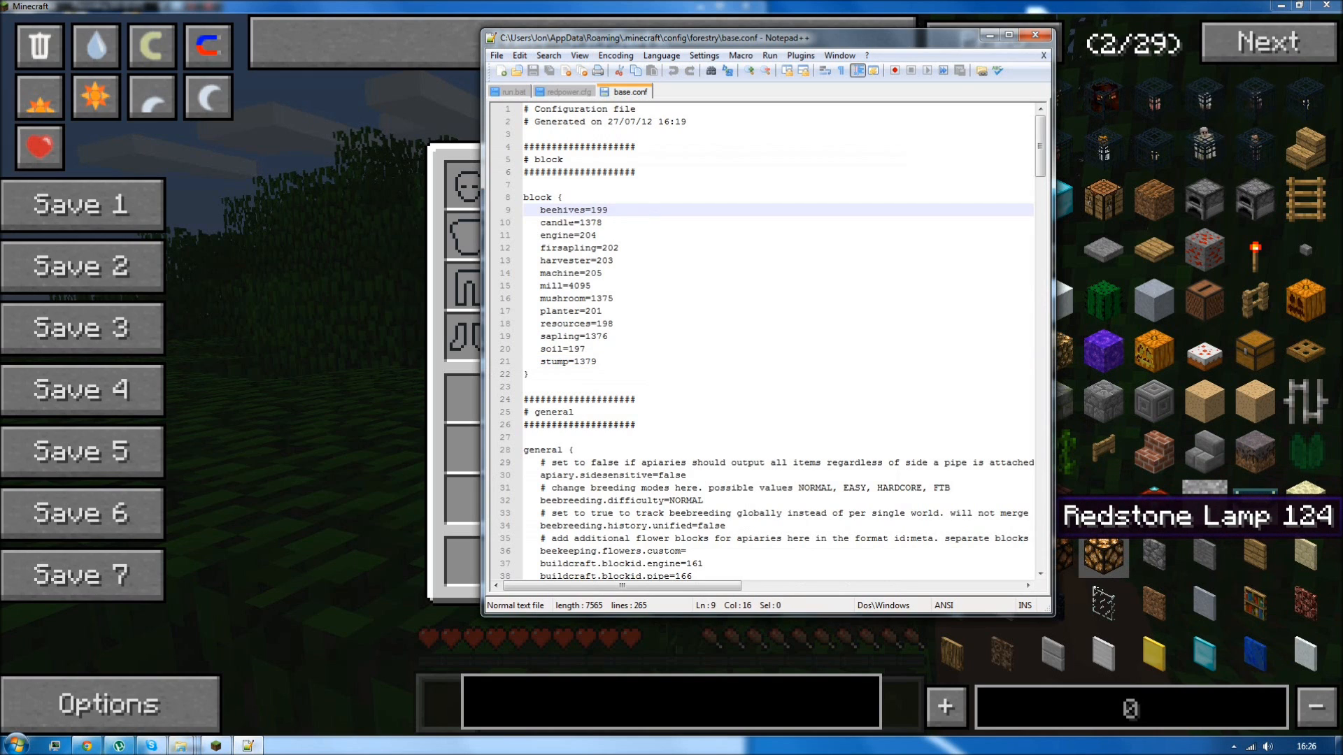
{"action": "type", "text": "125"}
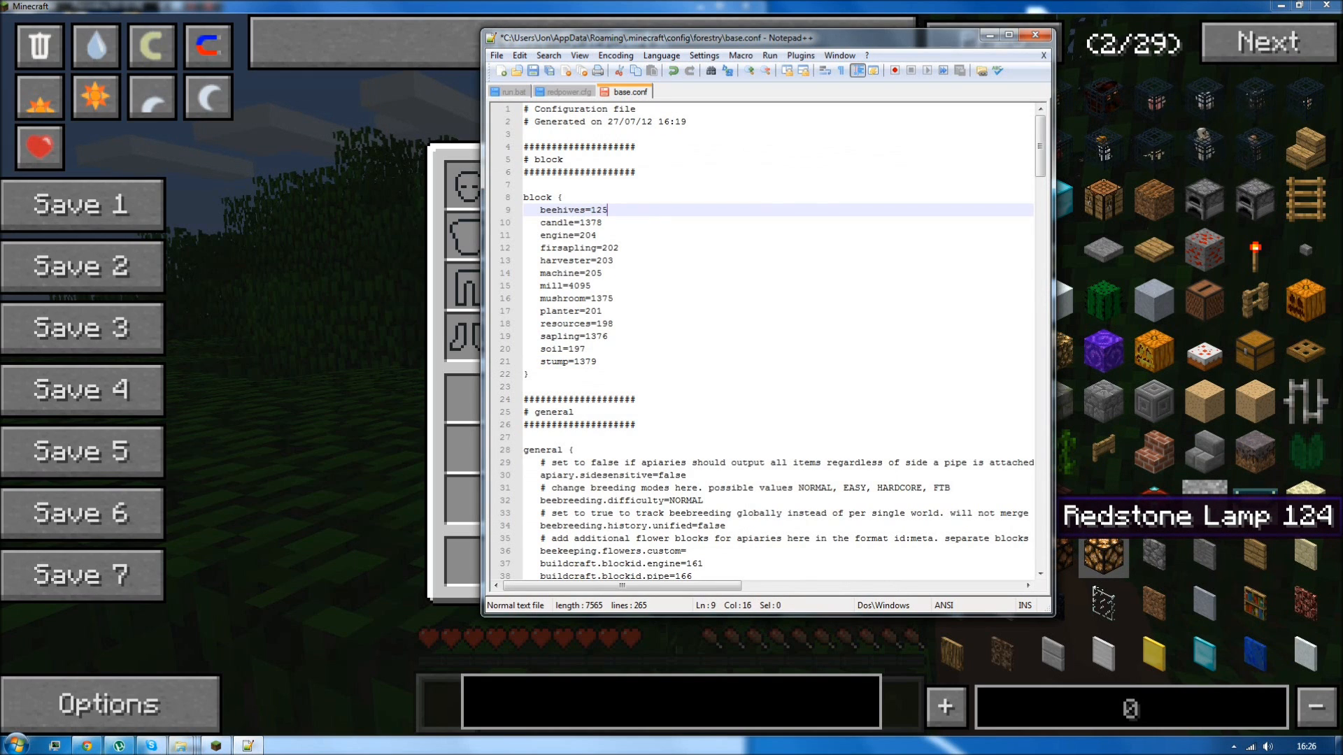
{"action": "double_click", "coordinate": [589, 236]}
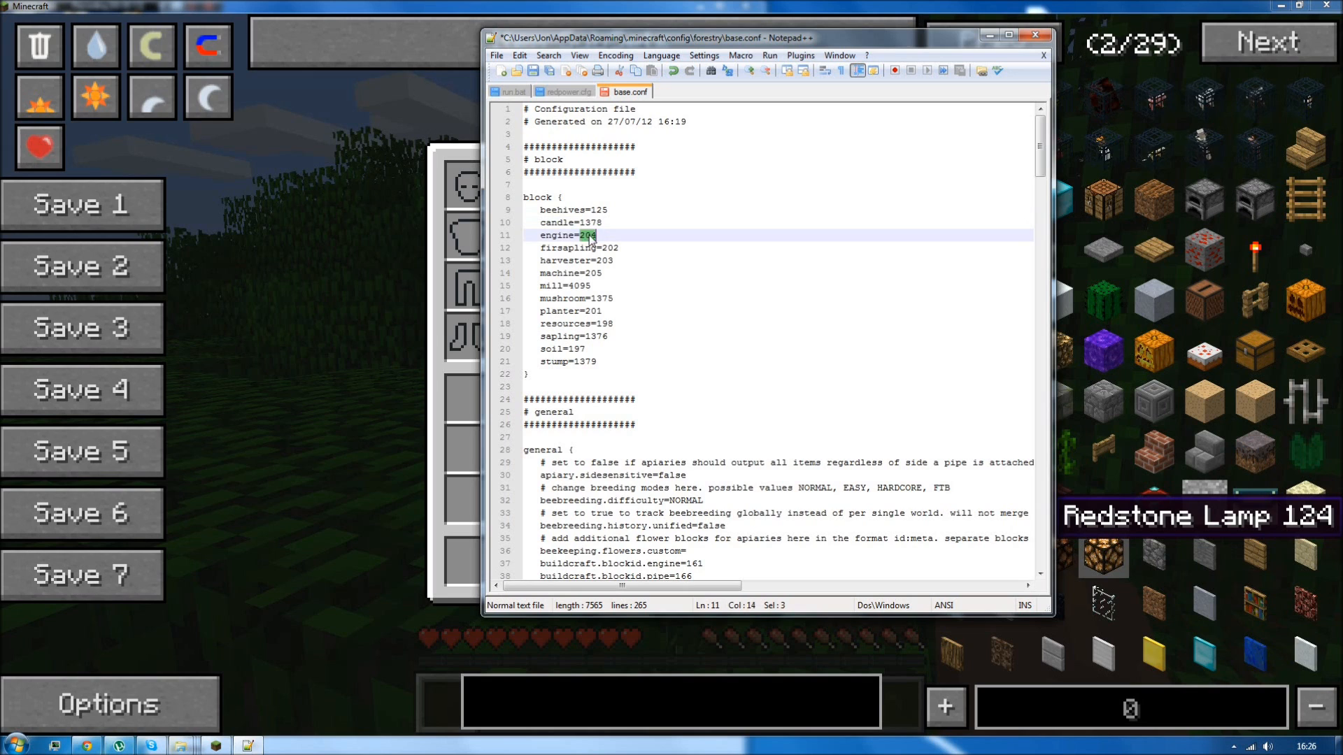
{"action": "type", "text": "23"}
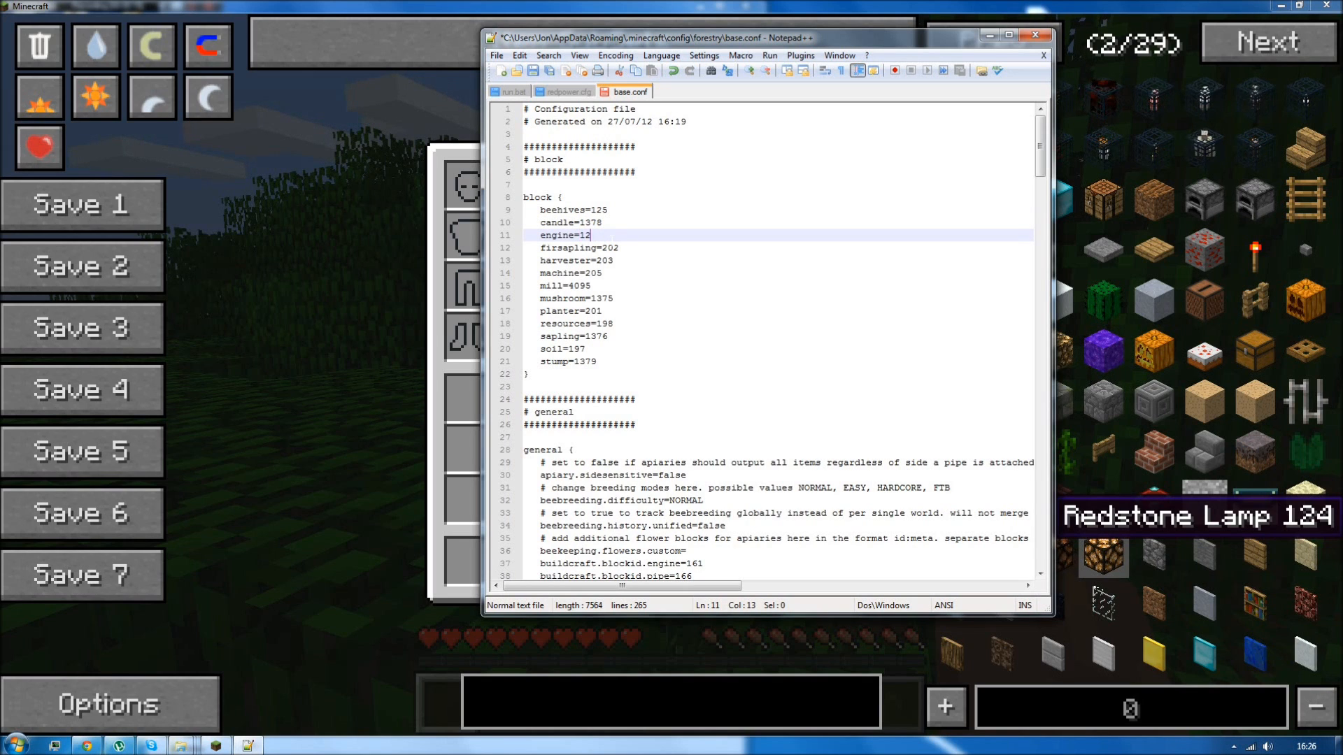
{"action": "type", "text": "6"}
{"action": "left_click", "coordinate": [778, 247]}
{"action": "type", "text": "127"}
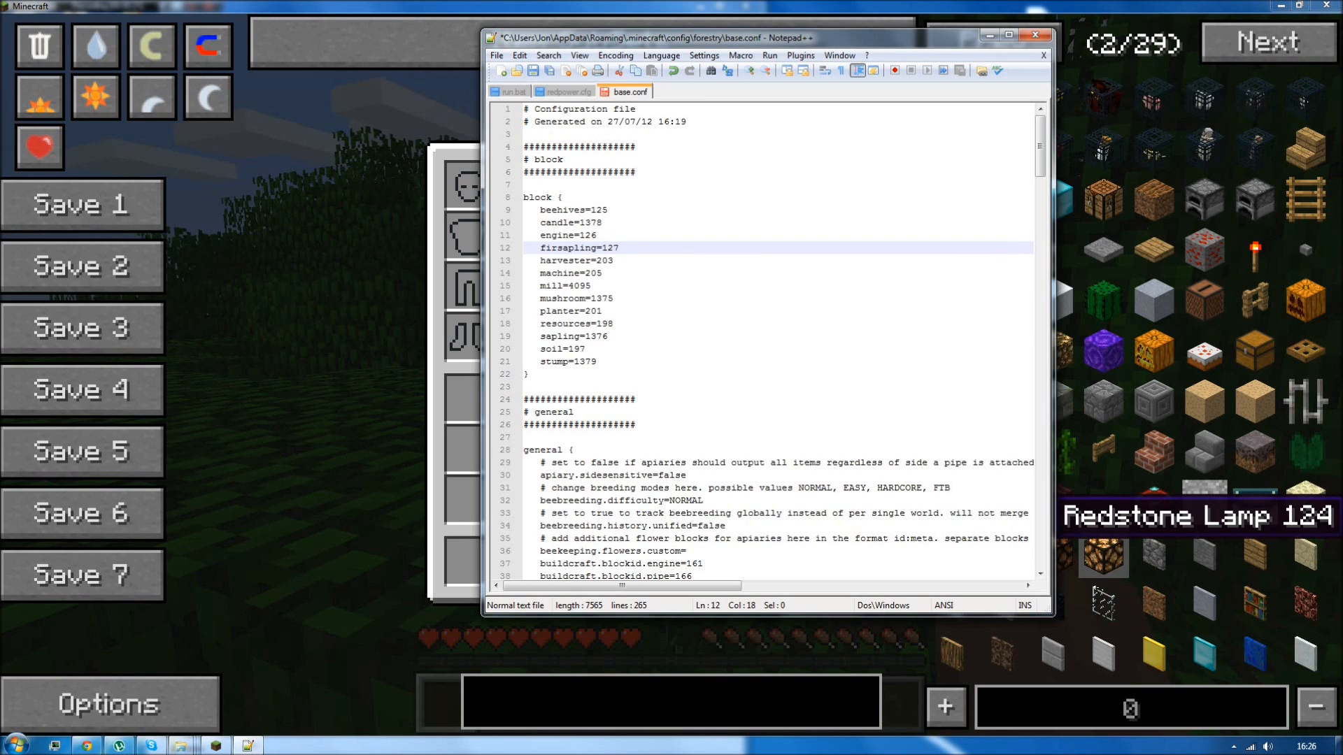
{"action": "double_click", "coordinate": [577, 285]}
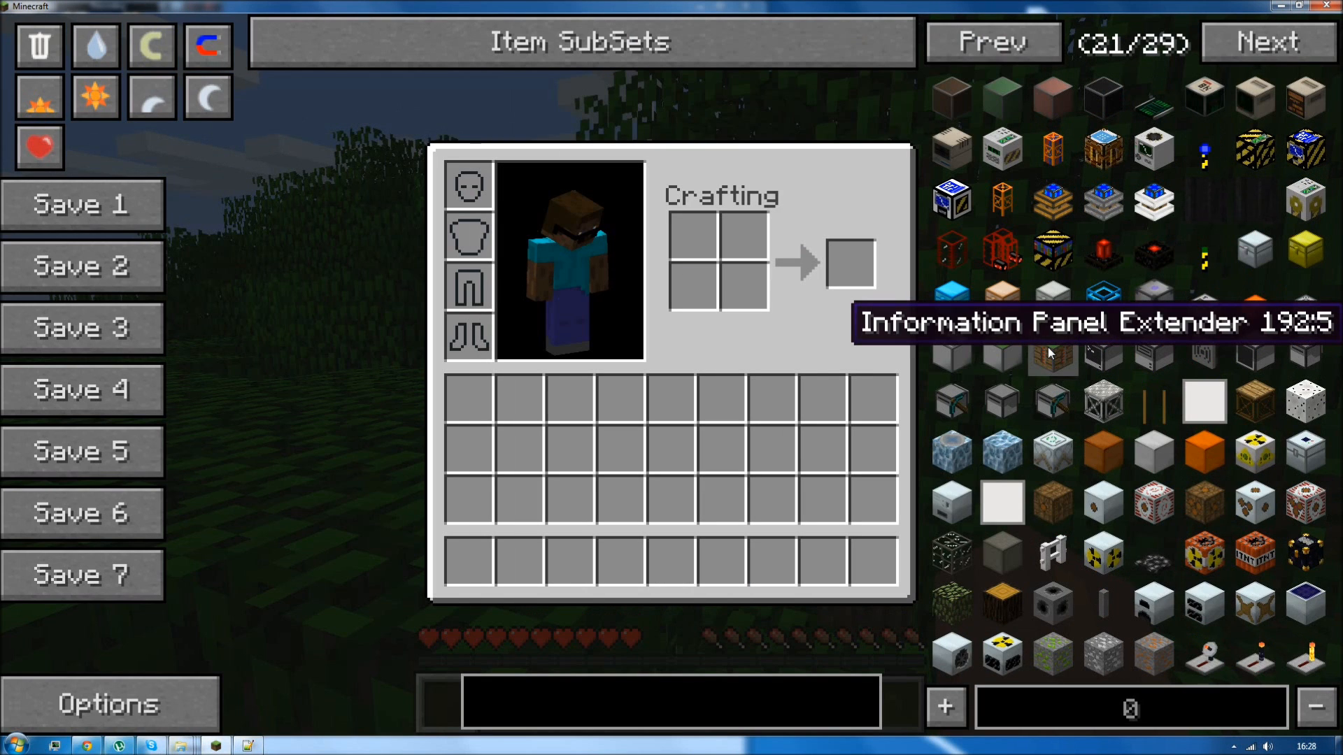
{"action": "mouse_move", "coordinate": [1103, 351]}
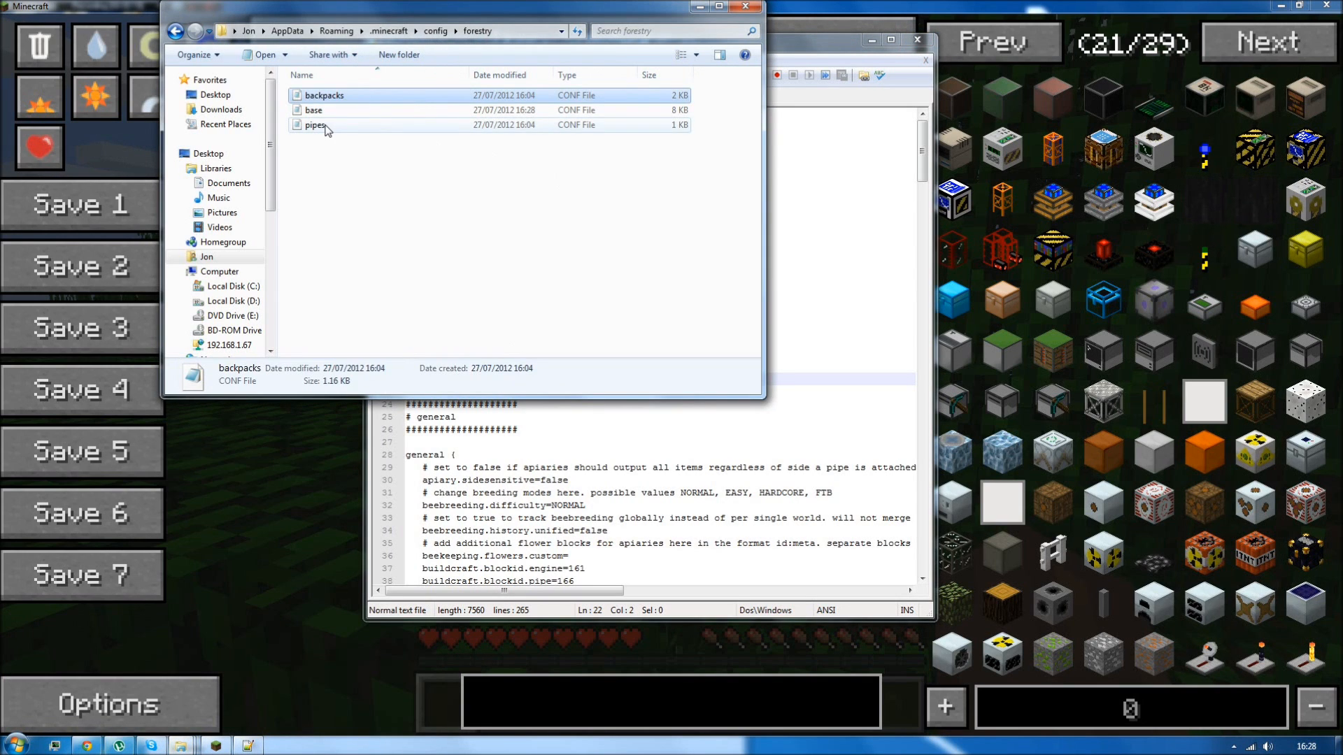
Edit pipes.conf (propolisPipe 14000) and backpacks.conf with Notepad++, then close both windows.
{"action": "right_click", "coordinate": [315, 125]}
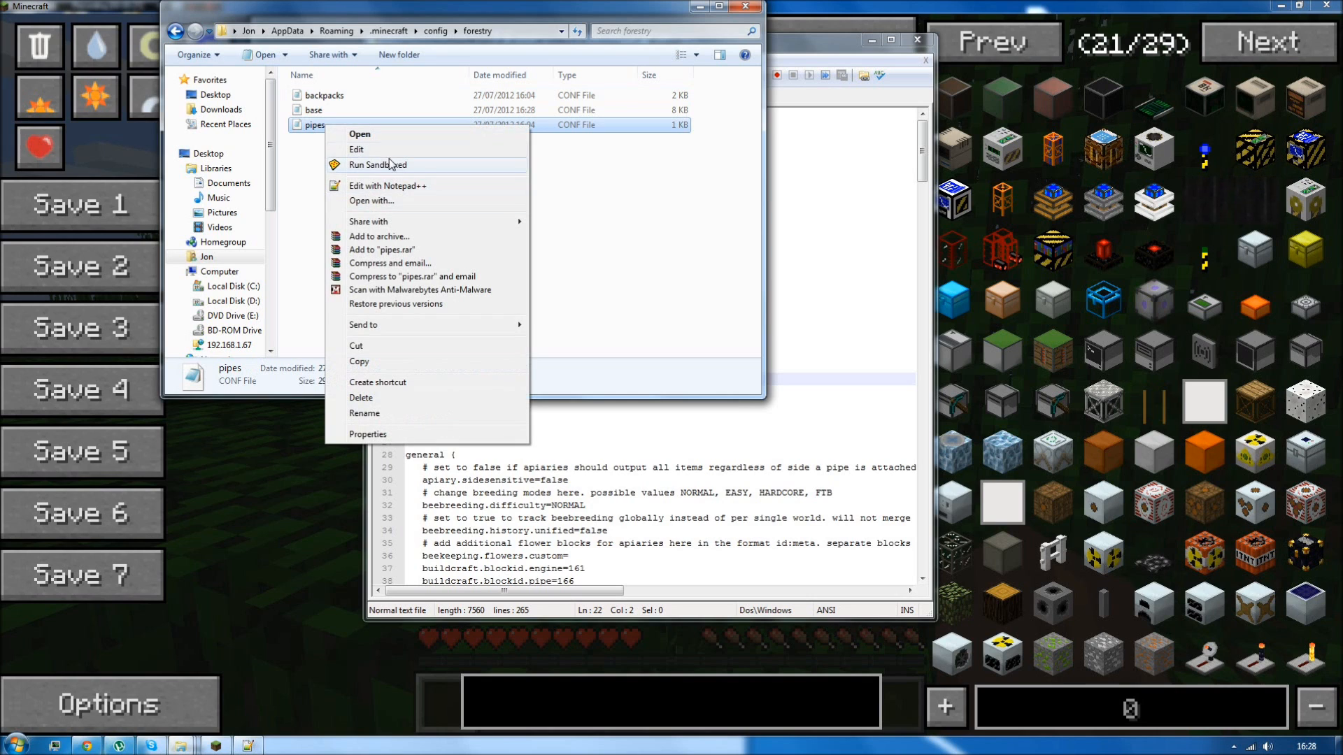
{"action": "left_click", "coordinate": [386, 186]}
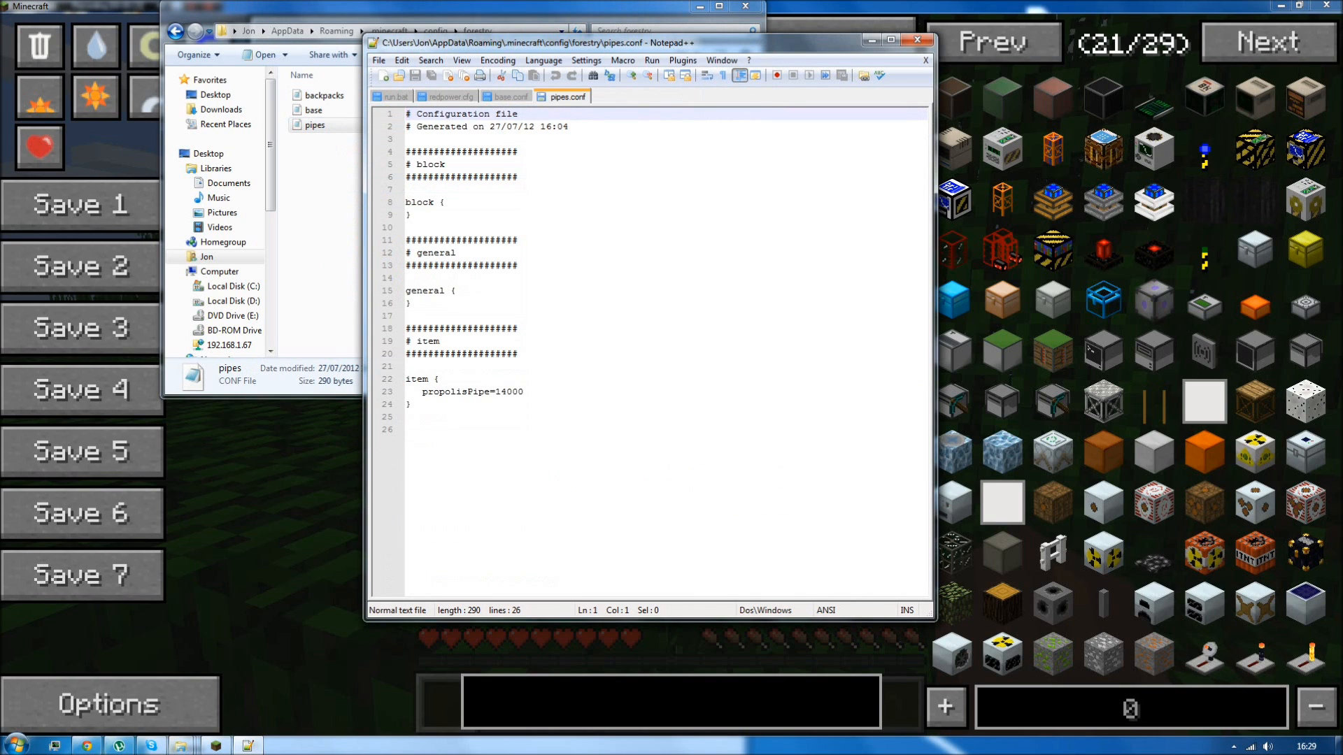
{"action": "mouse_move", "coordinate": [1092, 351]}
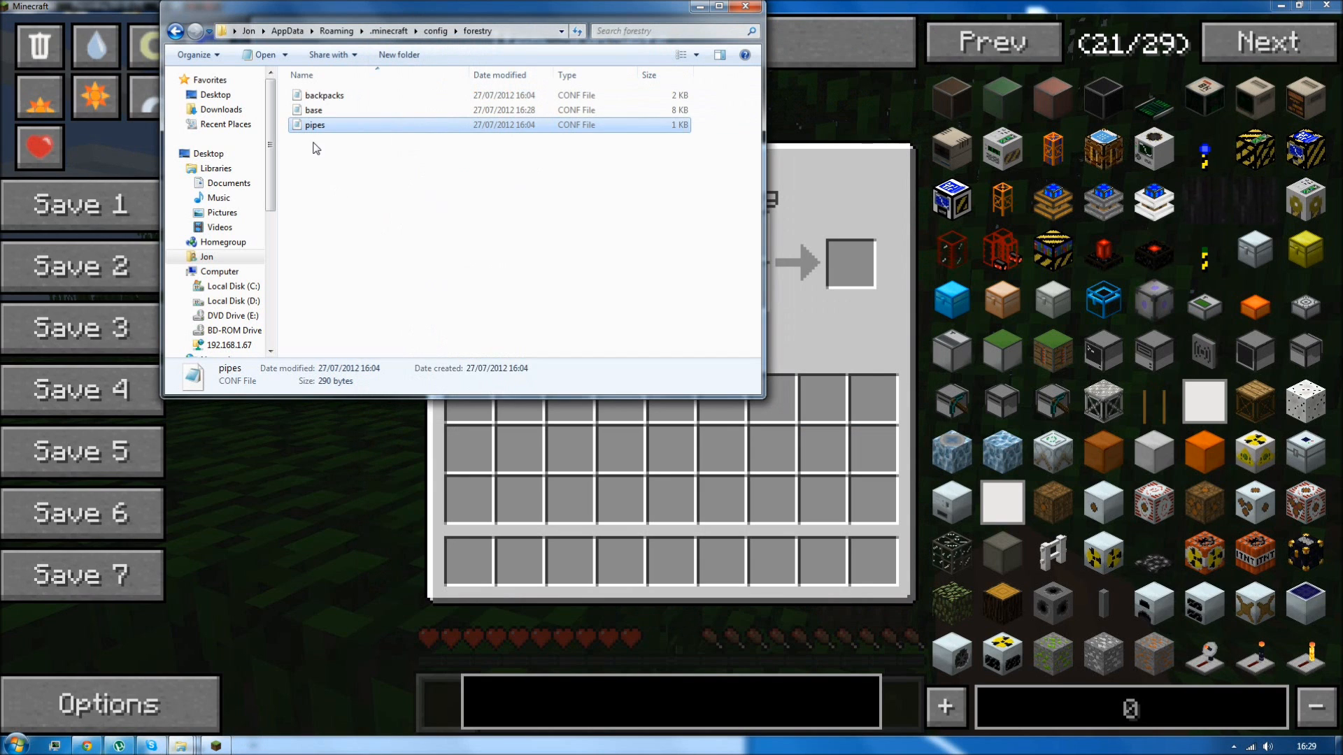
{"action": "right_click", "coordinate": [324, 95]}
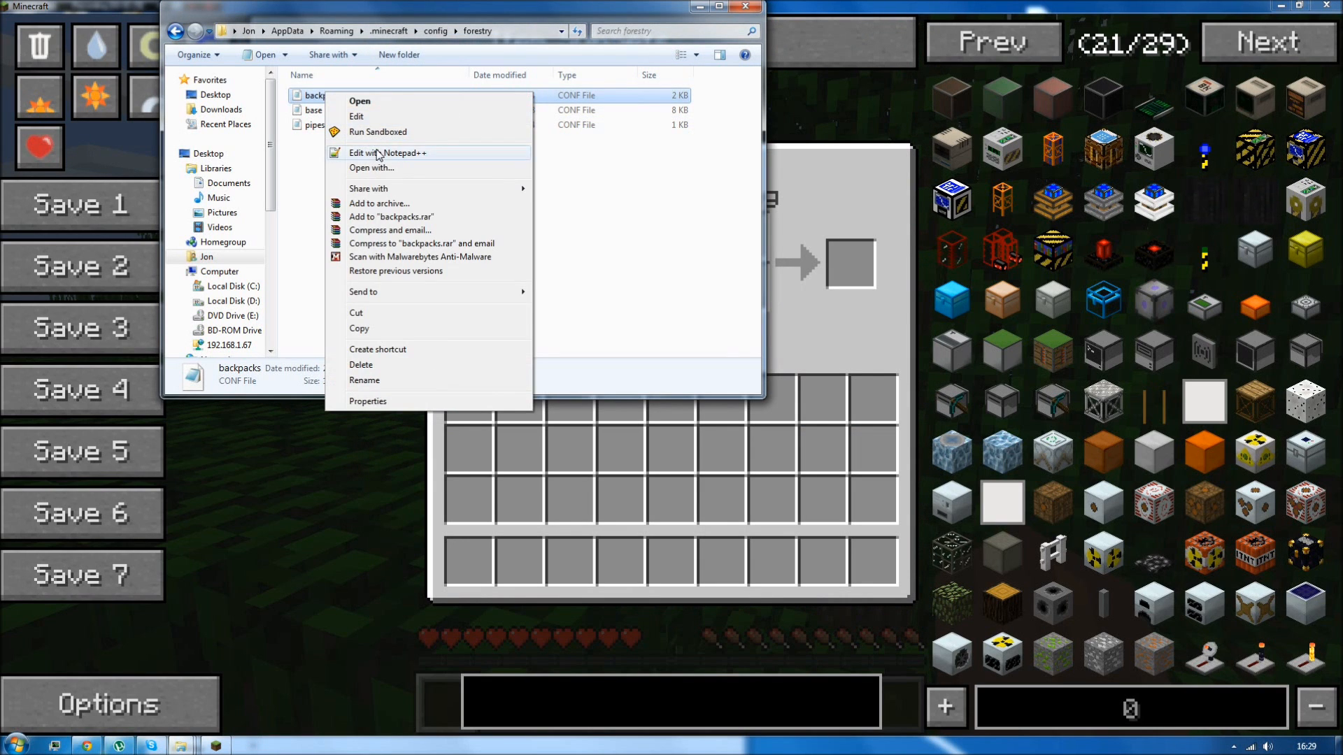
{"action": "left_click", "coordinate": [386, 153]}
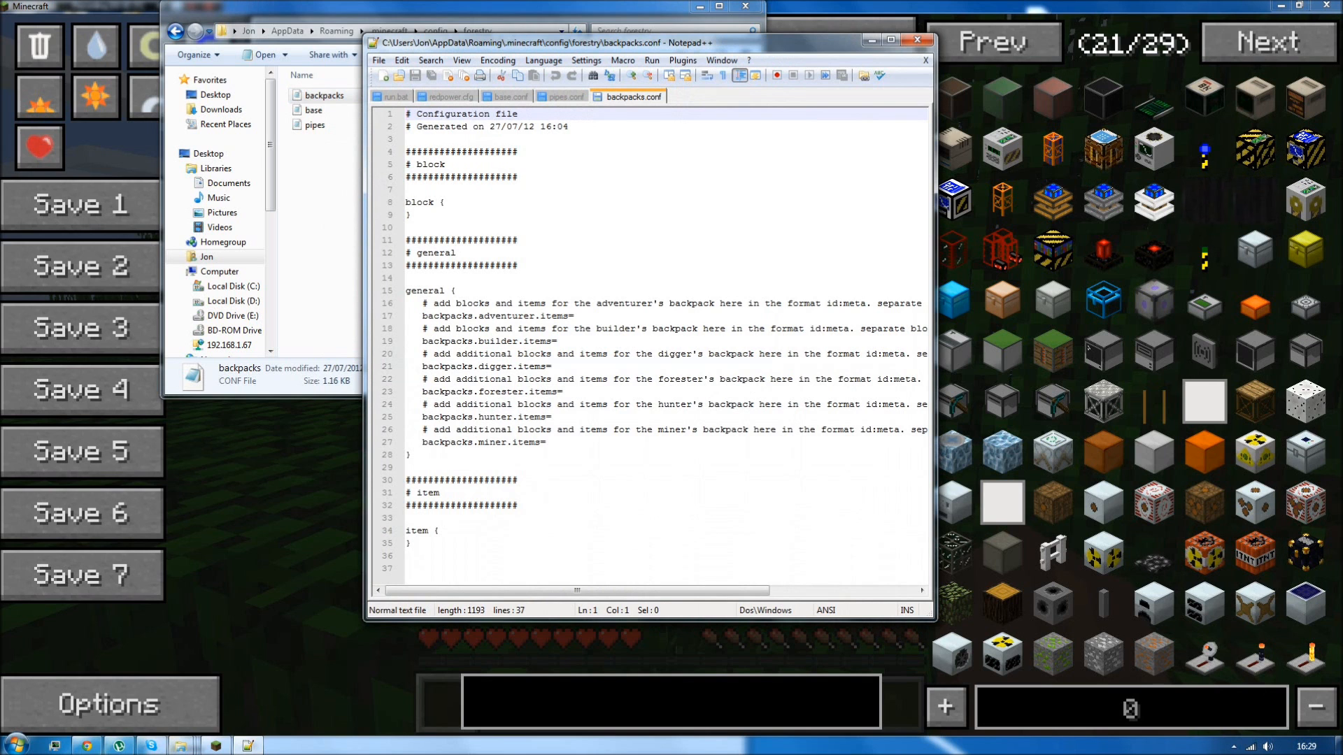
{"action": "left_click", "coordinate": [924, 39]}
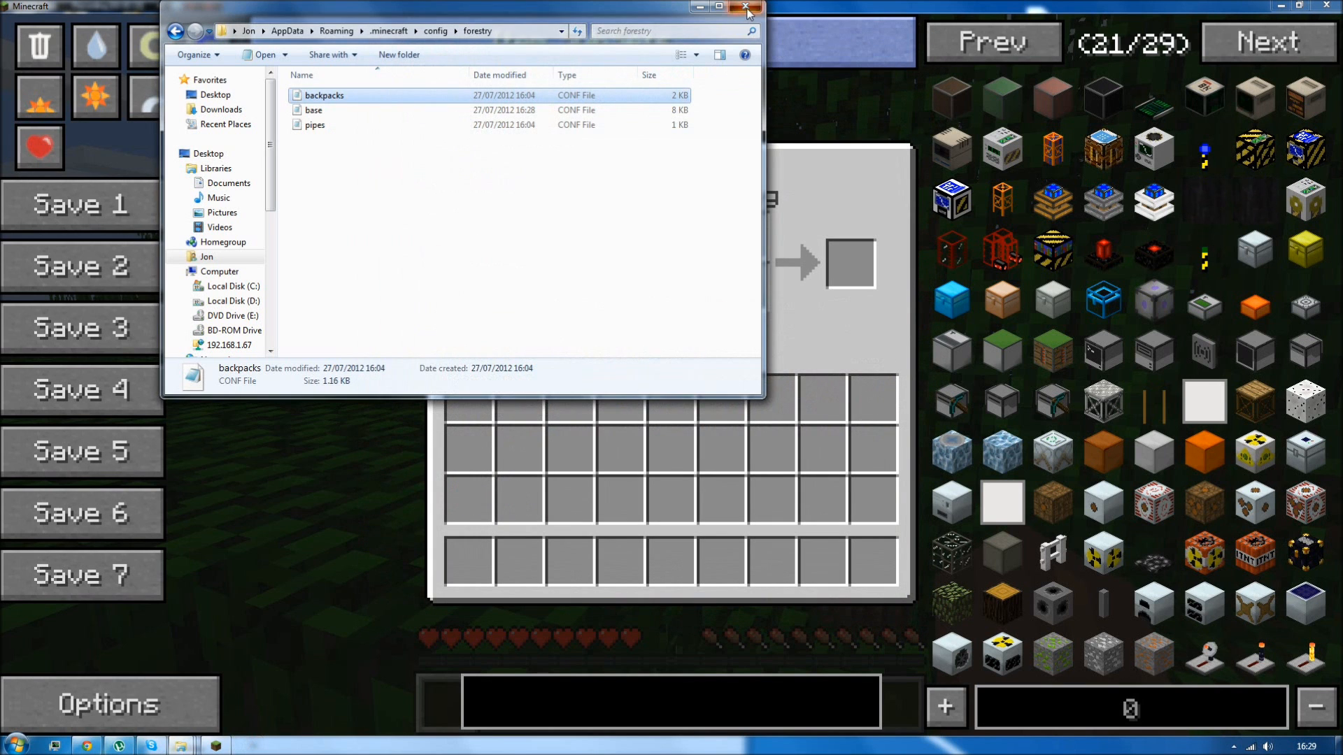
{"action": "left_click", "coordinate": [745, 7]}
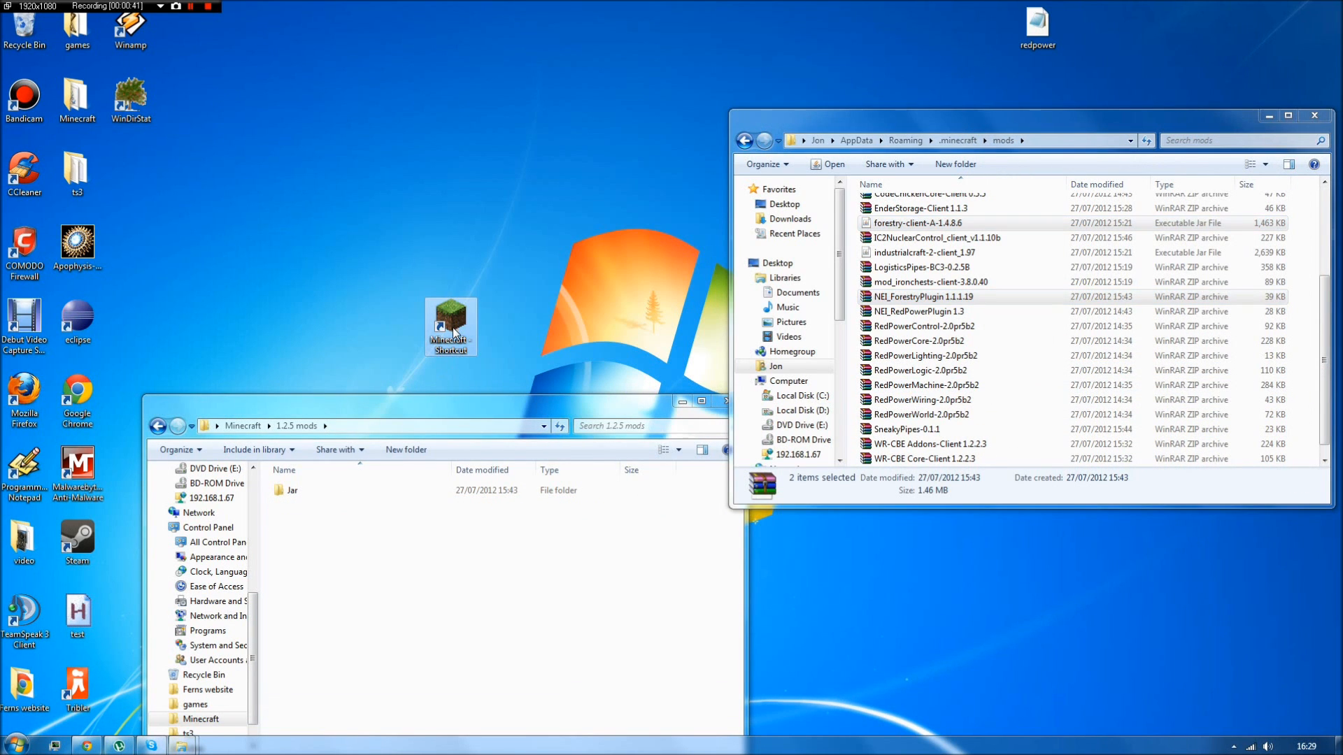
Launch modded Minecraft from the desktop shortcut.
{"action": "double_click", "coordinate": [451, 325]}
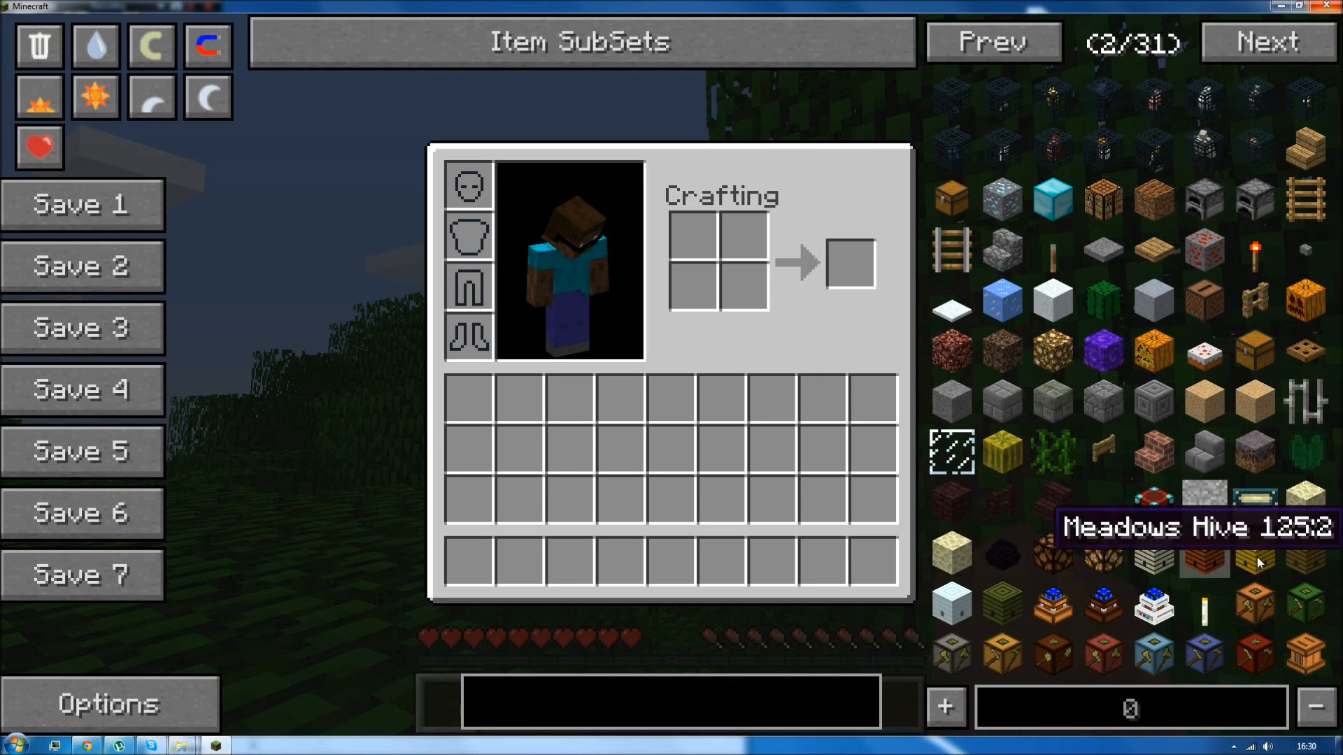
{"action": "mouse_move", "coordinate": [1152, 597]}
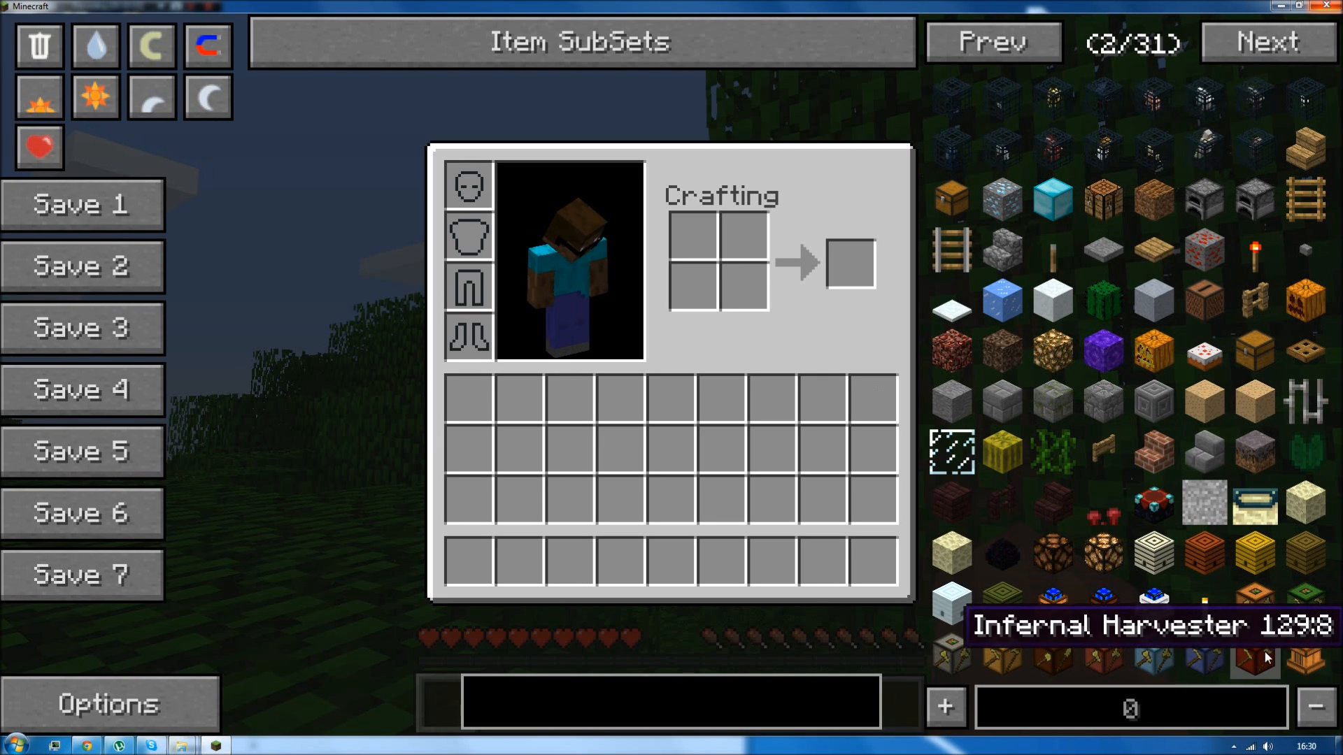
Page NEI forward to page 13, checking Infernal Harvester 129 and Apatite Ore 134.
{"action": "left_click", "coordinate": [1266, 41]}
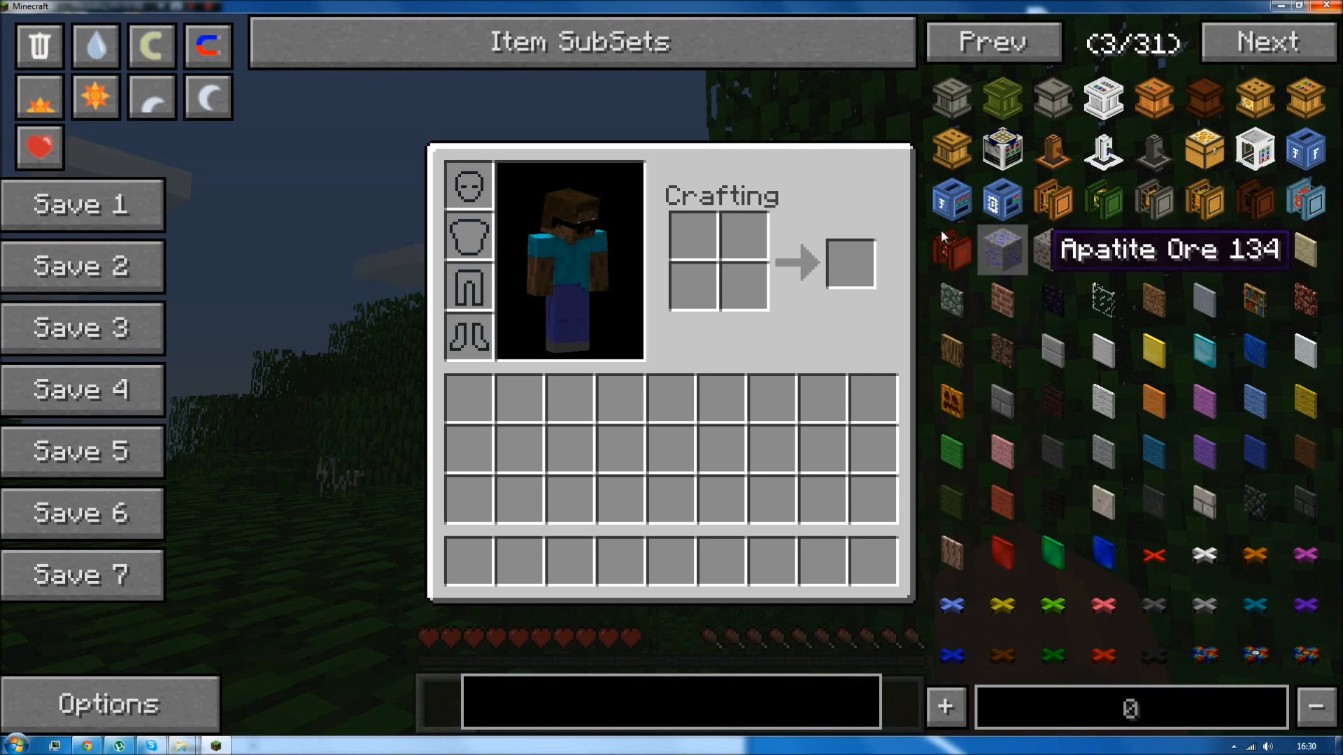
{"action": "left_click", "coordinate": [1266, 42]}
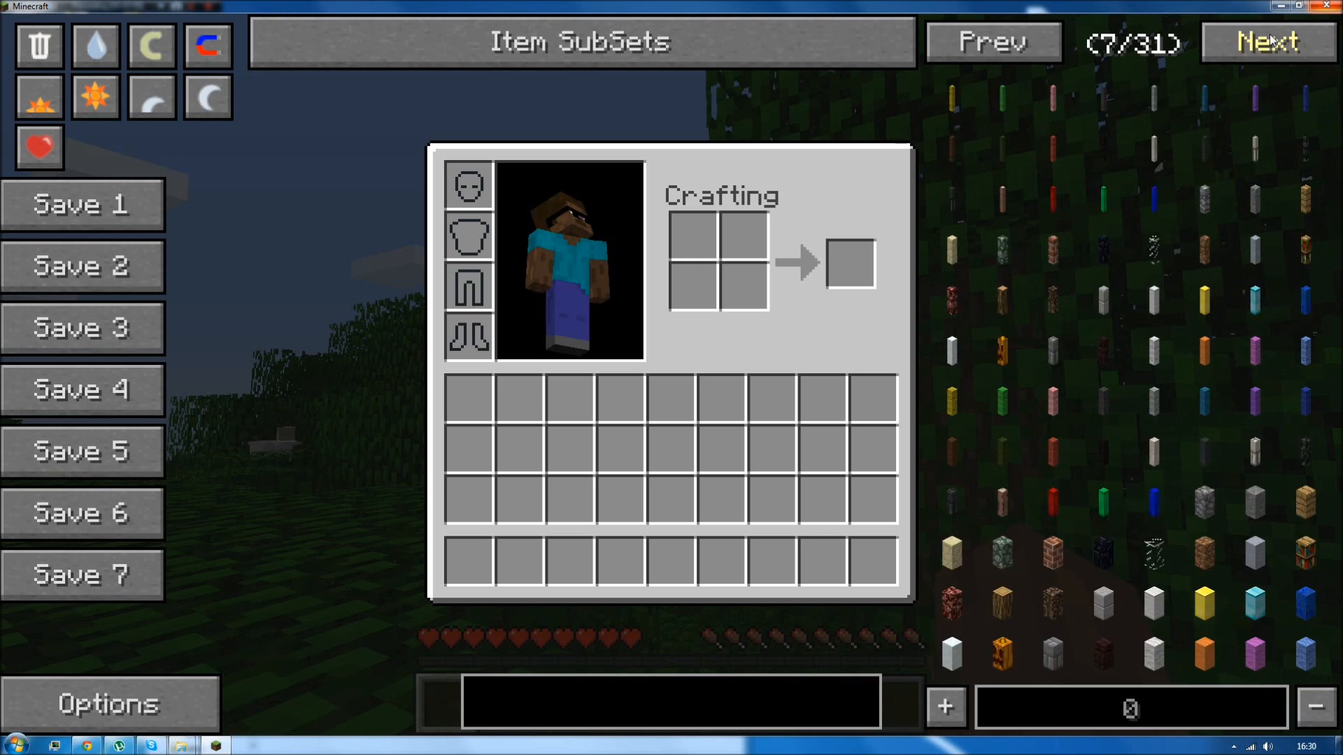
{"action": "left_click", "coordinate": [1266, 41]}
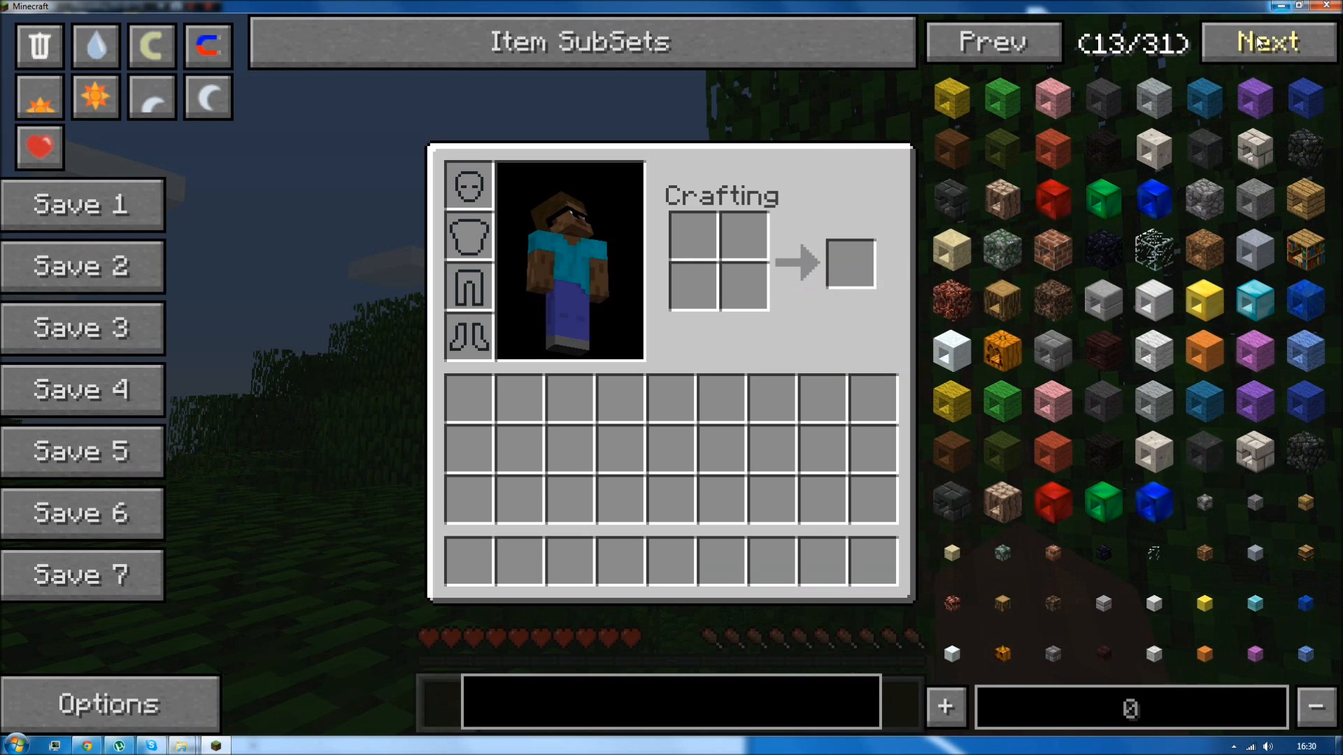